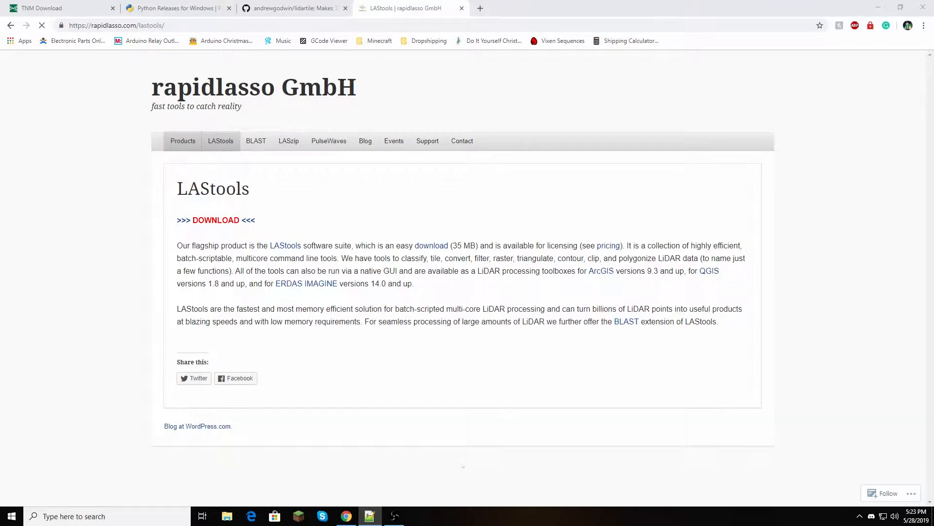
{"action": "mouse_move", "coordinate": [192, 321]}
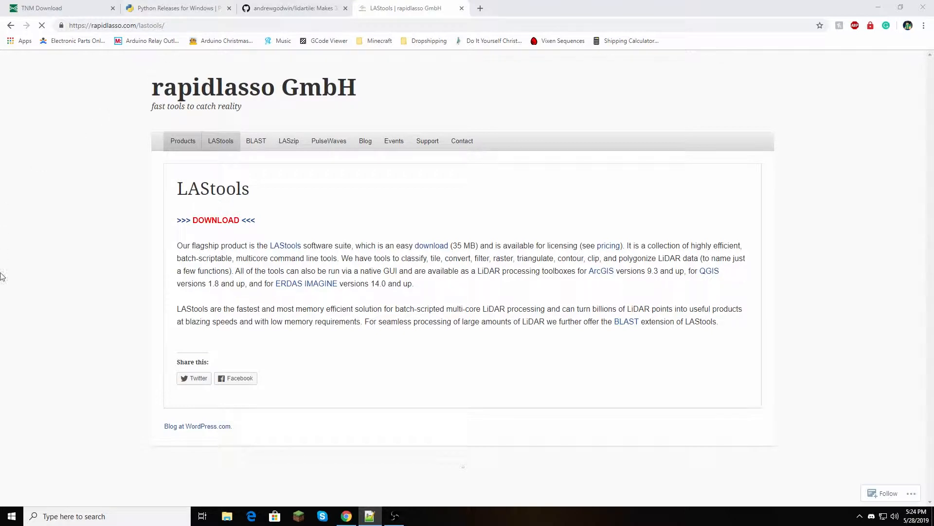
Review the Python releases, lidartile GitHub and LAStools pages, ending on the TNM Download viewer.
{"action": "left_click", "coordinate": [174, 8]}
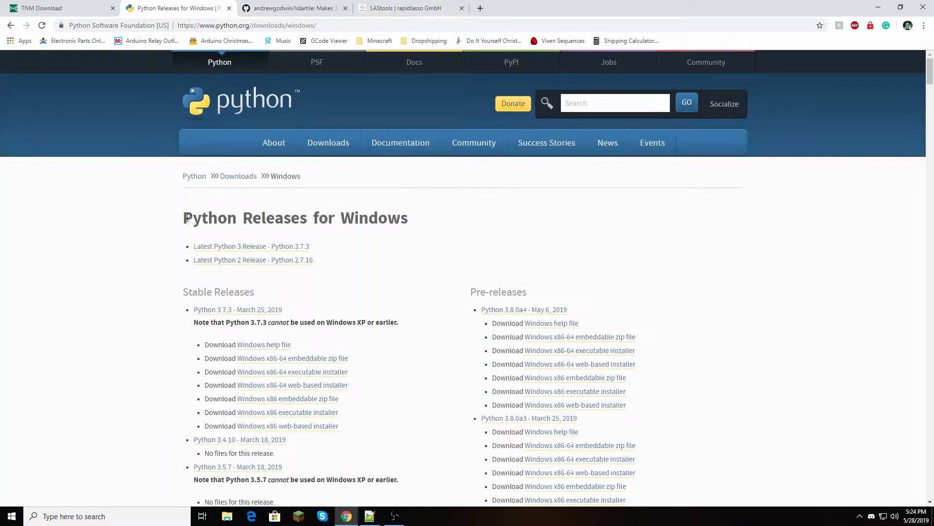
{"action": "left_click", "coordinate": [292, 8]}
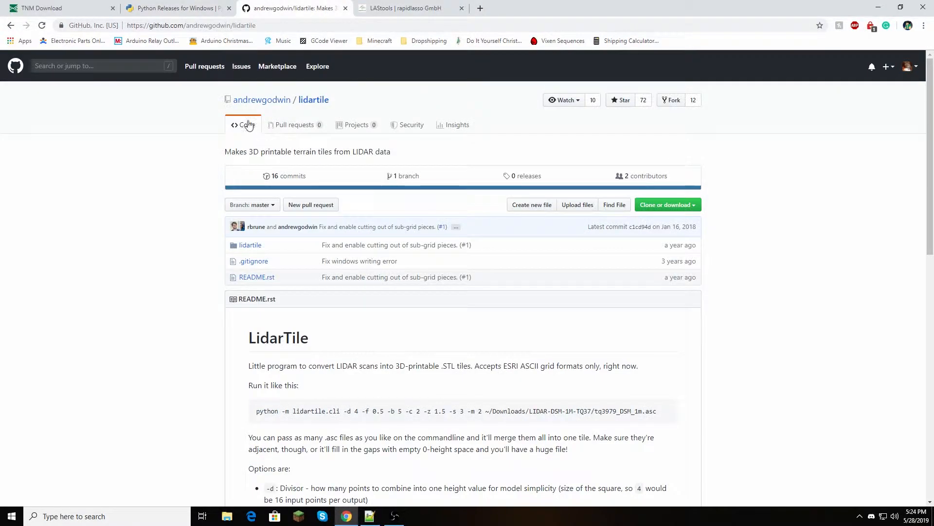
{"action": "mouse_move", "coordinate": [261, 99]}
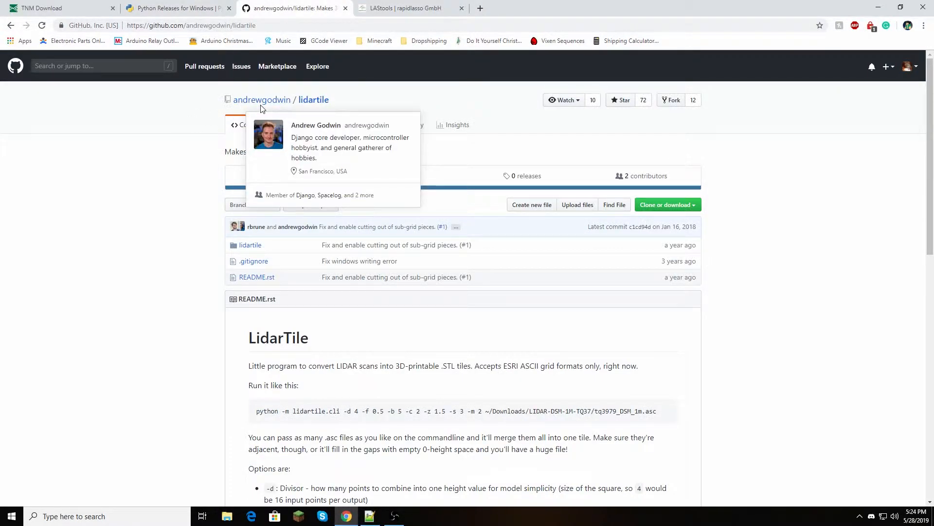
{"action": "mouse_move", "coordinate": [110, 213]}
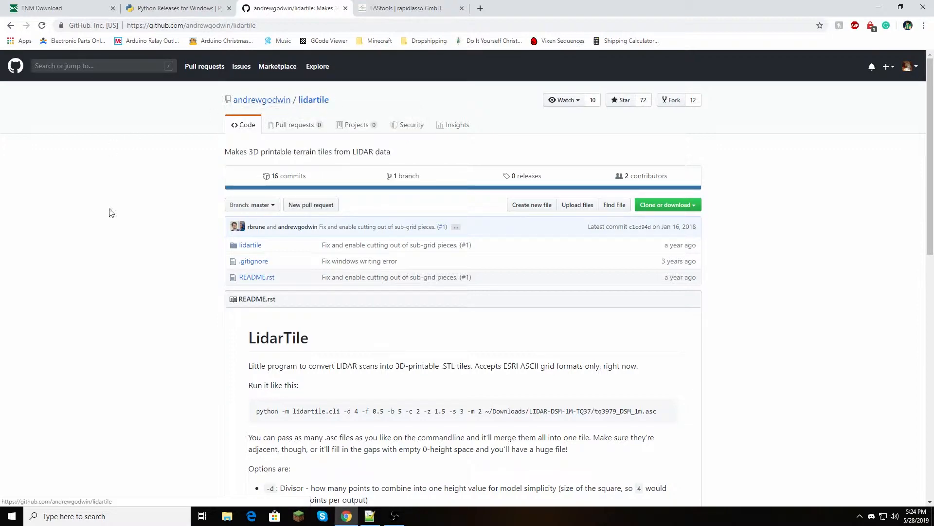
{"action": "scroll", "scroll_direction": "down", "scroll_amount": 3}
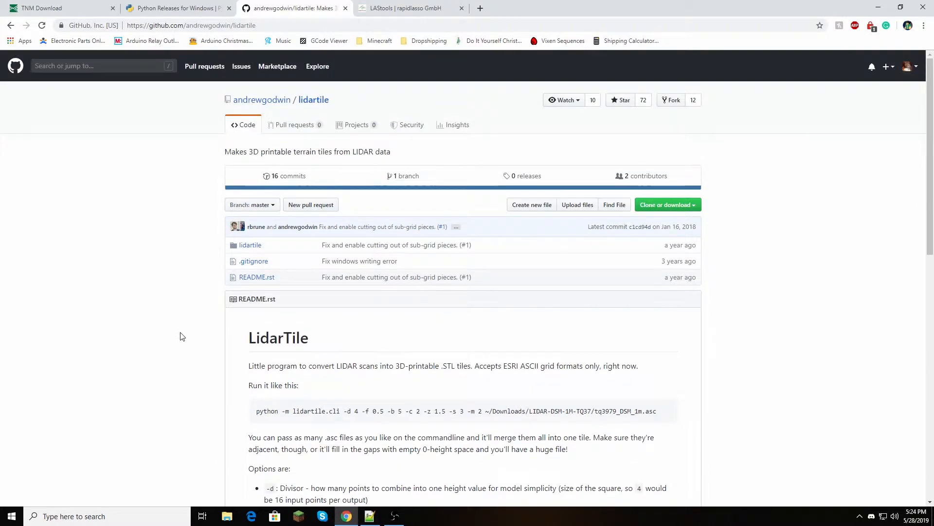
{"action": "left_click", "coordinate": [408, 8]}
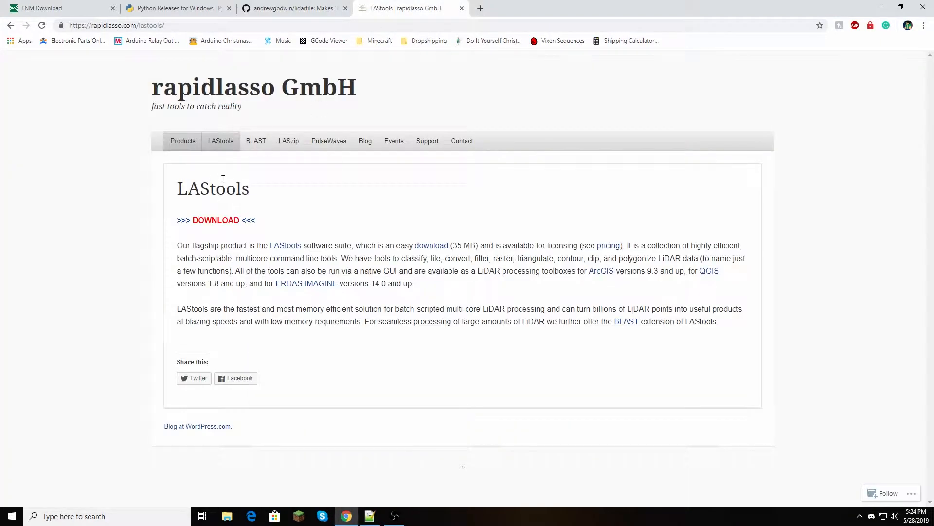
{"action": "mouse_move", "coordinate": [39, 95]}
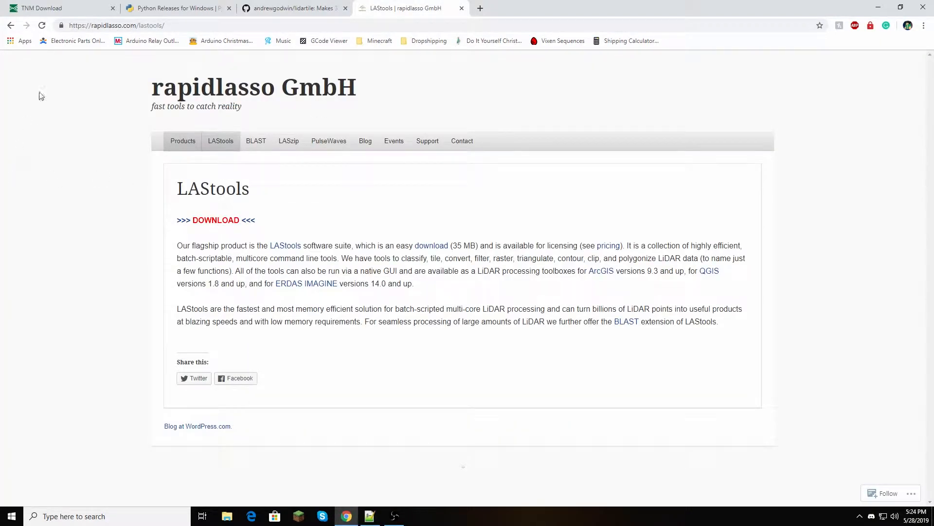
{"action": "mouse_move", "coordinate": [22, 228]}
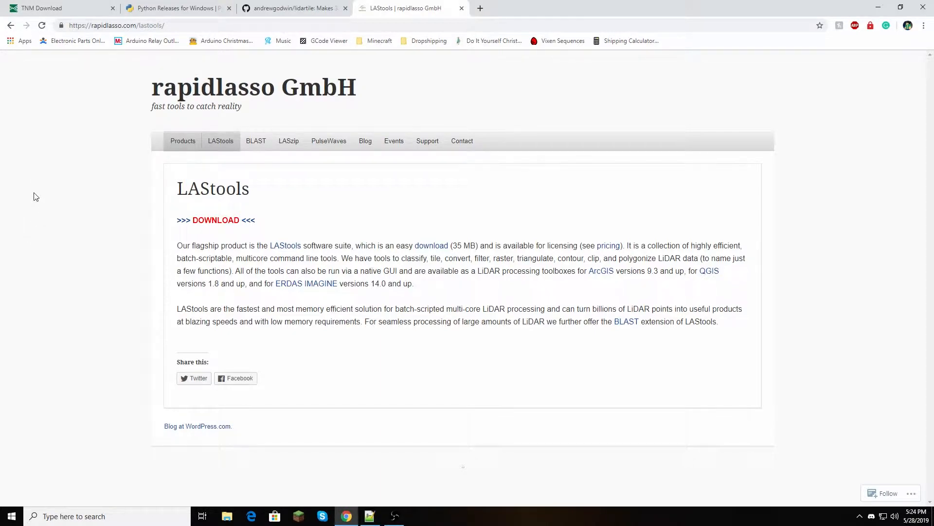
{"action": "mouse_move", "coordinate": [2, 161]}
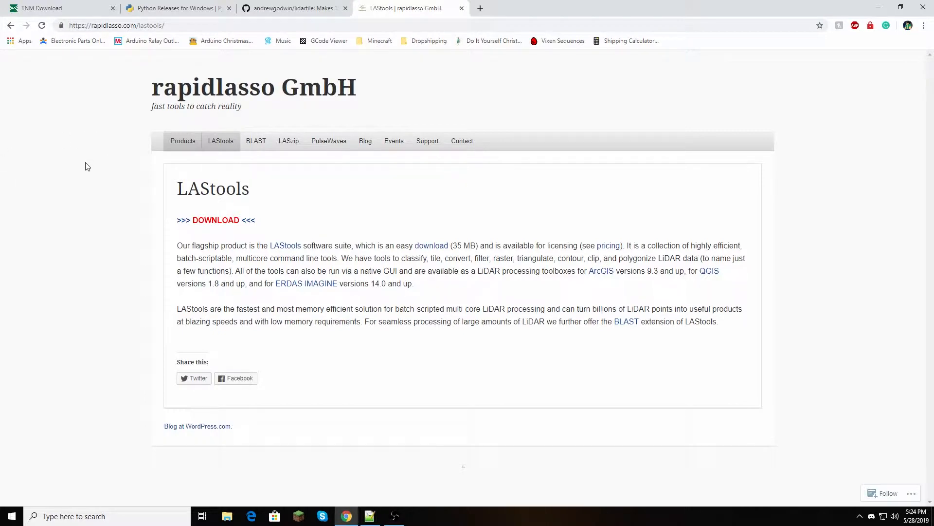
{"action": "mouse_move", "coordinate": [97, 147]}
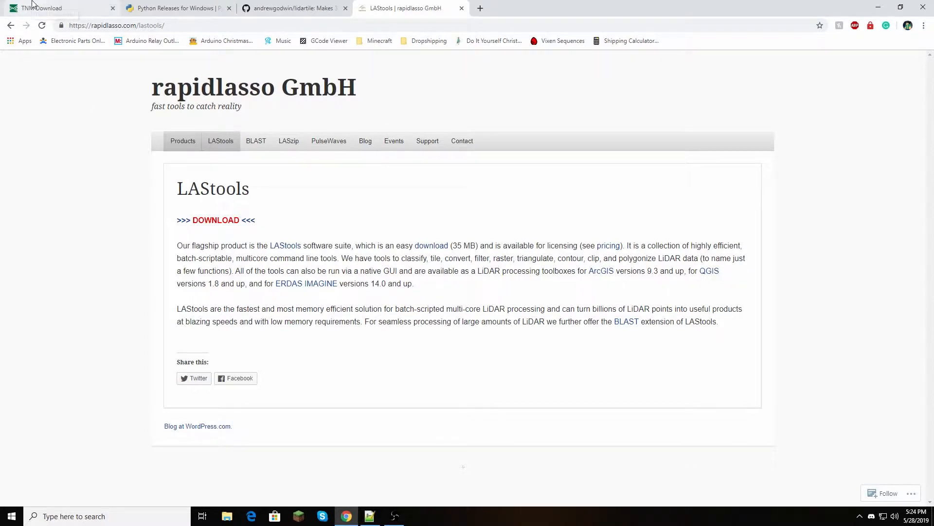
{"action": "left_click", "coordinate": [41, 8]}
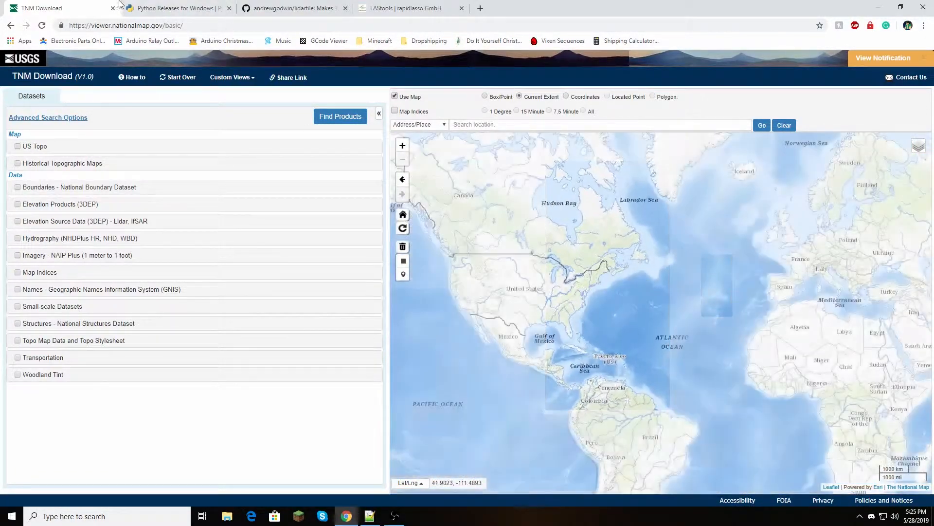
{"action": "left_click", "coordinate": [479, 8]}
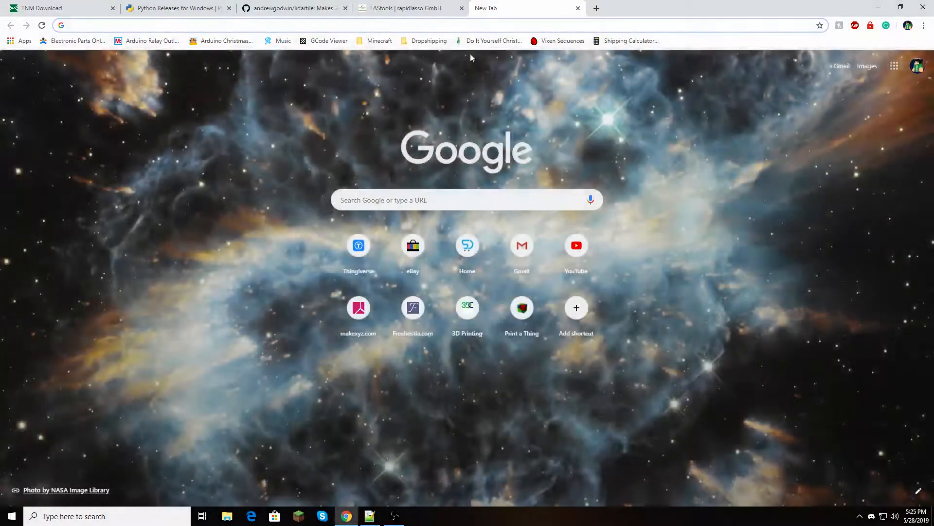
{"action": "type", "text": "london lidar"}
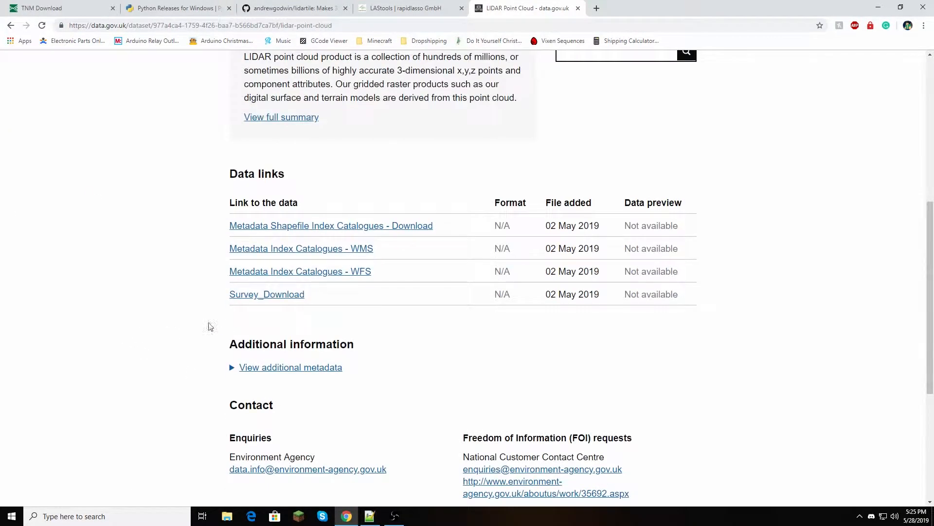
{"action": "mouse_move", "coordinate": [499, 262]}
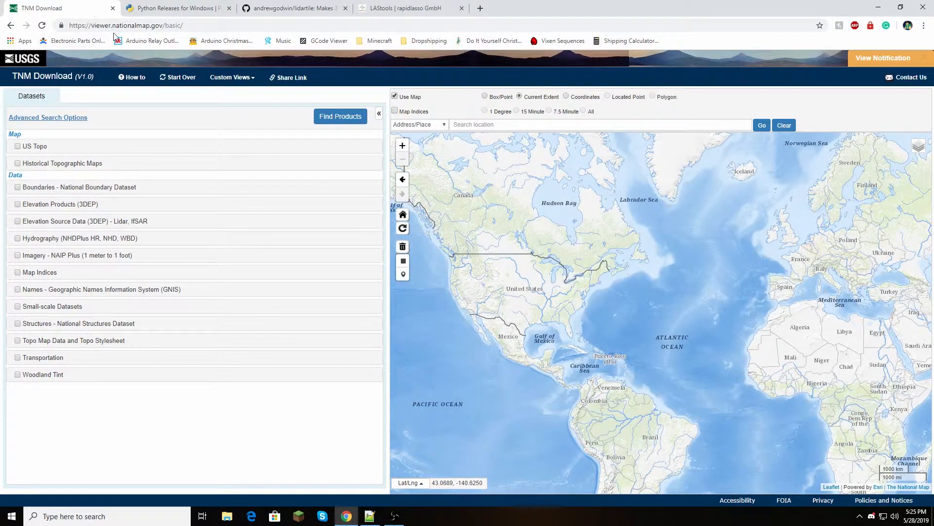
Pan the world map to the northeastern US and on to New York City.
{"action": "left_click", "coordinate": [125, 26]}
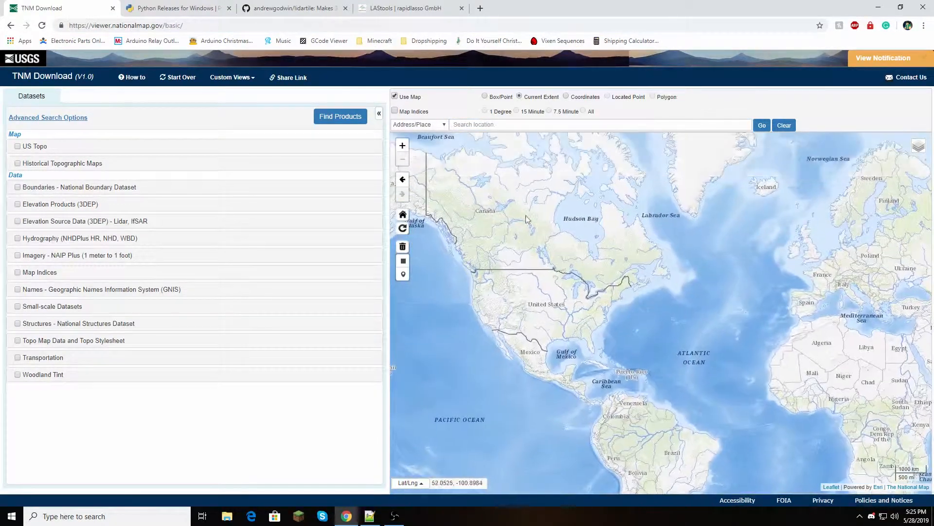
{"action": "left_click_drag", "start_coordinate": [525, 217], "coordinate": [492, 276]}
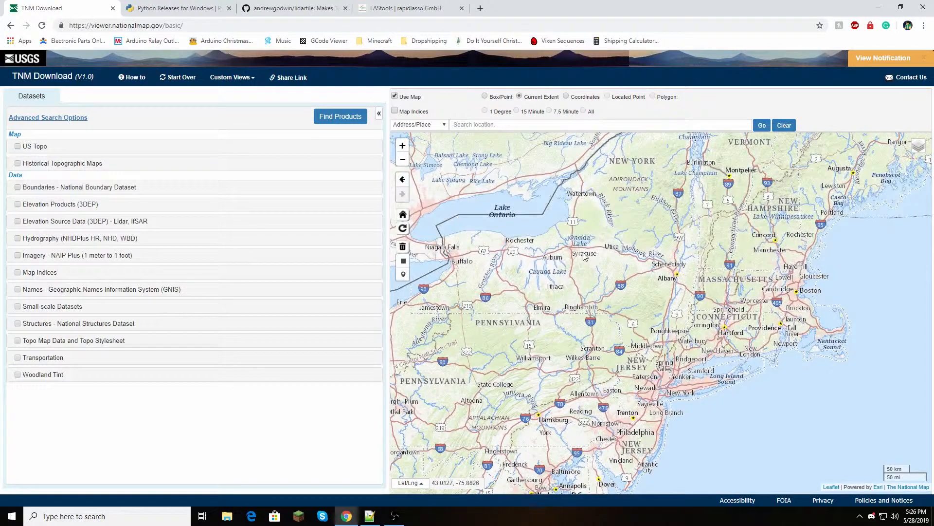
{"action": "left_click_drag", "start_coordinate": [566, 256], "coordinate": [548, 328]}
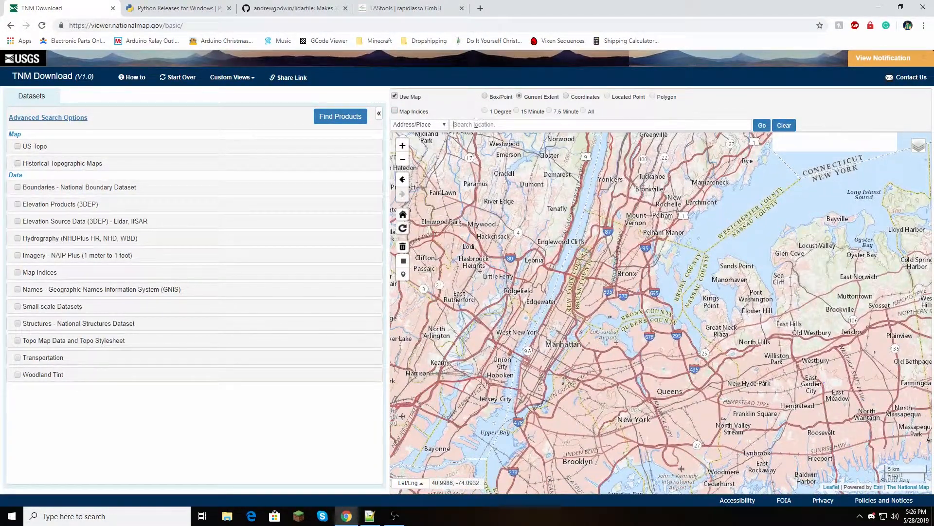
Search for Manhattan, New York and limit products to Elevation Source Data > Lidar Point Cloud.
{"action": "left_click", "coordinate": [595, 123]}
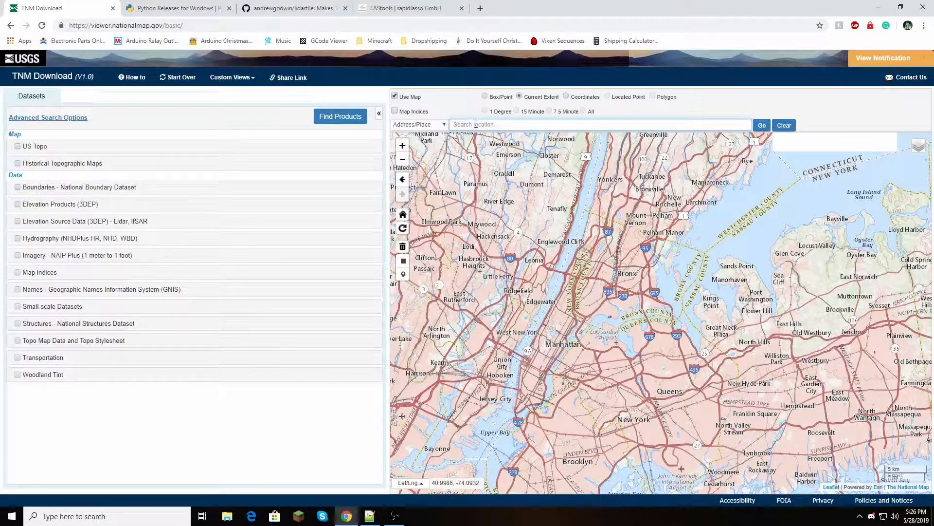
{"action": "type", "text": "Manhattan"}
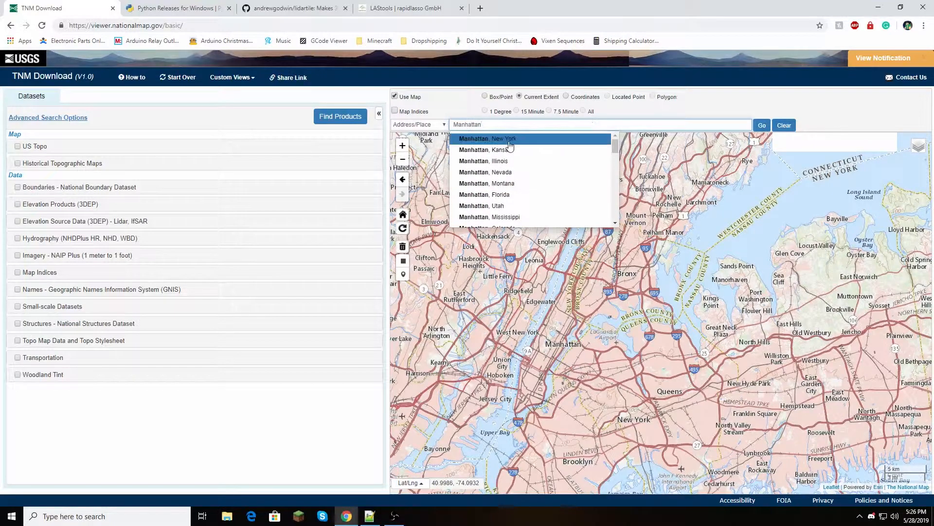
{"action": "left_click", "coordinate": [487, 138]}
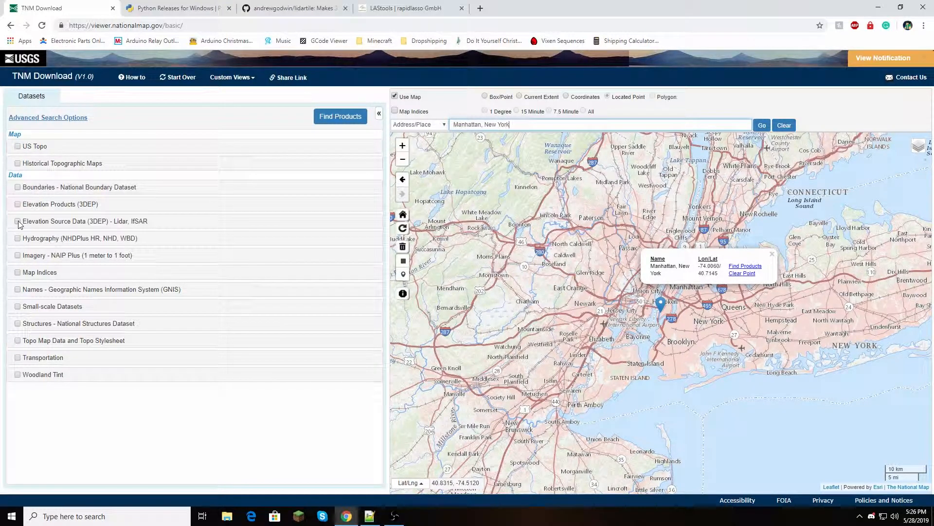
{"action": "left_click", "coordinate": [17, 221]}
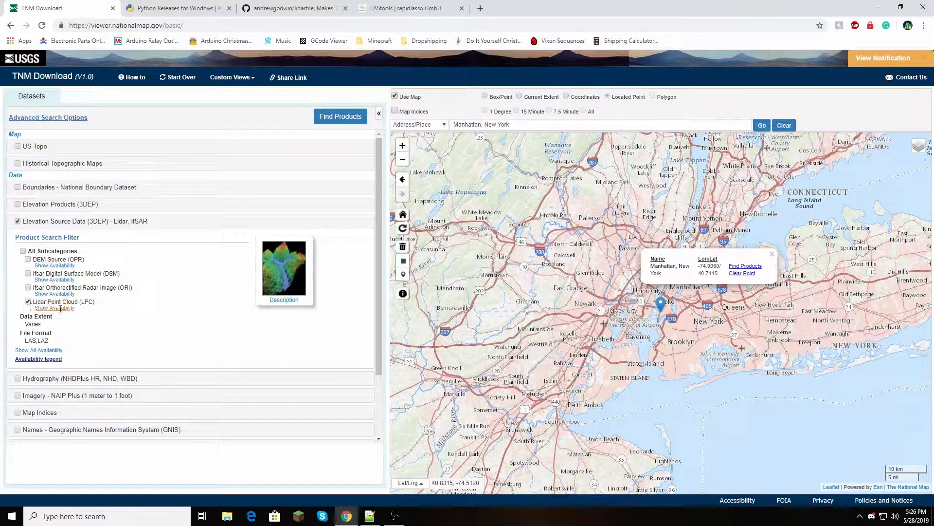
{"action": "double_click", "coordinate": [78, 302]}
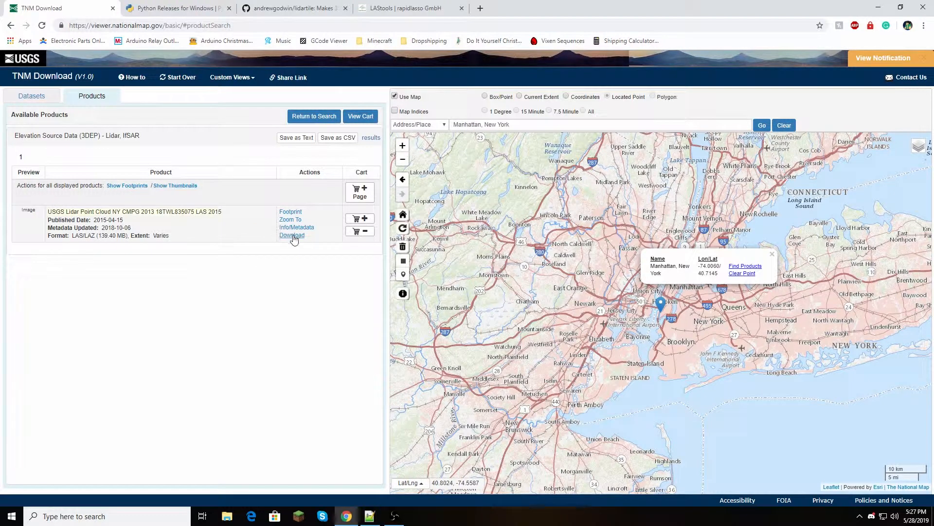
Download the Manhattan lidar point cloud zip into the Downloads folder.
{"action": "left_click", "coordinate": [291, 235]}
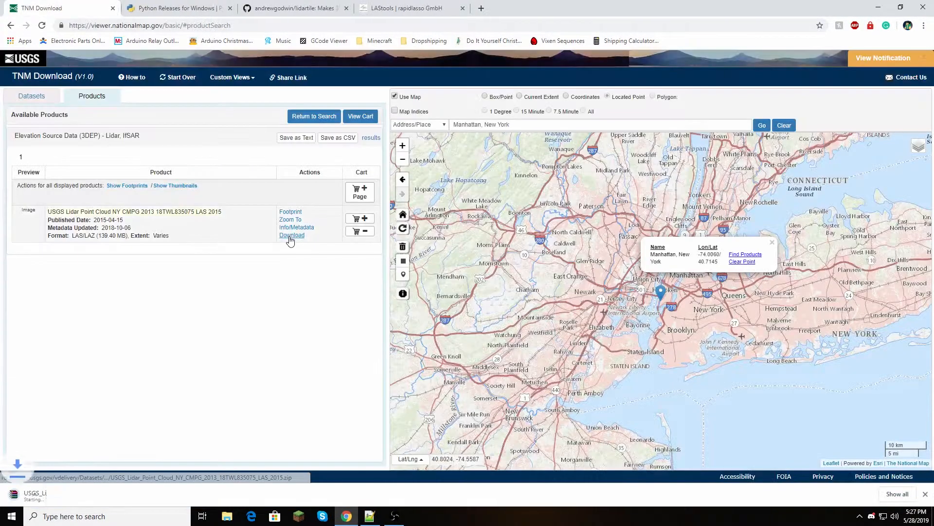
{"action": "left_click", "coordinate": [291, 234]}
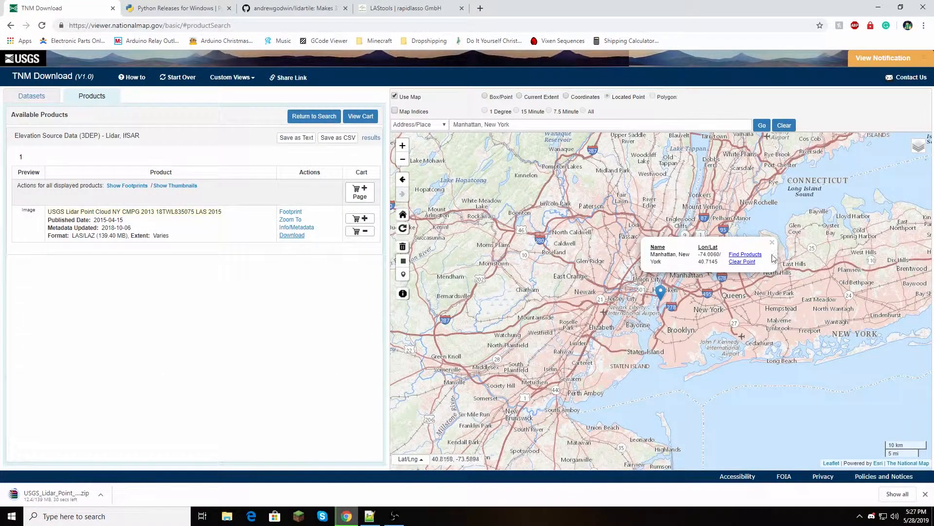
{"action": "left_click", "coordinate": [646, 300]}
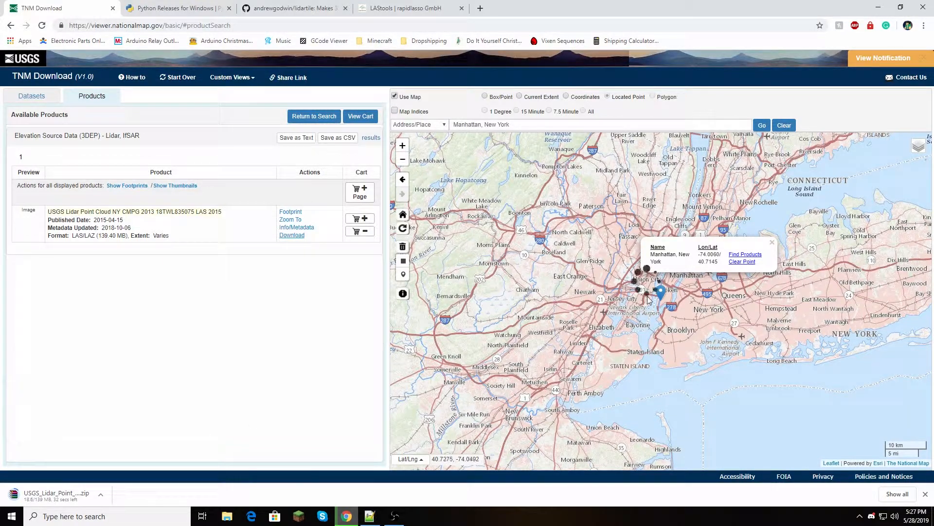
{"action": "left_click", "coordinate": [226, 516]}
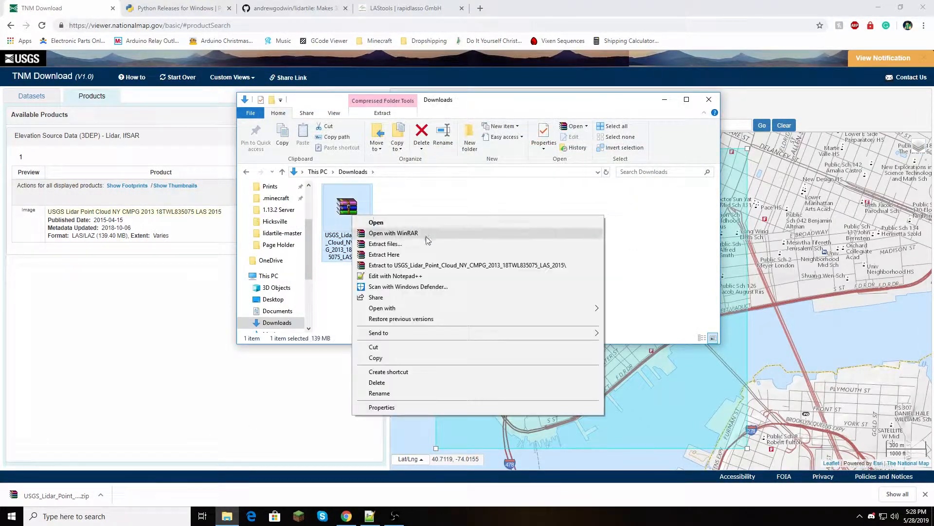
Extract the downloaded lidar zip into the suggested folder.
{"action": "left_click", "coordinate": [386, 243]}
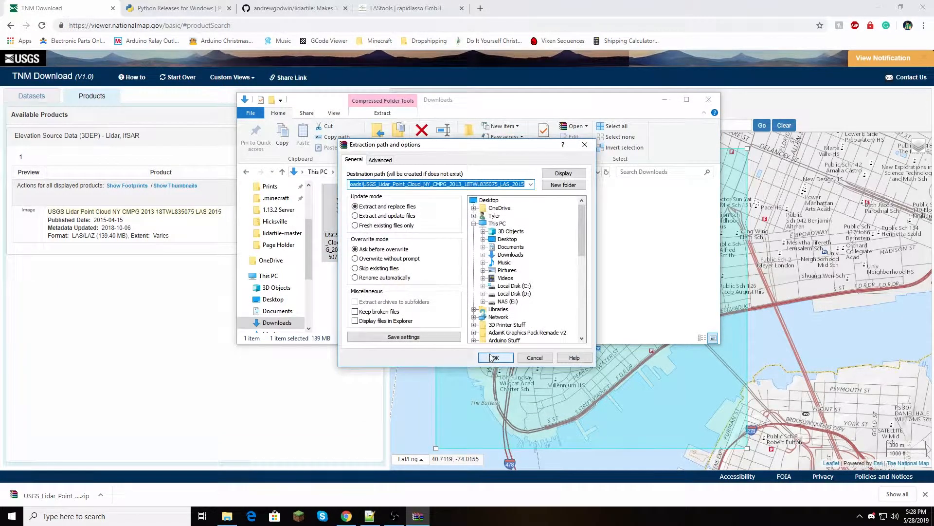
{"action": "left_click", "coordinate": [495, 357]}
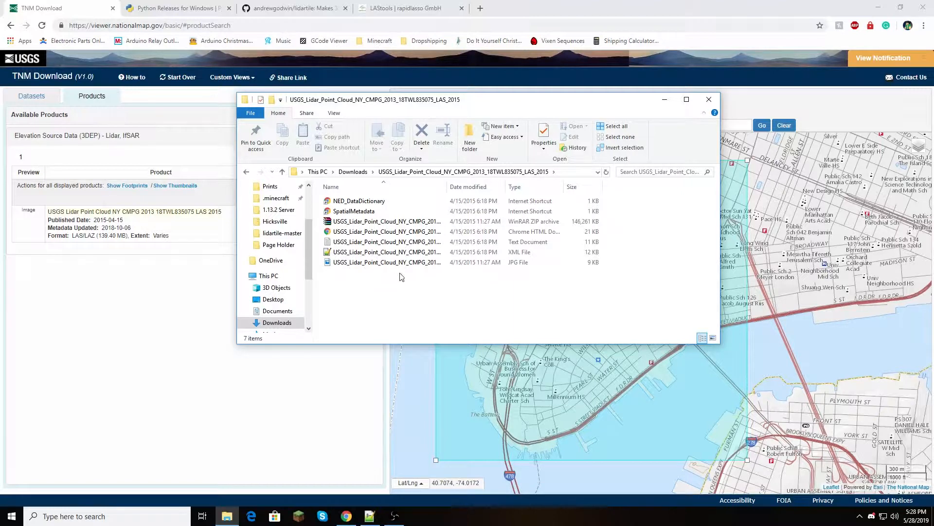
{"action": "left_click", "coordinate": [387, 231]}
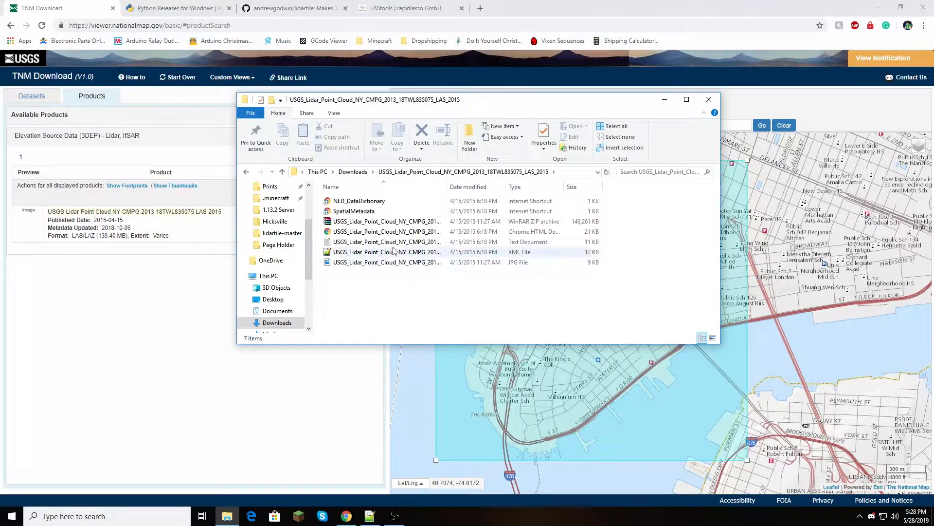
{"action": "left_click", "coordinate": [387, 262]}
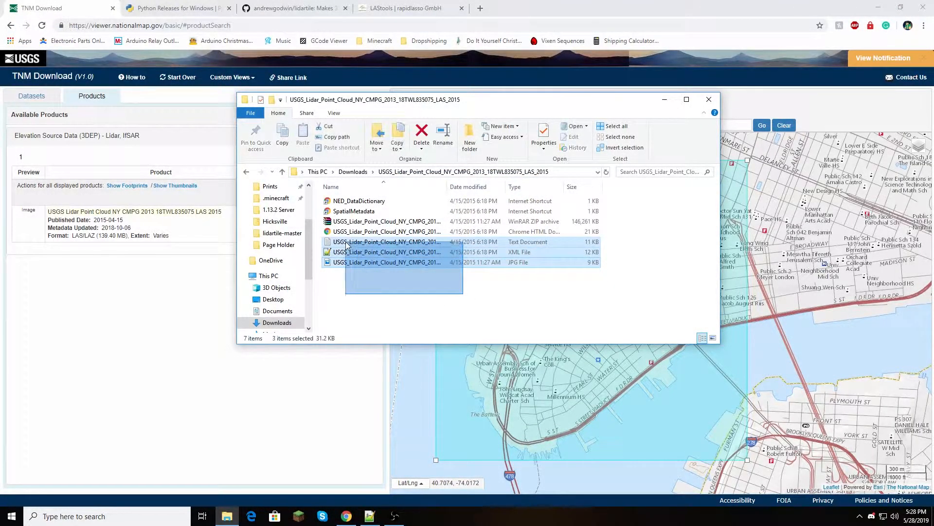
Unpack the nested zip archive and enter the extracted 18TWL835075 folder.
{"action": "left_click", "coordinate": [387, 221]}
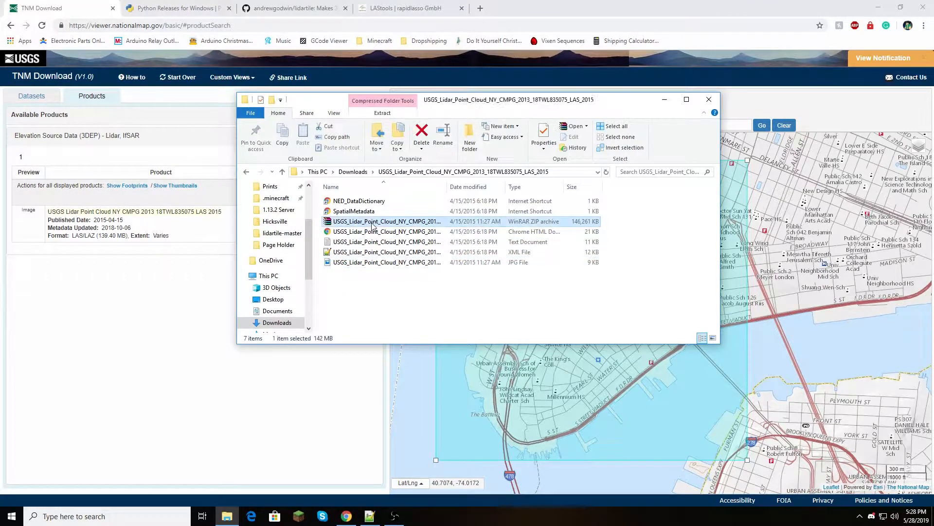
{"action": "double_click", "coordinate": [386, 221]}
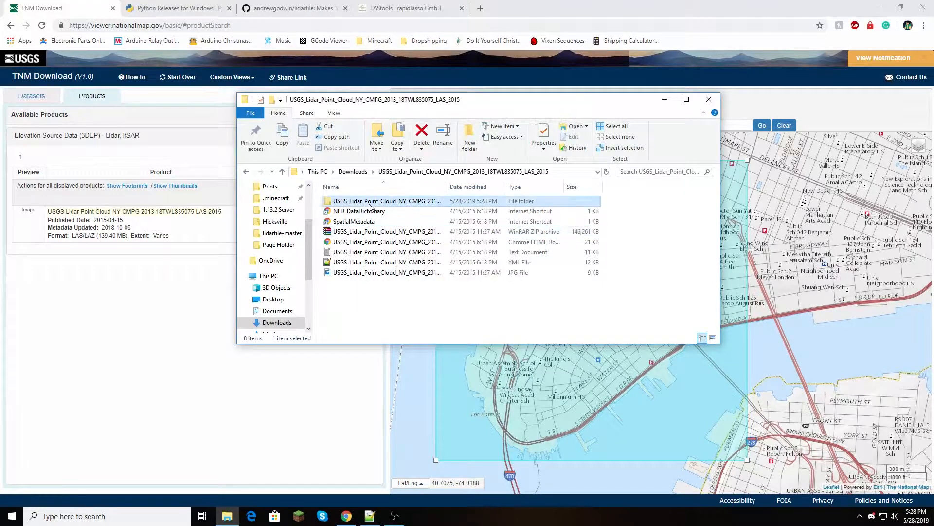
{"action": "double_click", "coordinate": [387, 201]}
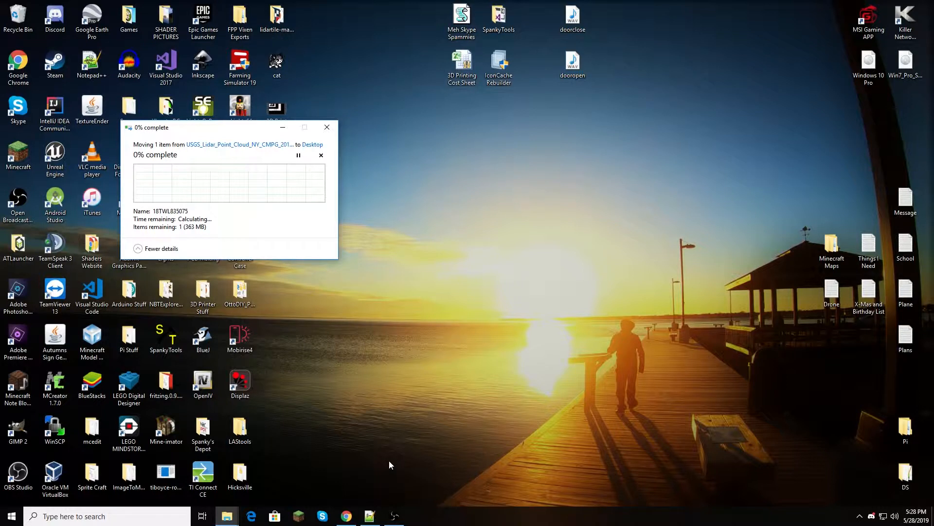
{"action": "right_click", "coordinate": [18, 11]}
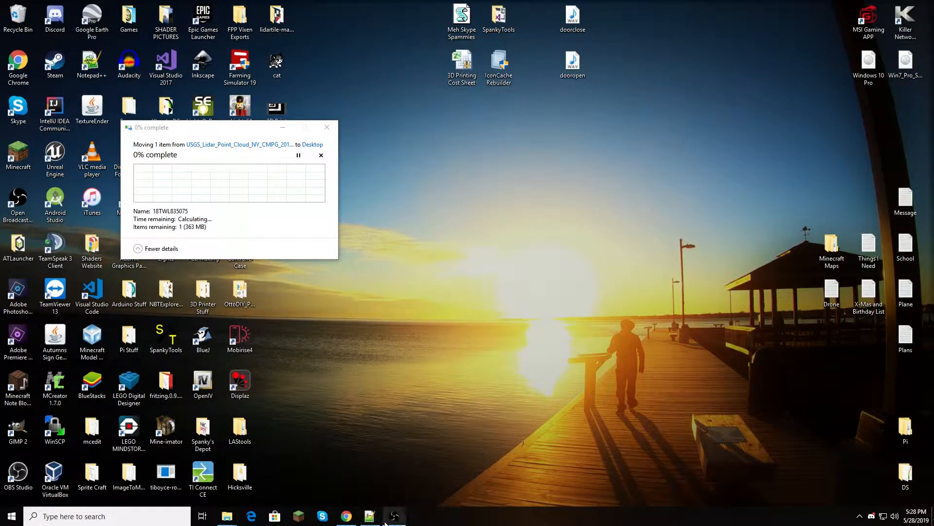
{"action": "mouse_move", "coordinate": [226, 516]}
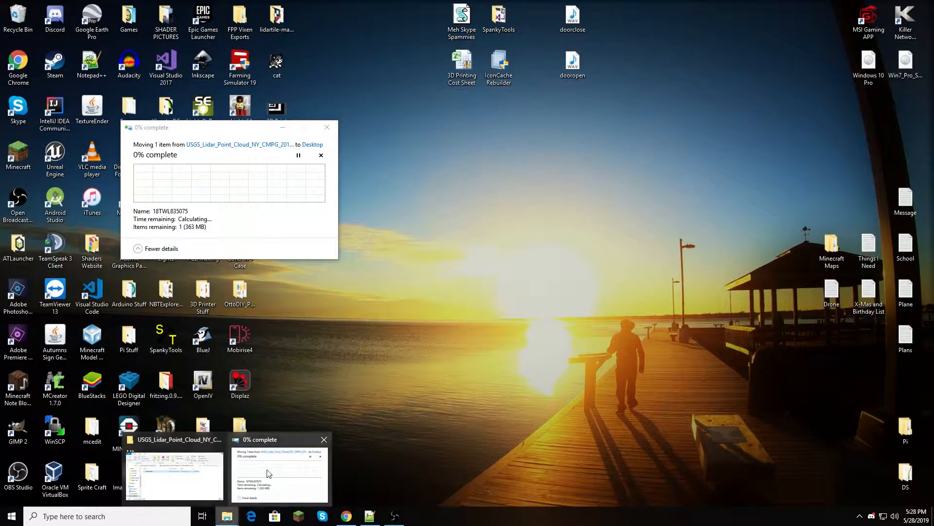
{"action": "mouse_move", "coordinate": [269, 488]}
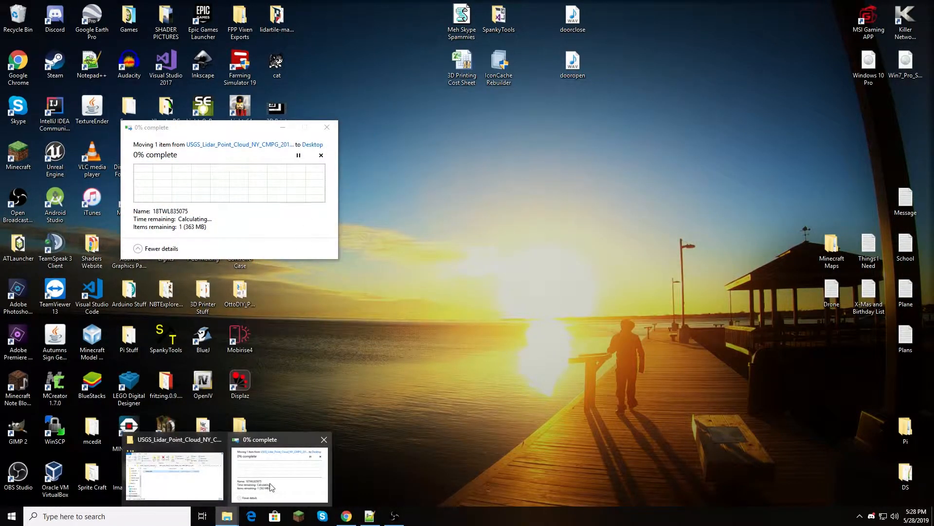
{"action": "left_click", "coordinate": [345, 516]}
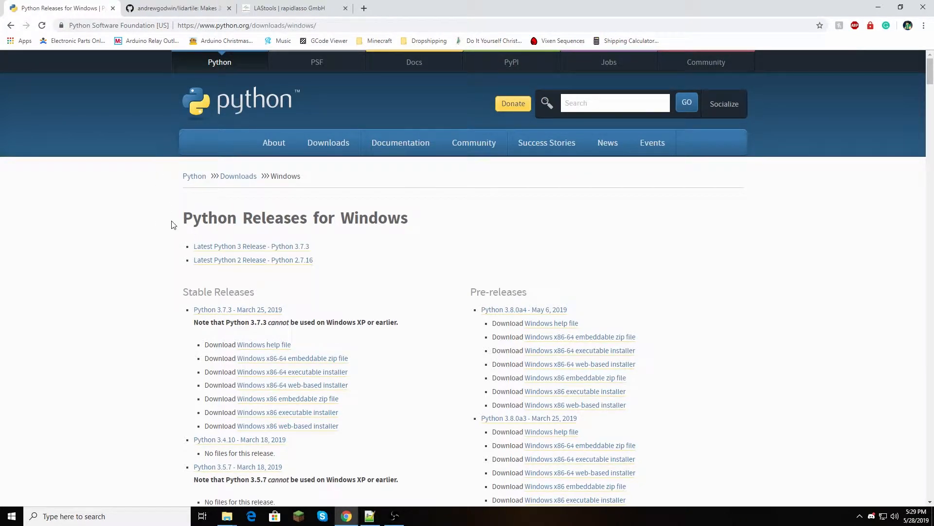
{"action": "mouse_move", "coordinate": [190, 259]}
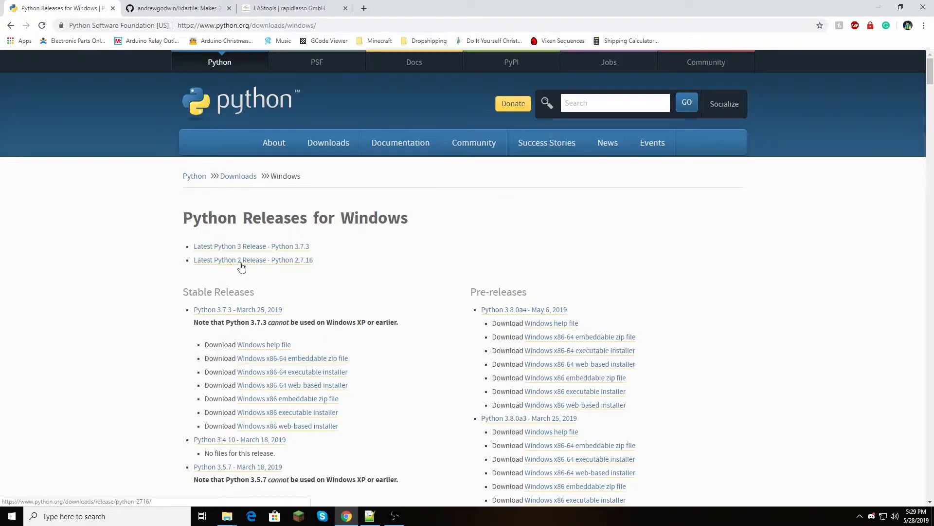
View the Python 2.7.16 release page's Files table, including the Windows x86-64 MSI installer.
{"action": "left_click", "coordinate": [253, 259]}
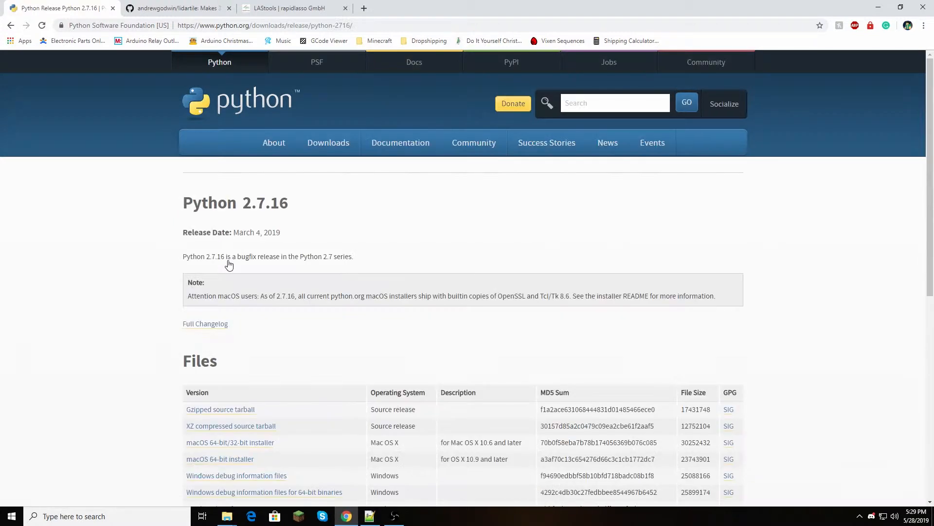
{"action": "mouse_move", "coordinate": [232, 272]}
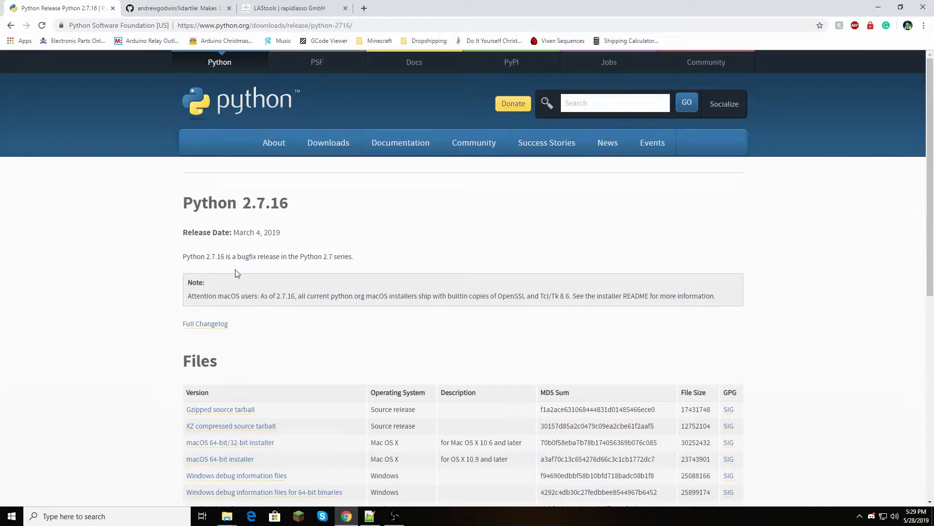
{"action": "scroll", "scroll_direction": "down", "scroll_amount": 3}
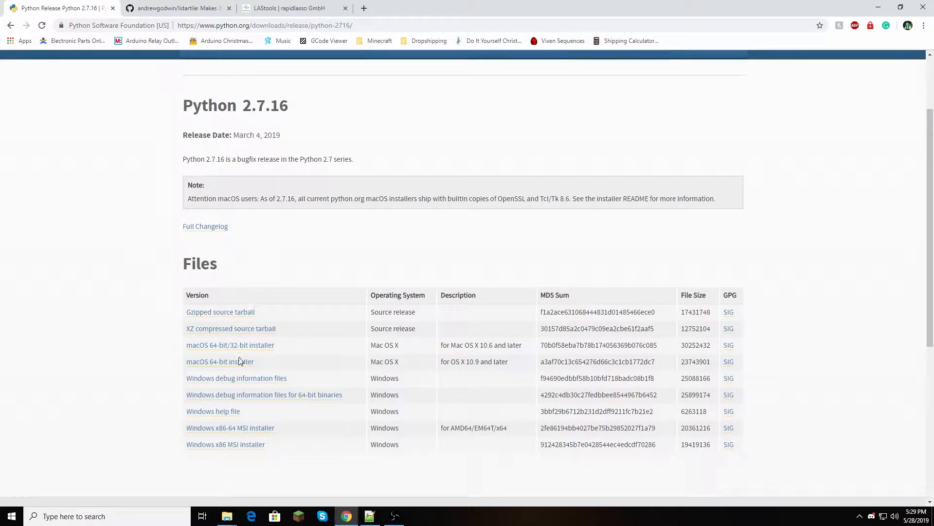
{"action": "mouse_move", "coordinate": [76, 379]}
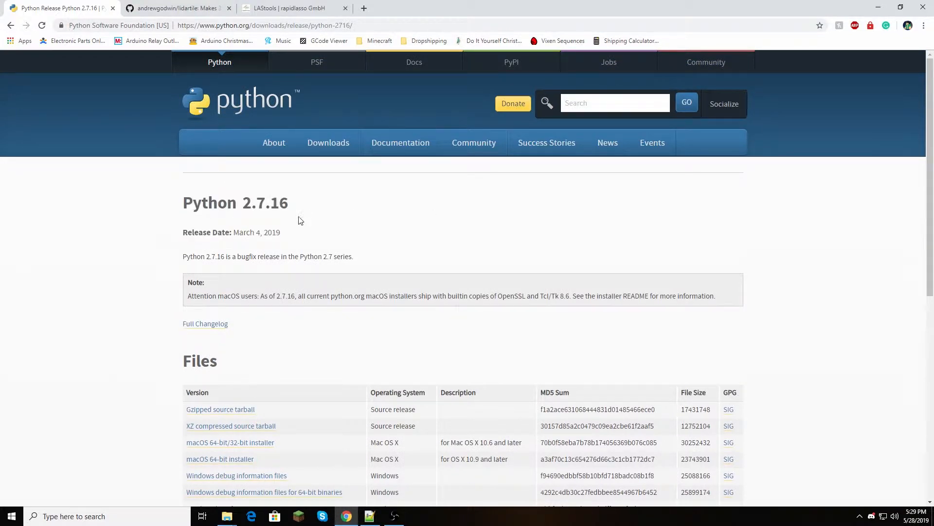
{"action": "scroll", "scroll_direction": "down", "scroll_amount": 3}
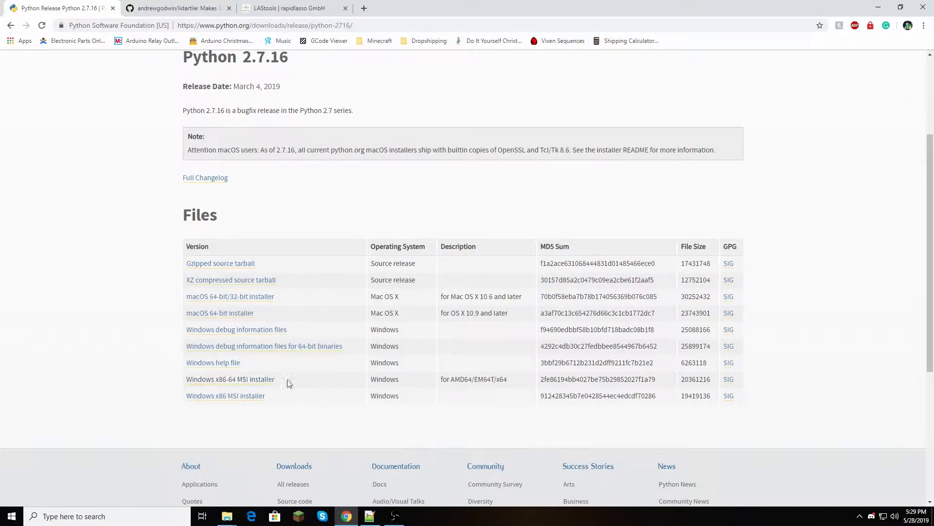
{"action": "left_click_drag", "start_coordinate": [186, 246], "coordinate": [287, 381]}
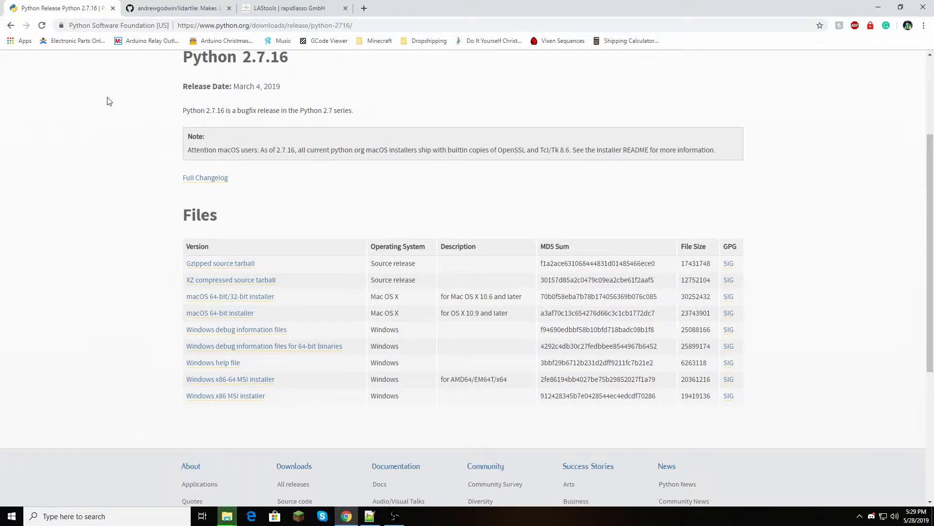
{"action": "scroll", "scroll_direction": "up", "scroll_amount": 3}
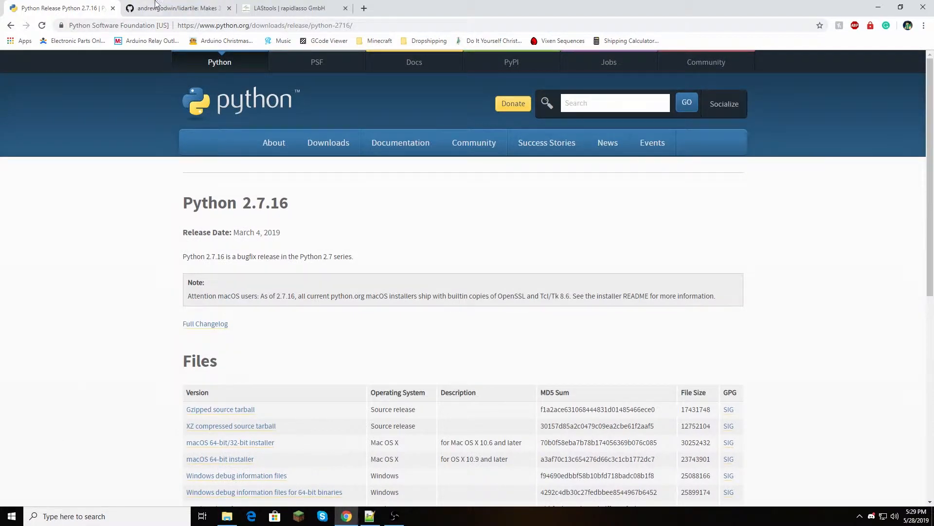
{"action": "left_click", "coordinate": [173, 8]}
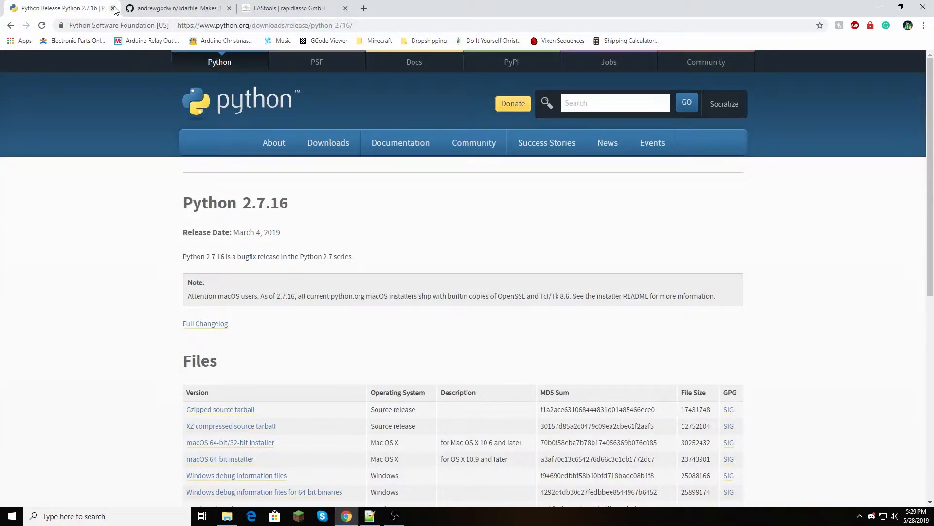
Close the Python release page and minimize Chrome to reveal the desktop.
{"action": "left_click", "coordinate": [113, 8]}
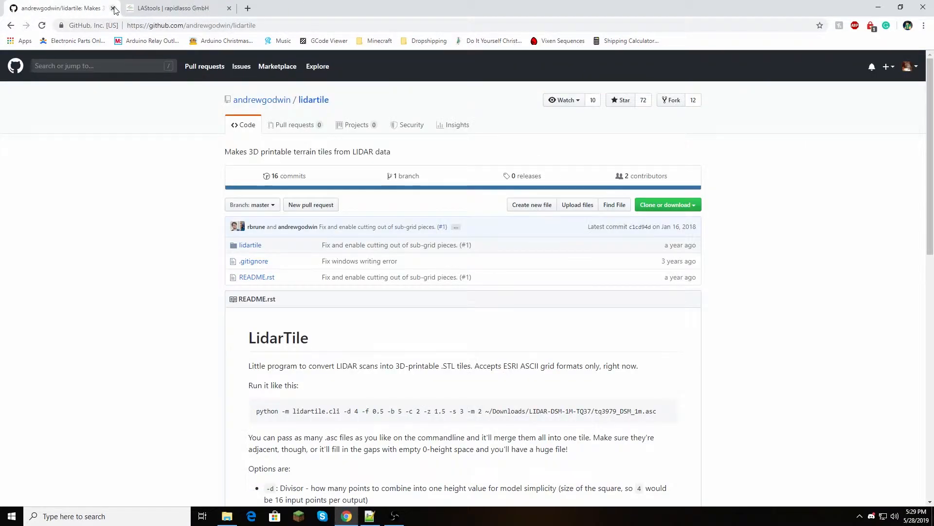
{"action": "mouse_move", "coordinate": [117, 168]}
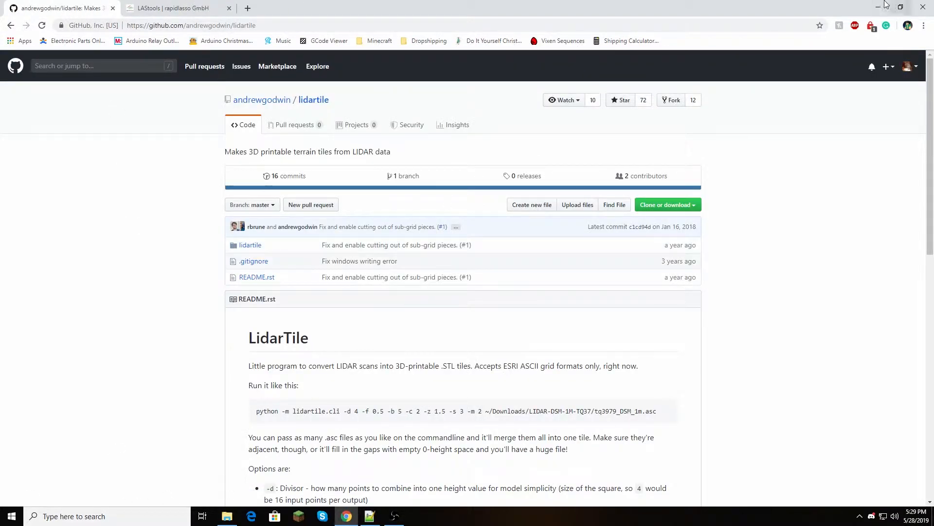
{"action": "mouse_move", "coordinate": [878, 11]}
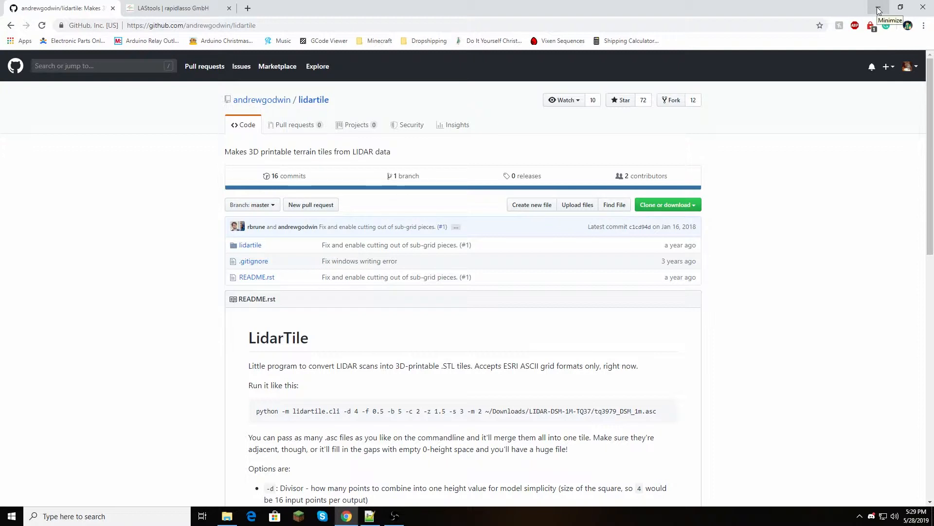
{"action": "left_click", "coordinate": [877, 7]}
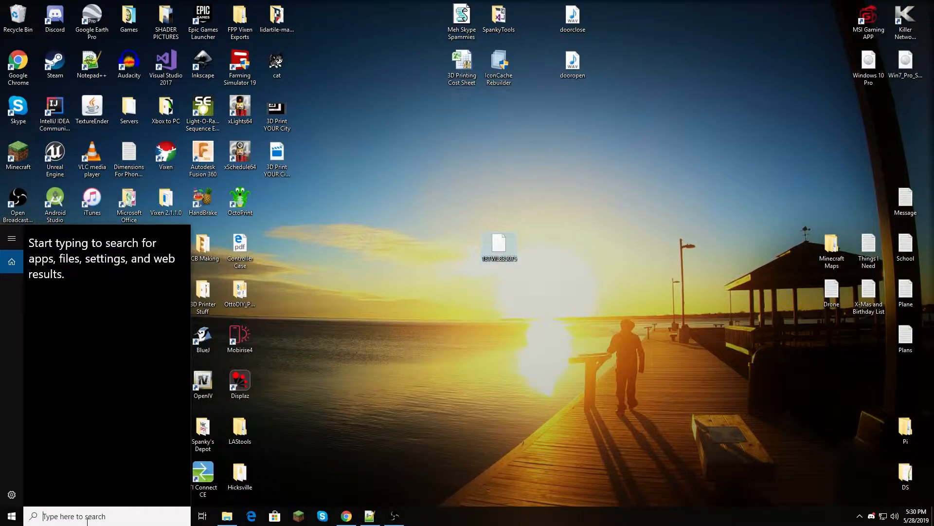
Search 'vari' to reach Environment Variables and edit the system Path variable.
{"action": "type", "text": "vari"}
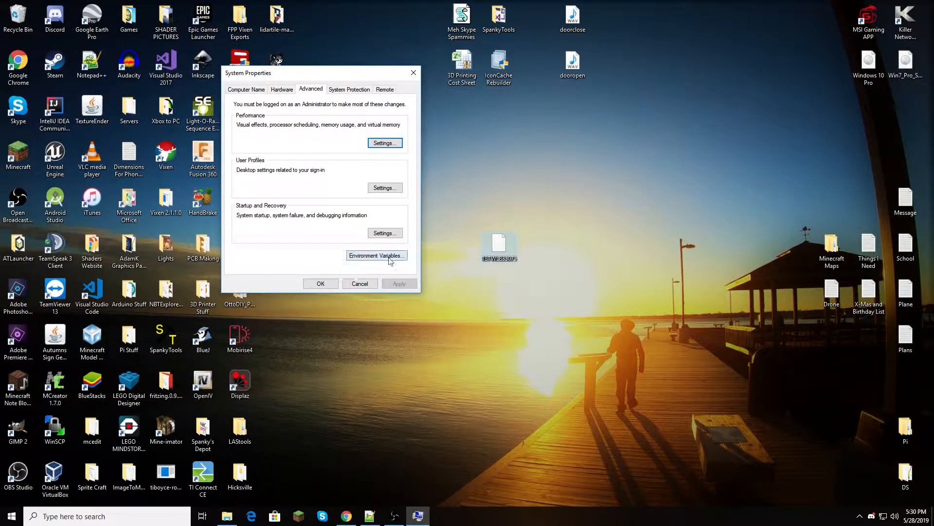
{"action": "left_click", "coordinate": [375, 255]}
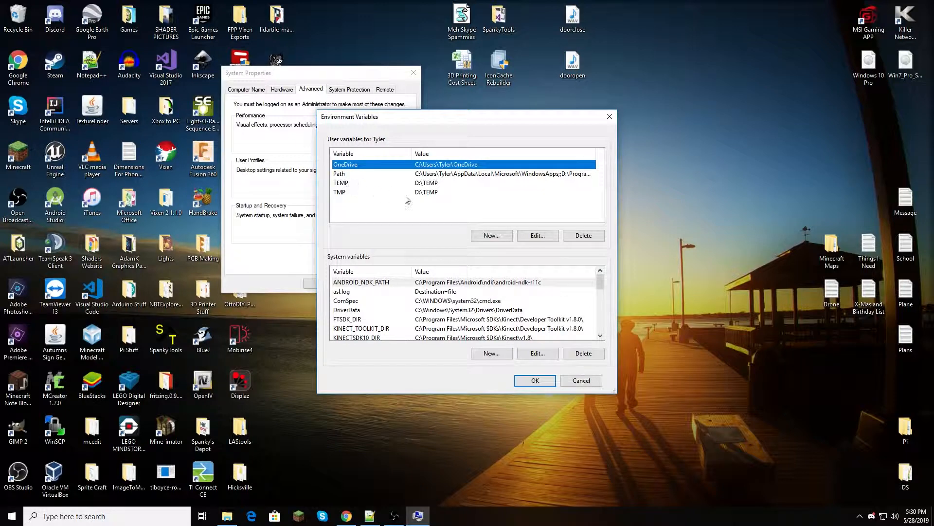
{"action": "mouse_move", "coordinate": [349, 175]}
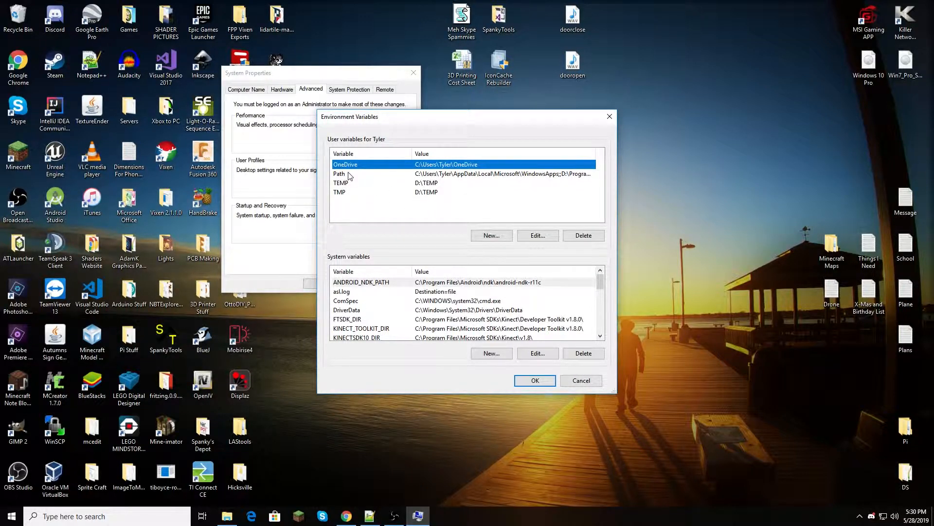
{"action": "left_click", "coordinate": [357, 173]}
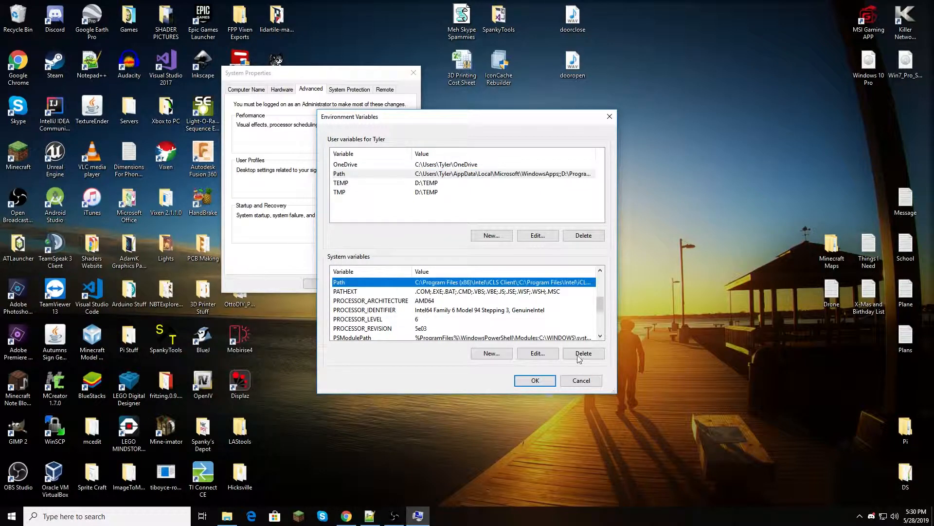
{"action": "left_click", "coordinate": [537, 353]}
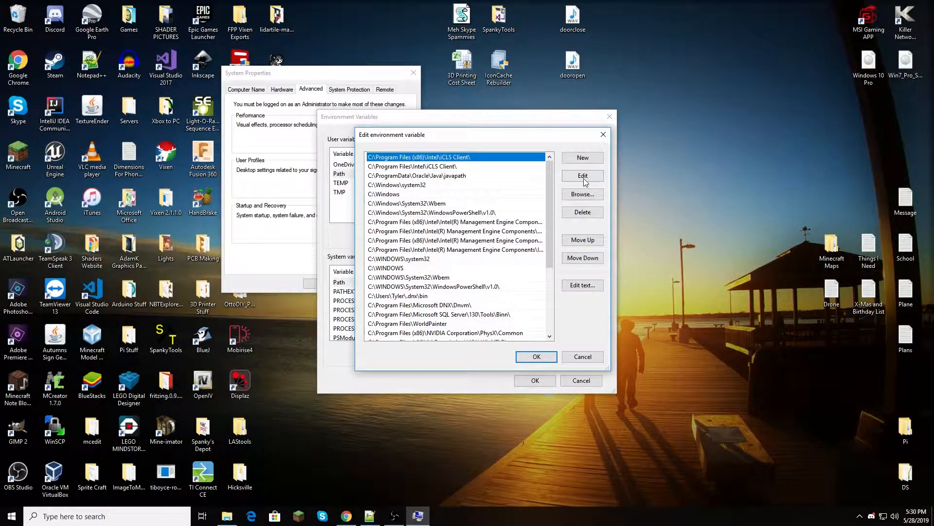
{"action": "mouse_move", "coordinate": [582, 158]}
{"action": "type", "text": "D:\\Python27"}
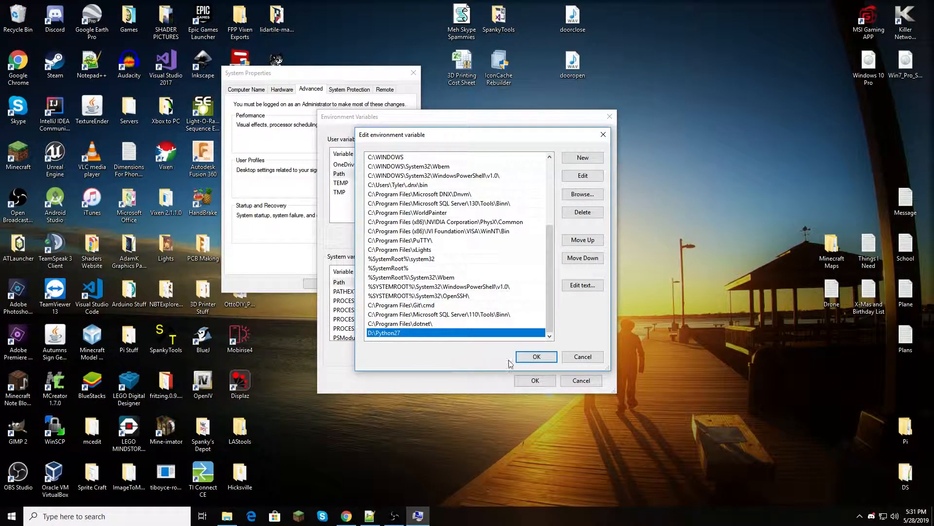
Confirm D:\Python27 is on the Path and close the editor and Environment Variables window.
{"action": "left_click", "coordinate": [536, 356]}
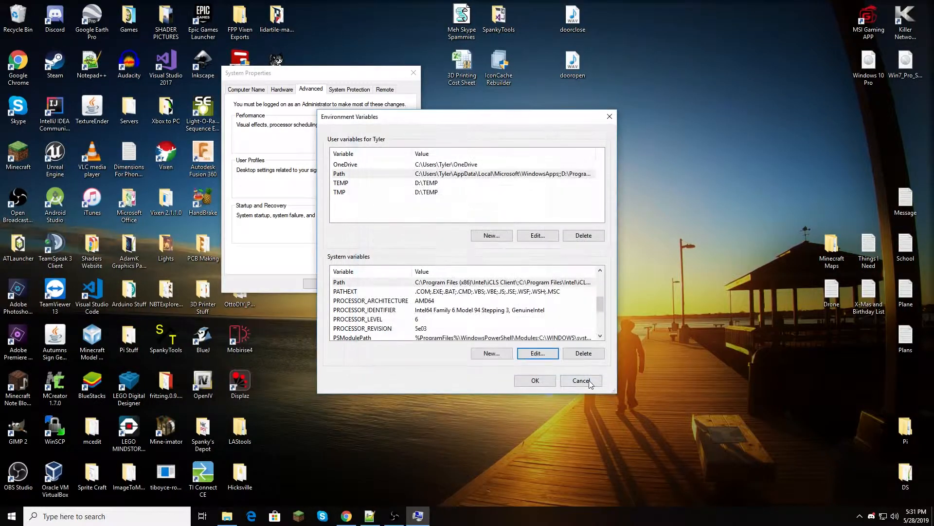
{"action": "left_click", "coordinate": [580, 381]}
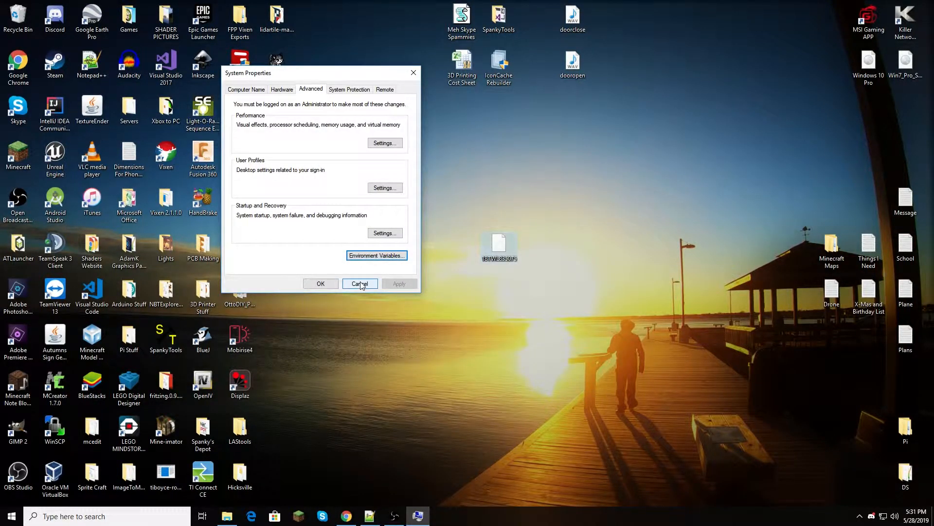
Close System Properties and select the Displaz icon on the desktop.
{"action": "left_click", "coordinate": [359, 283]}
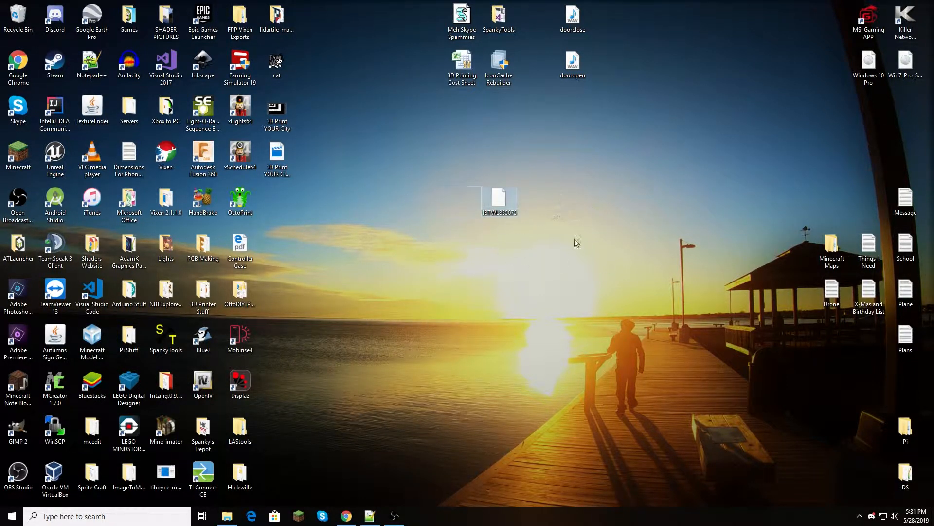
{"action": "left_click", "coordinate": [239, 384]}
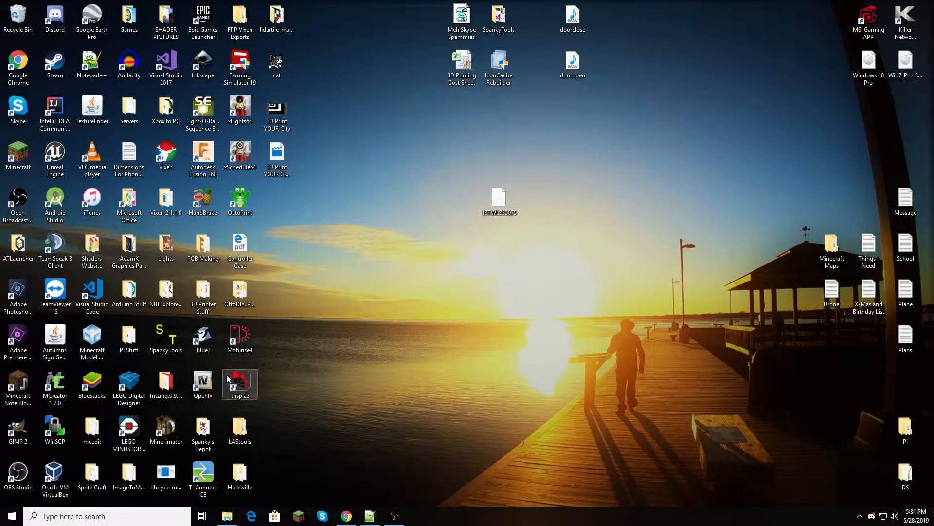
{"action": "left_click", "coordinate": [240, 382]}
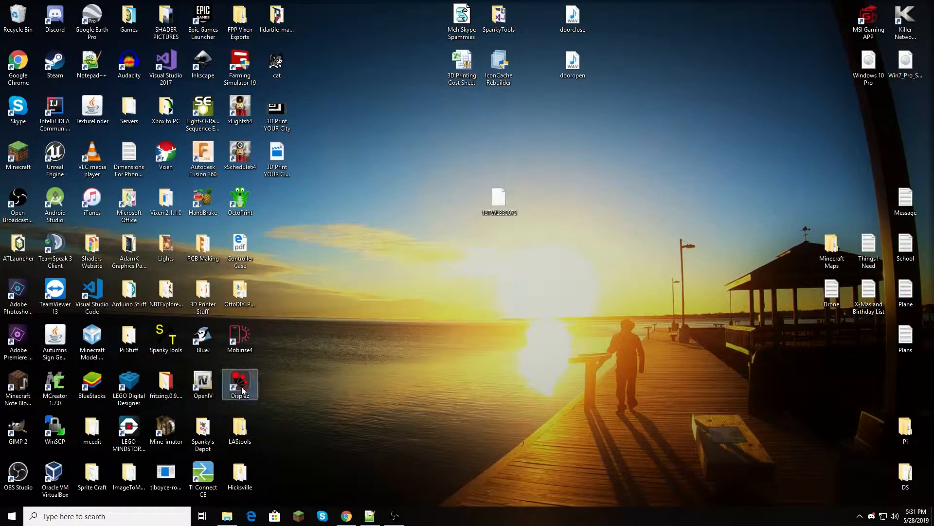
Launch Displaz and add the 18TWL835075 .las tile, maximizing the viewer.
{"action": "double_click", "coordinate": [239, 381]}
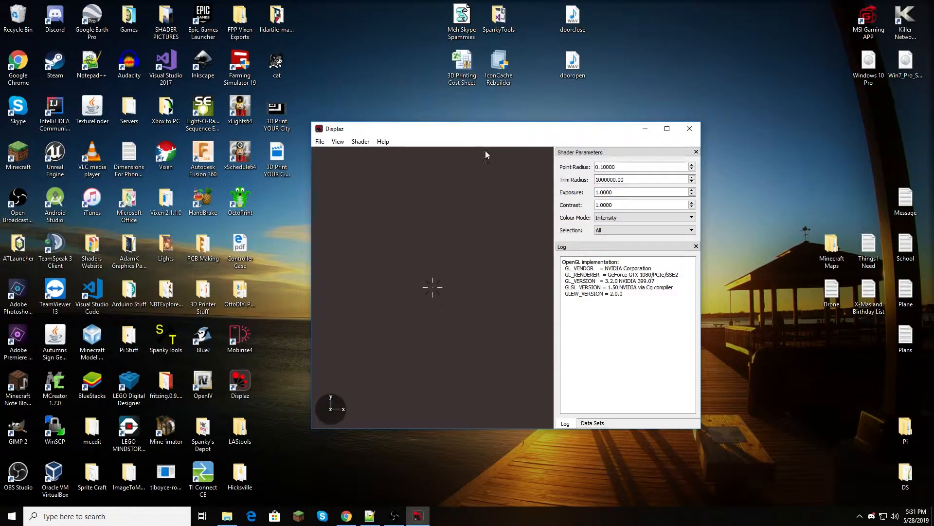
{"action": "left_click", "coordinate": [320, 141]}
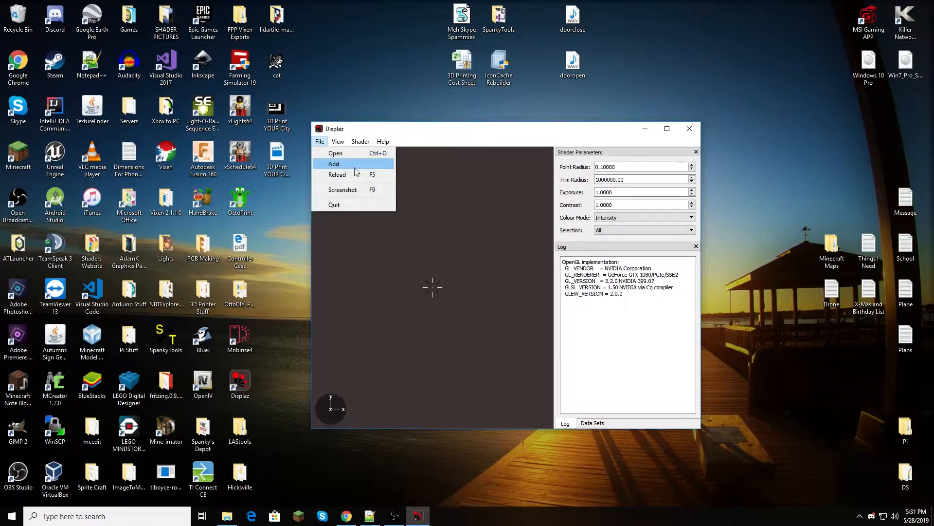
{"action": "left_click", "coordinate": [423, 190]}
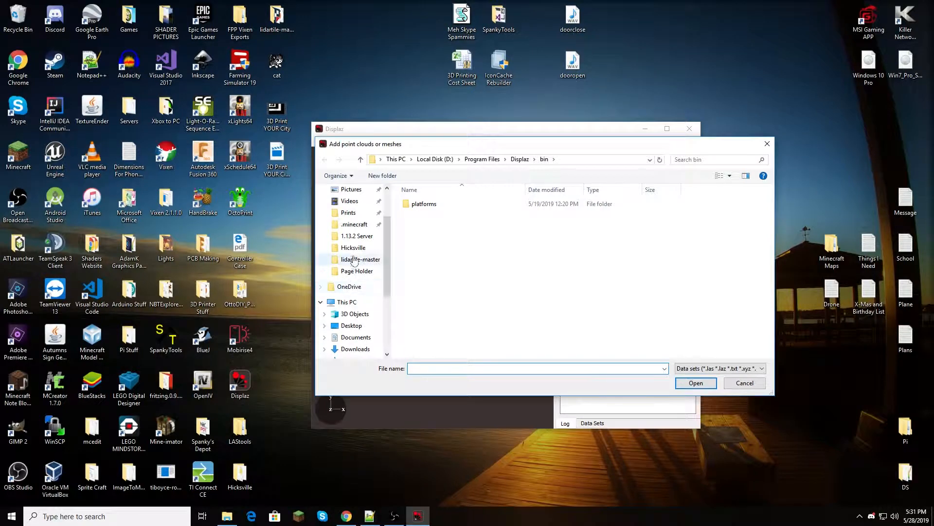
{"action": "left_click", "coordinate": [351, 208]}
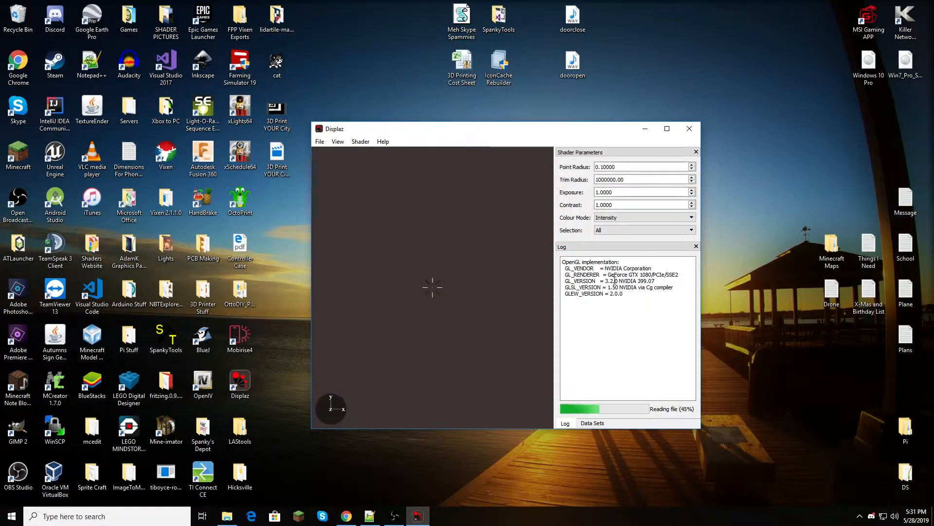
{"action": "left_click", "coordinate": [667, 128]}
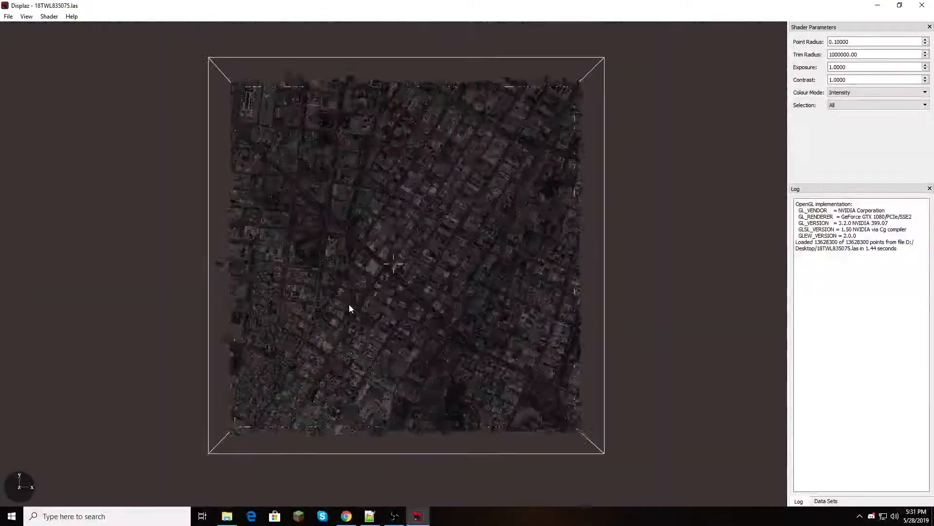
Orbit the Manhattan point cloud through top-down, side-on and close-up street views, then back out to the whole tile.
{"action": "left_click_drag", "start_coordinate": [351, 309], "coordinate": [381, 353]}
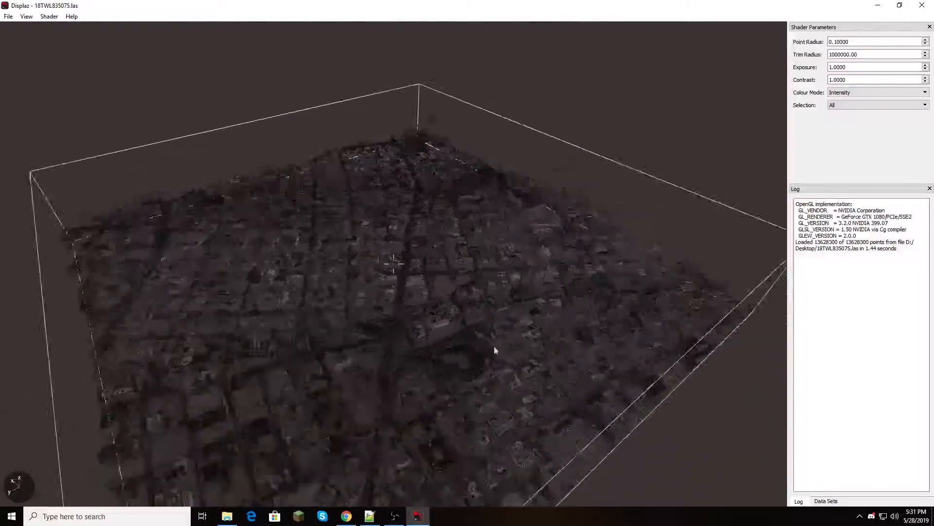
{"action": "left_click_drag", "start_coordinate": [494, 350], "coordinate": [138, 366]}
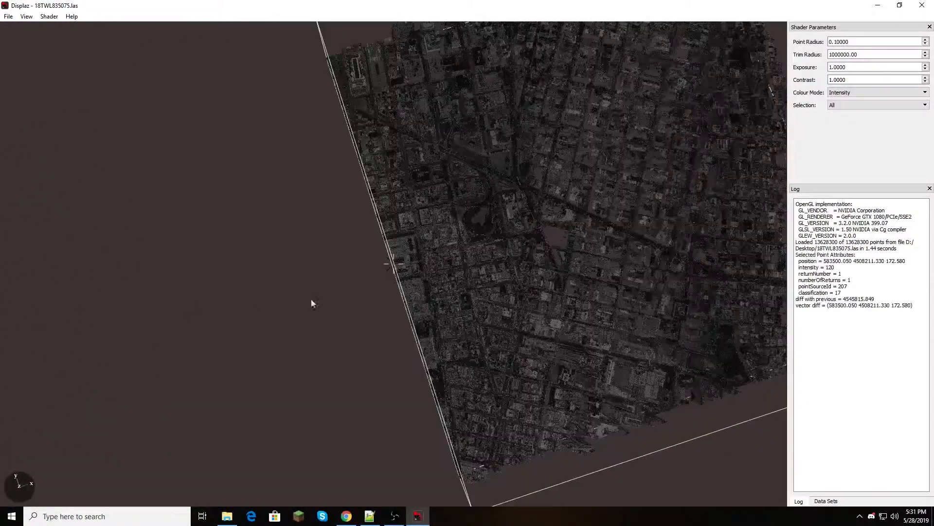
{"action": "left_click_drag", "start_coordinate": [313, 303], "coordinate": [643, 110]}
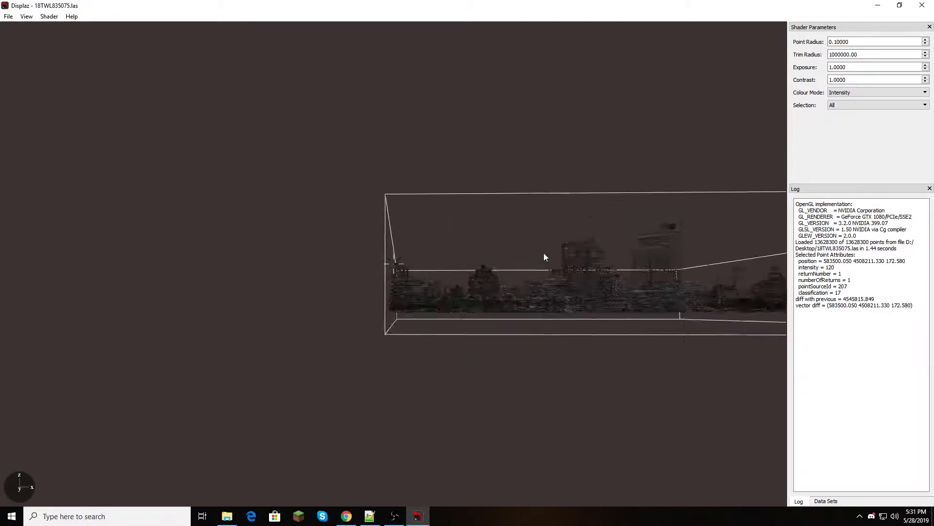
{"action": "left_click_drag", "start_coordinate": [543, 256], "coordinate": [553, 292]}
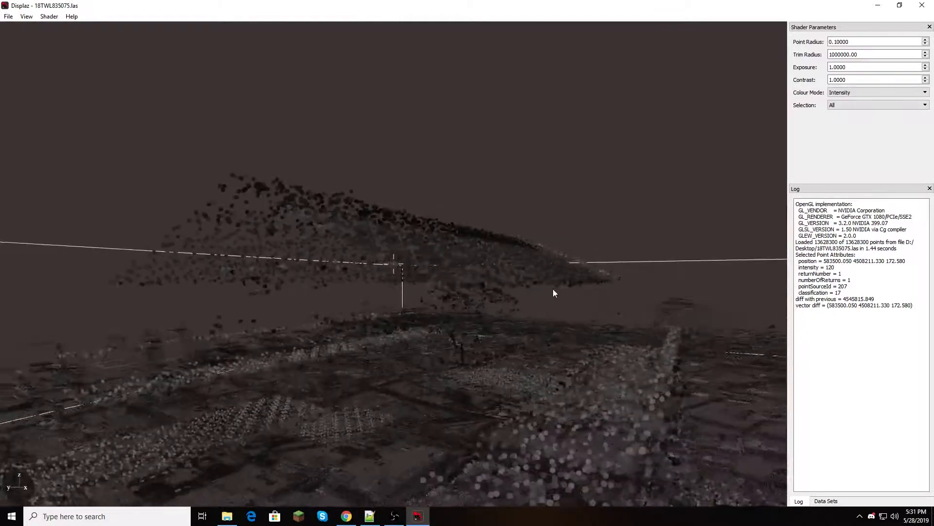
{"action": "left_click_drag", "start_coordinate": [554, 293], "coordinate": [660, 289]}
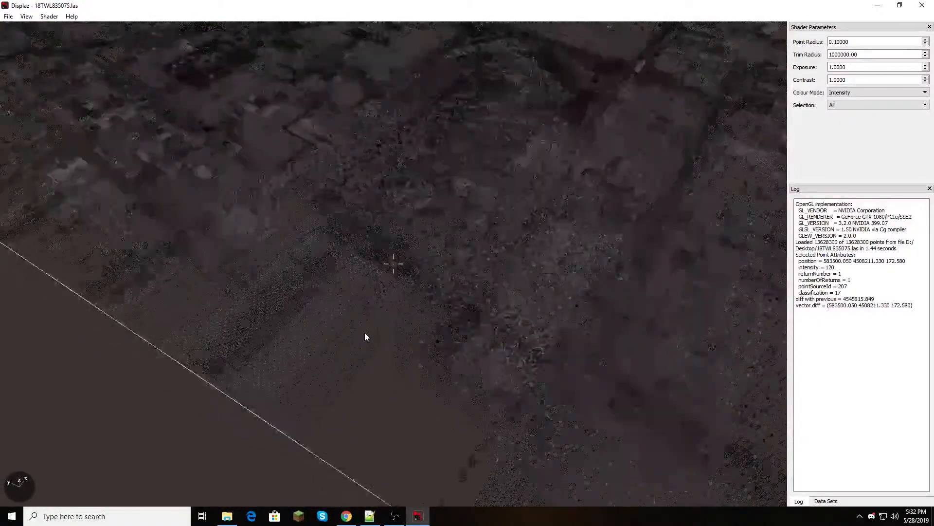
{"action": "left_click_drag", "start_coordinate": [365, 337], "coordinate": [536, 298]}
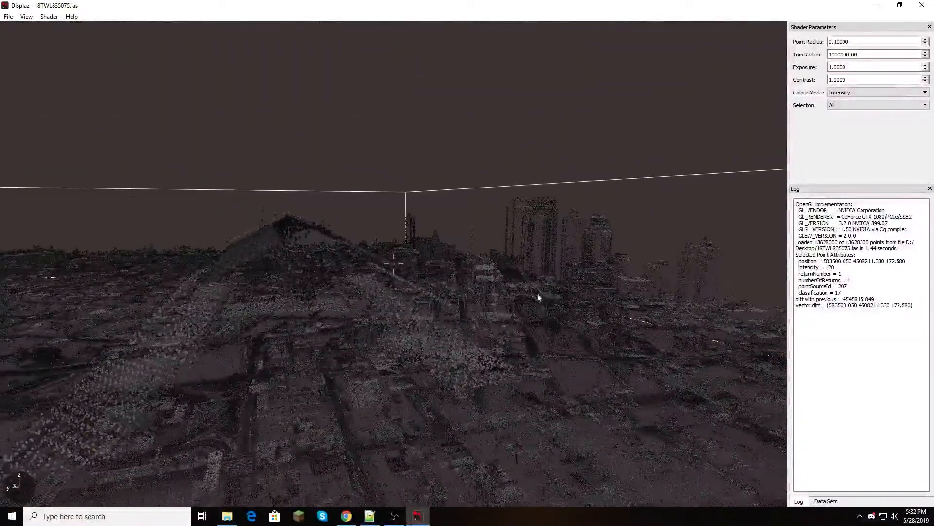
{"action": "left_click_drag", "start_coordinate": [536, 297], "coordinate": [480, 395]}
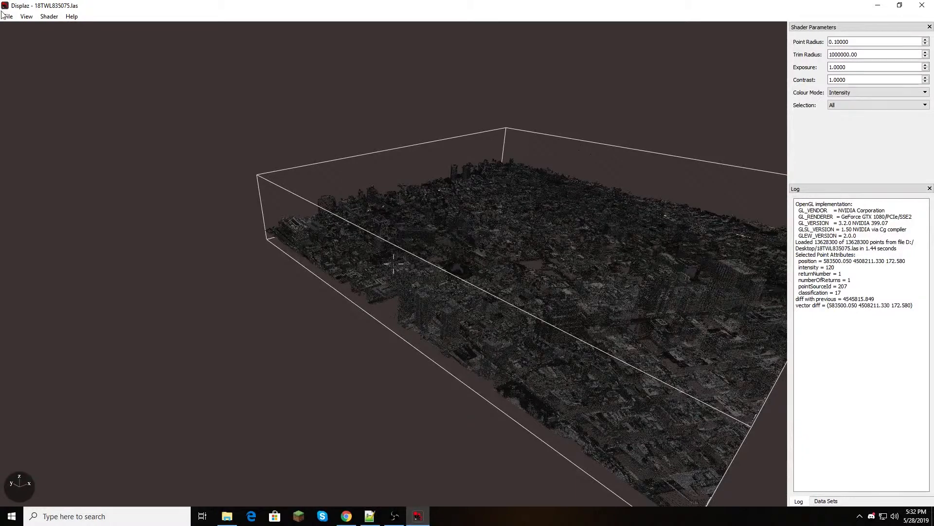
{"action": "mouse_move", "coordinate": [923, 6]}
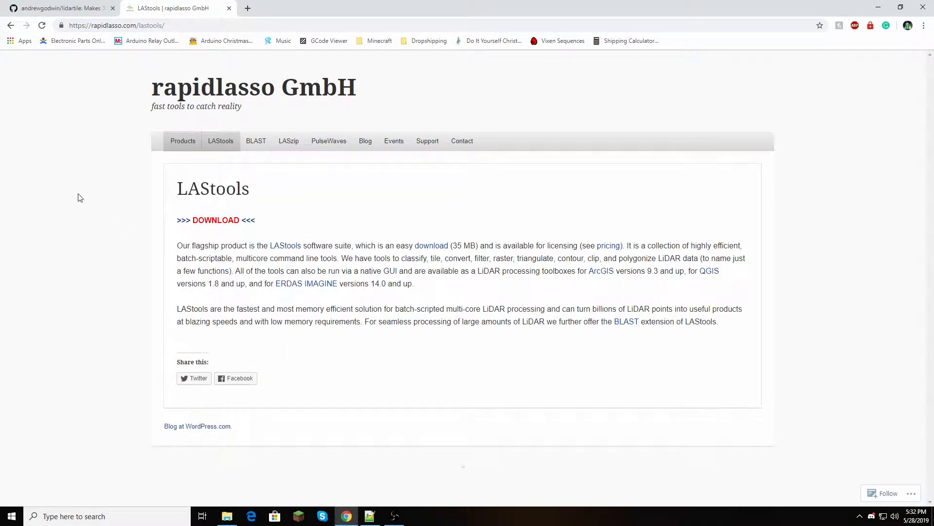
Minimize Chrome after reviewing the LAStools page, leaving the desktop visible.
{"action": "left_click", "coordinate": [59, 7]}
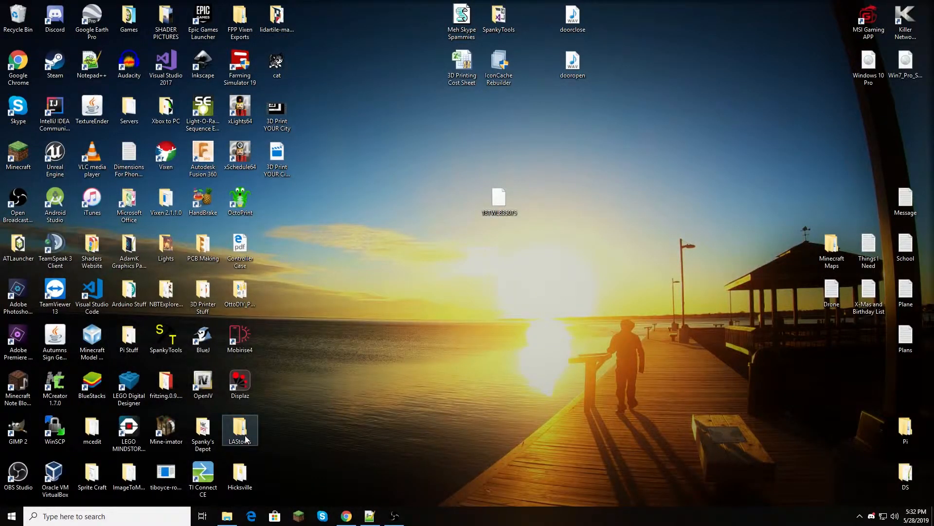
Open the LAStools desktop folder, then its bin folder, and scroll down to las2dem.
{"action": "double_click", "coordinate": [240, 429]}
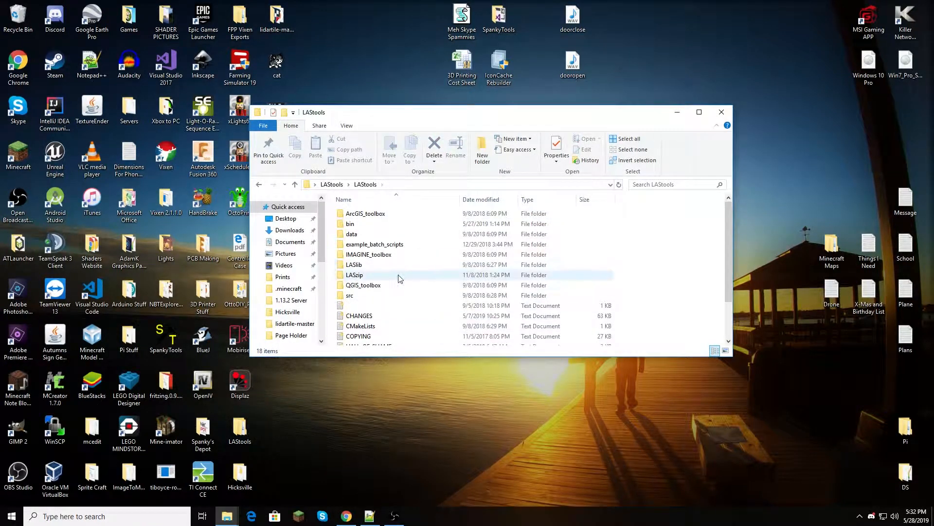
{"action": "mouse_move", "coordinate": [399, 277]}
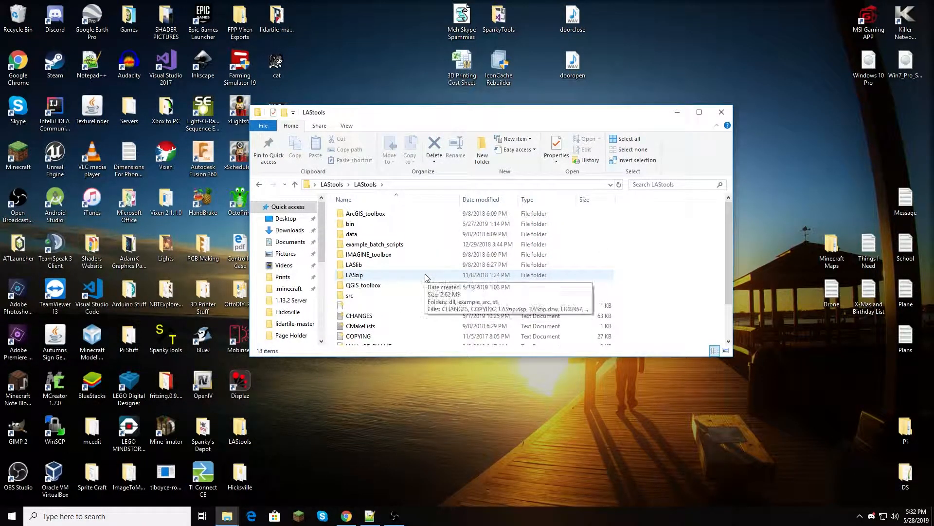
{"action": "mouse_move", "coordinate": [418, 280]}
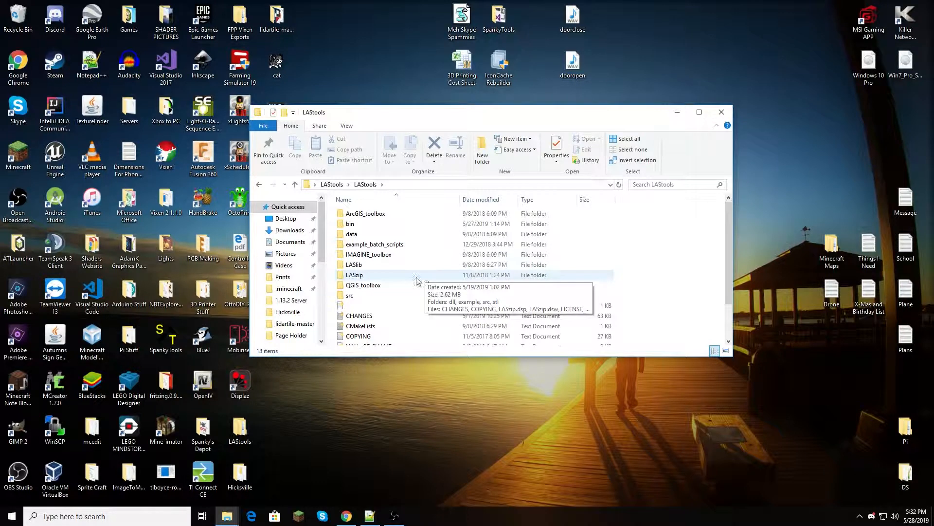
{"action": "double_click", "coordinate": [350, 224]}
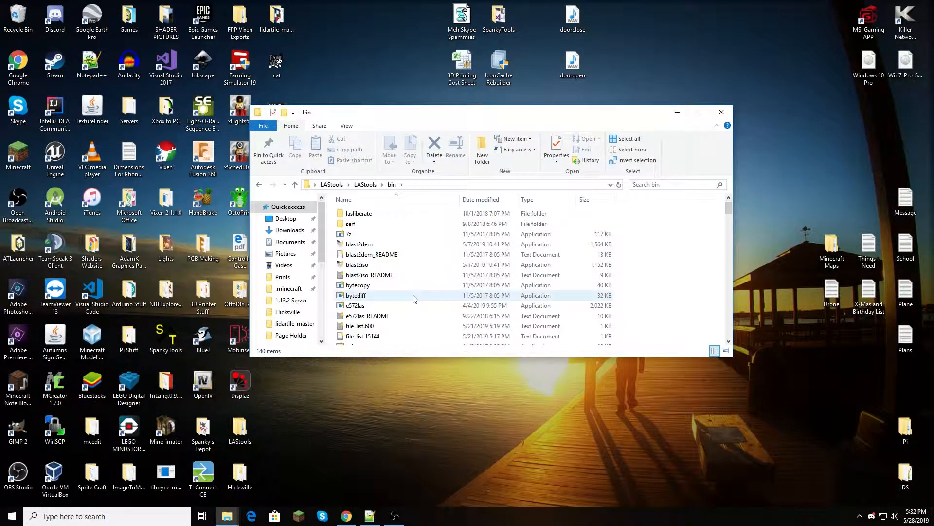
{"action": "scroll", "scroll_direction": "down", "scroll_amount": 3}
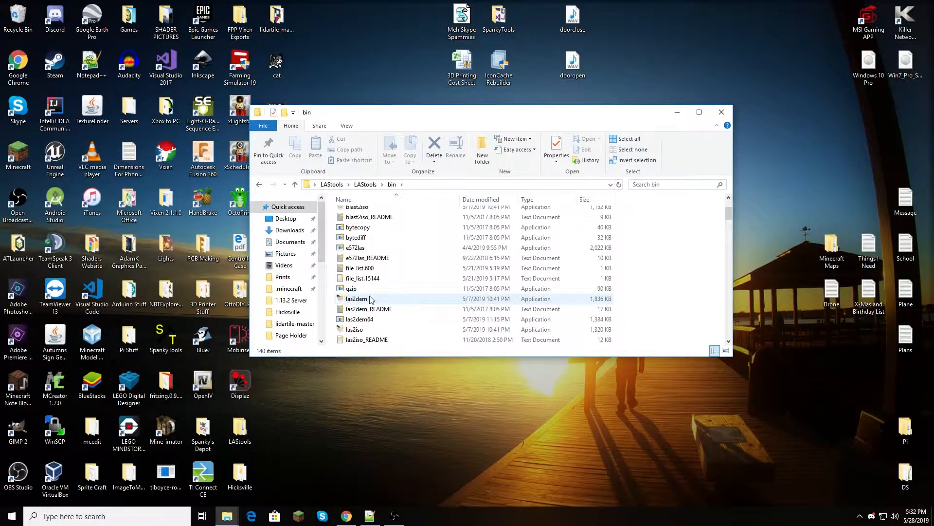
{"action": "mouse_move", "coordinate": [357, 298]}
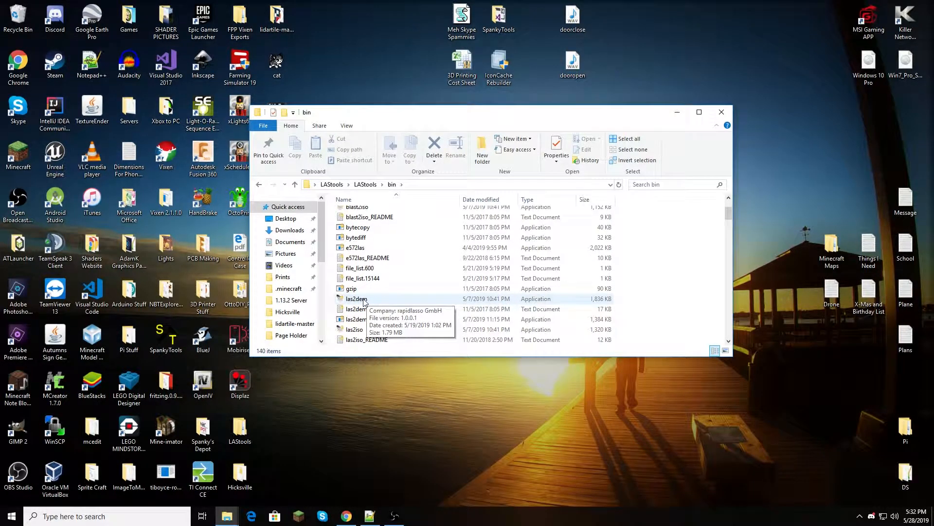
Launch las2dem from the bin folder and maximize its window.
{"action": "double_click", "coordinate": [356, 298]}
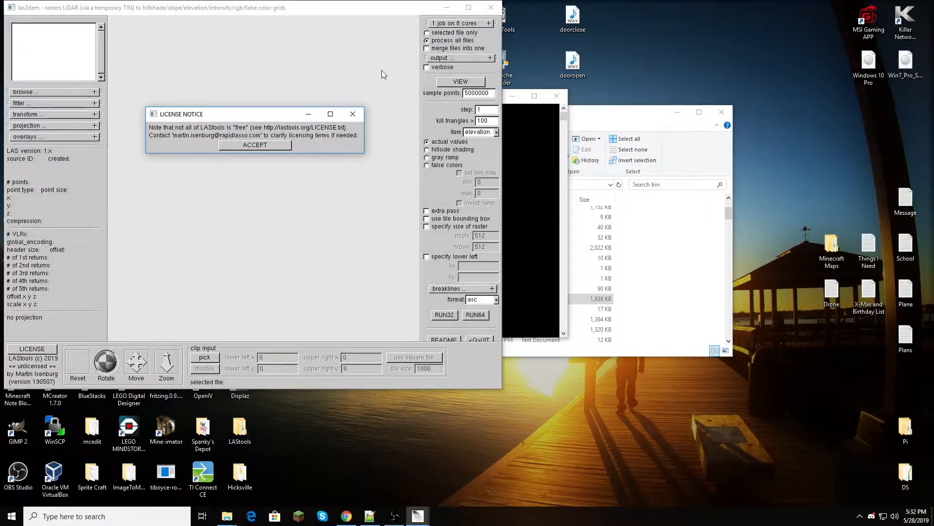
{"action": "left_click", "coordinate": [254, 145]}
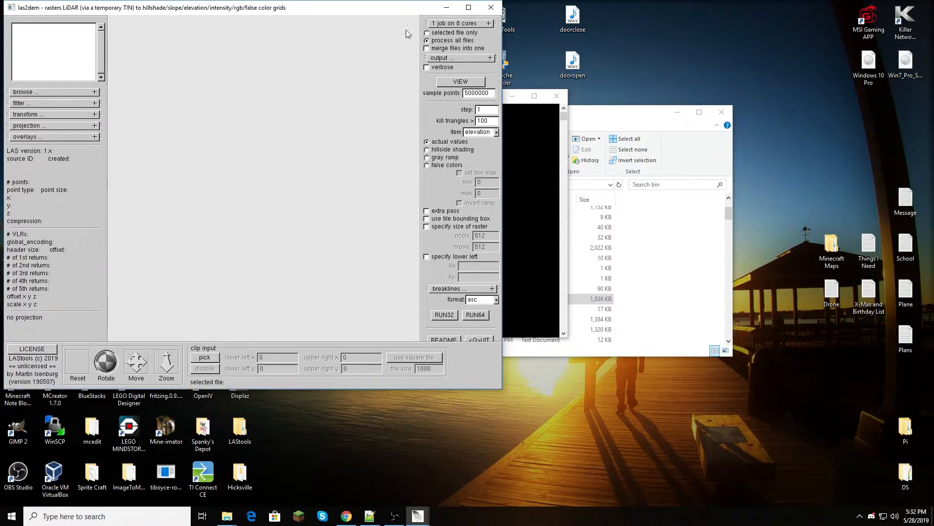
{"action": "left_click", "coordinate": [468, 7]}
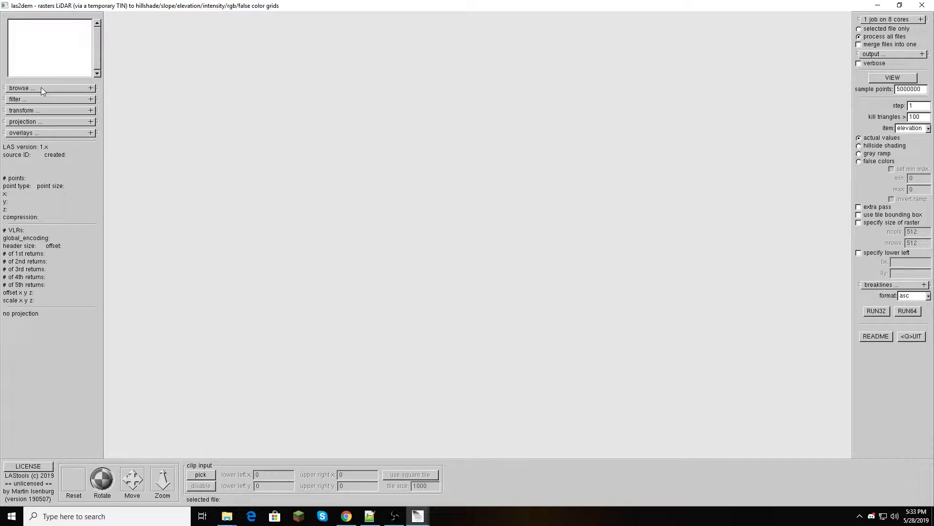
Set the input directory to D:/Desktop and load the 18TWL835075.las LiDAR tile.
{"action": "left_click", "coordinate": [23, 88]}
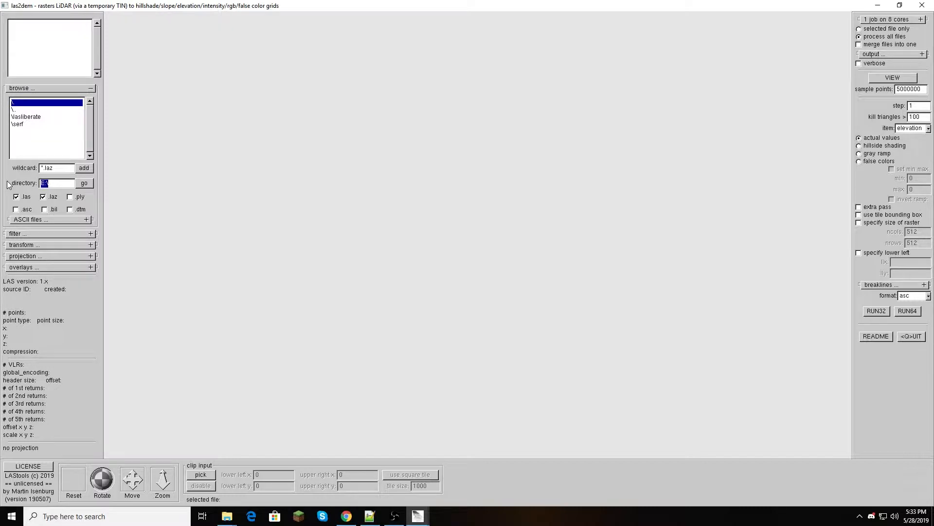
{"action": "type", "text": "D:/Desktop"}
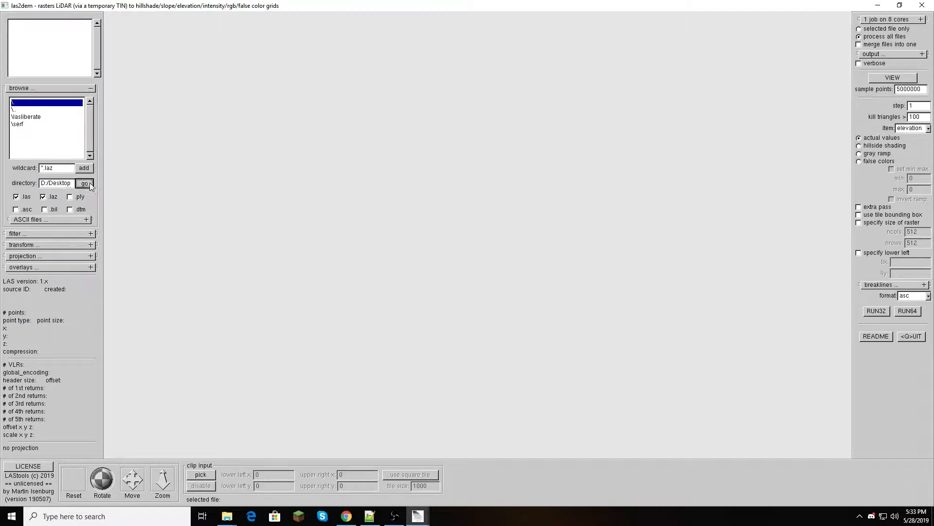
{"action": "left_click", "coordinate": [83, 183]}
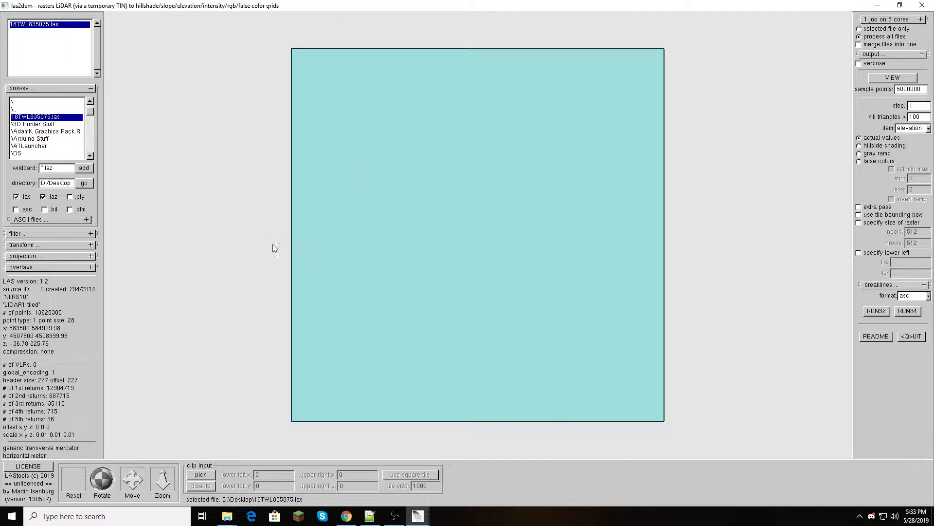
{"action": "mouse_move", "coordinate": [227, 321]}
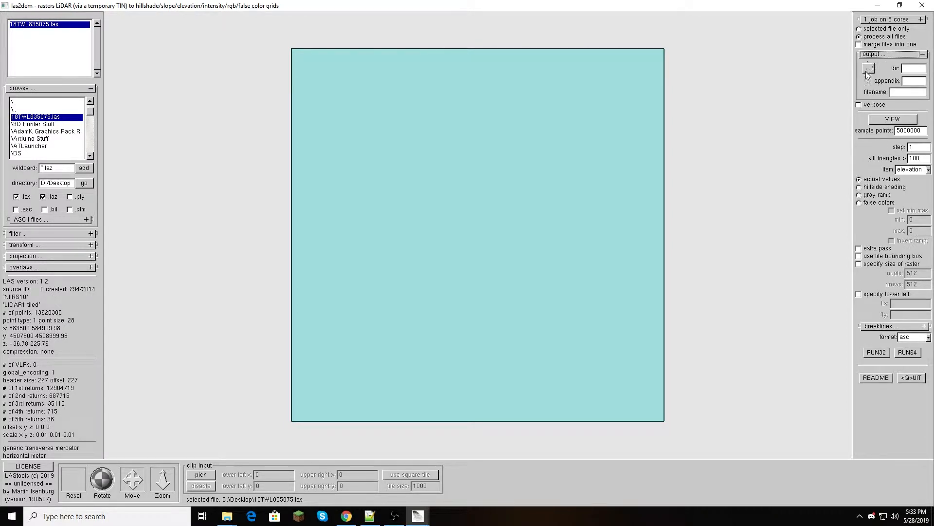
Point the output directory to D:/Desktop in the folder browser.
{"action": "left_click", "coordinate": [868, 69]}
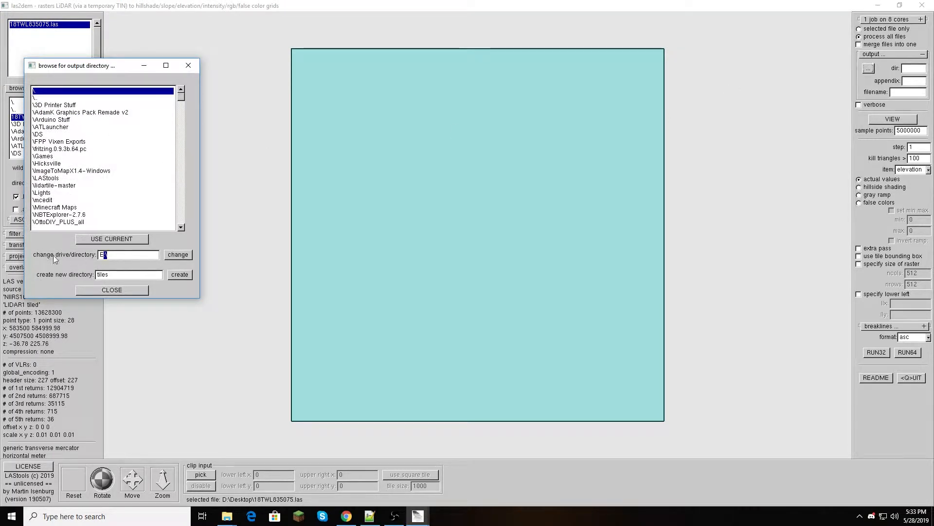
{"action": "left_click", "coordinate": [128, 254]}
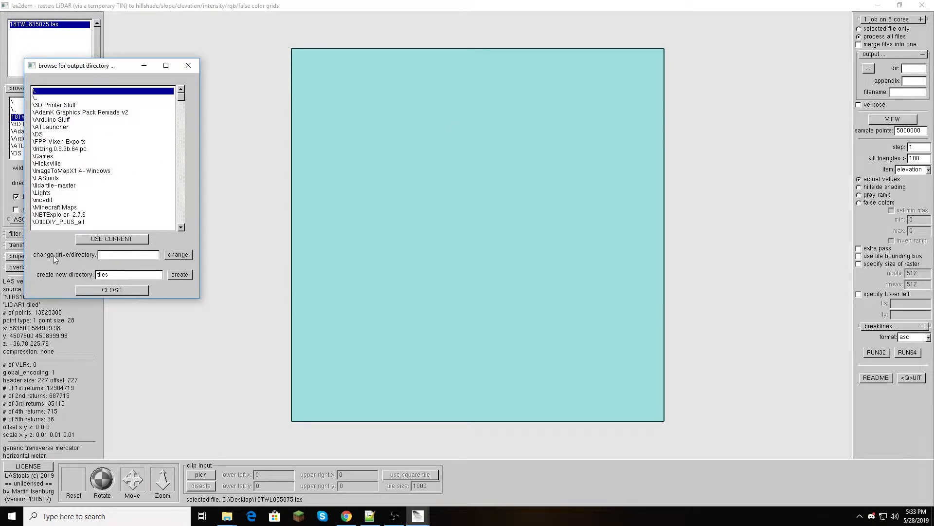
{"action": "type", "text": "D:/"}
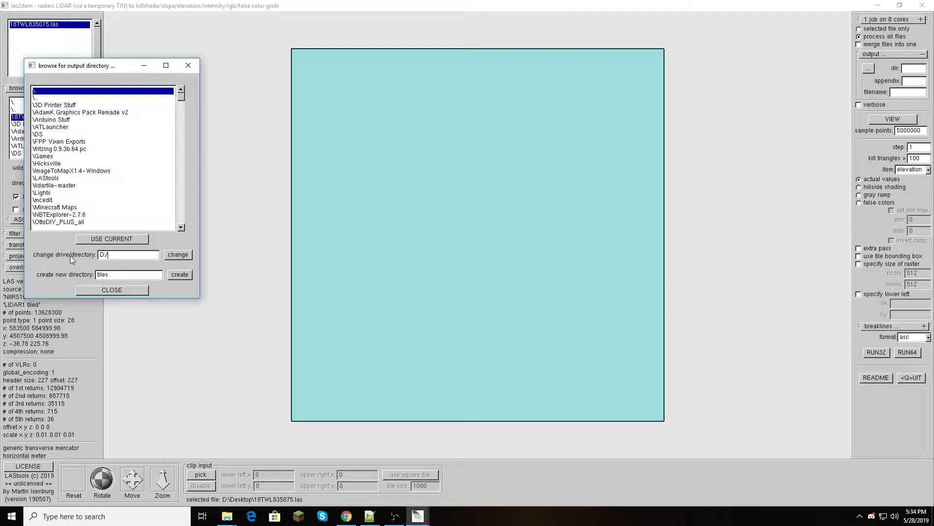
{"action": "left_click", "coordinate": [177, 254]}
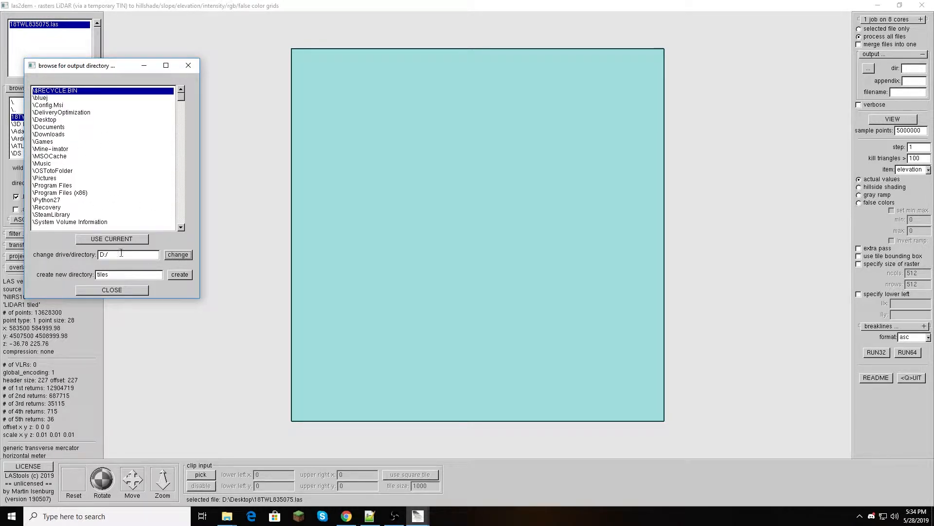
{"action": "type", "text": "Deskt"}
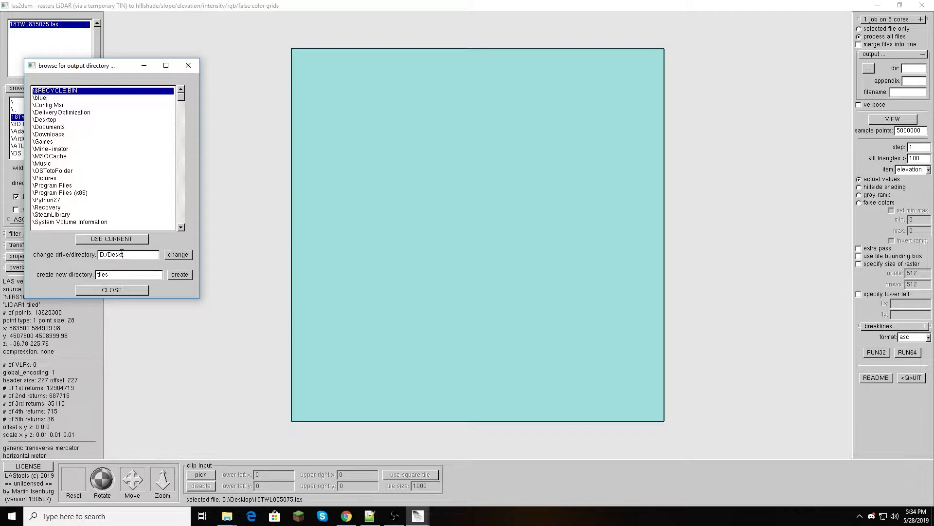
{"action": "left_click", "coordinate": [177, 254]}
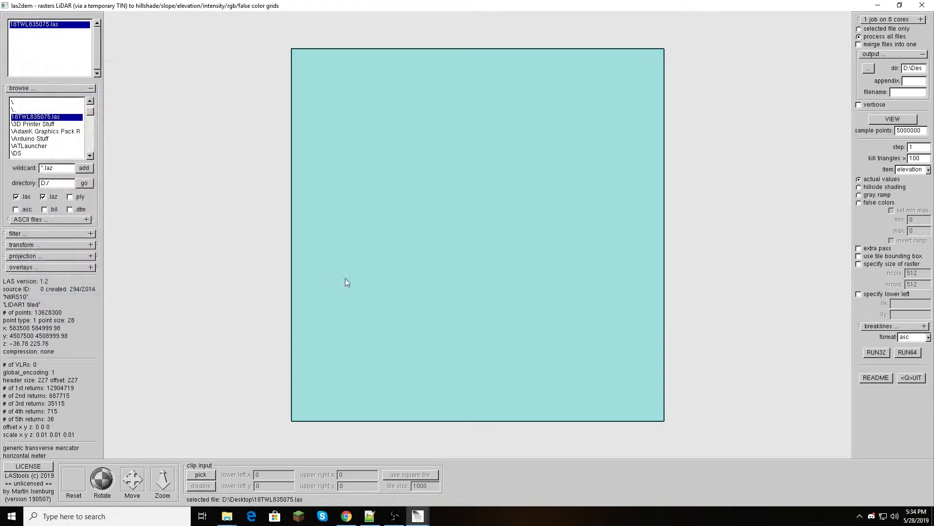
Name the output file Manhattan.
{"action": "left_click", "coordinate": [906, 91]}
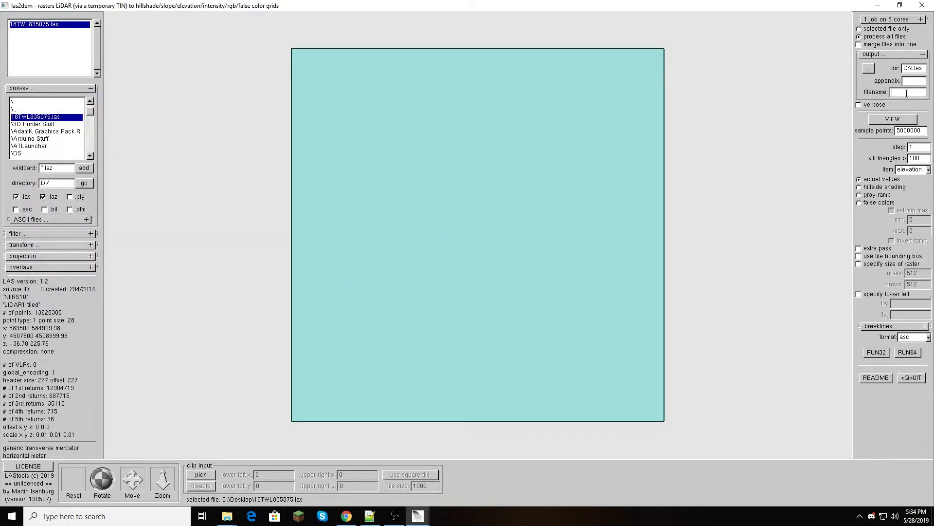
{"action": "type", "text": "Manhattan"}
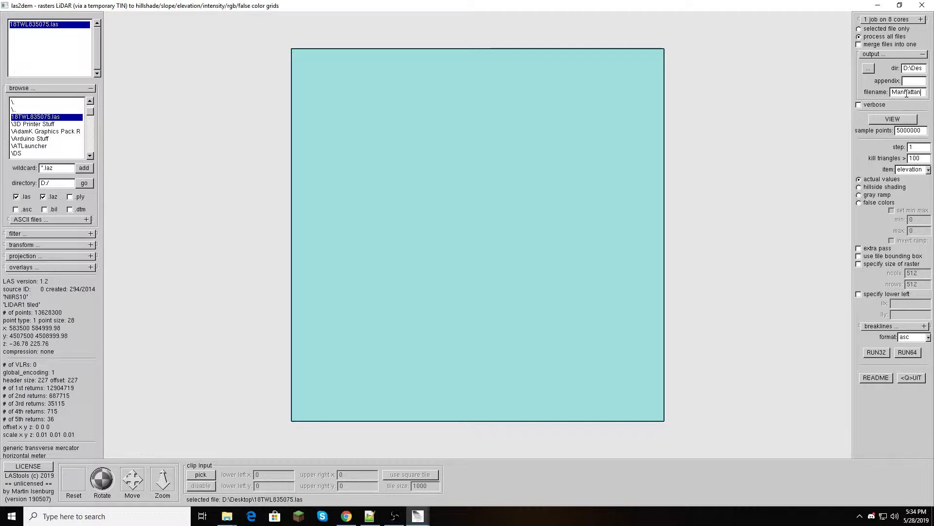
{"action": "left_click", "coordinate": [909, 170]}
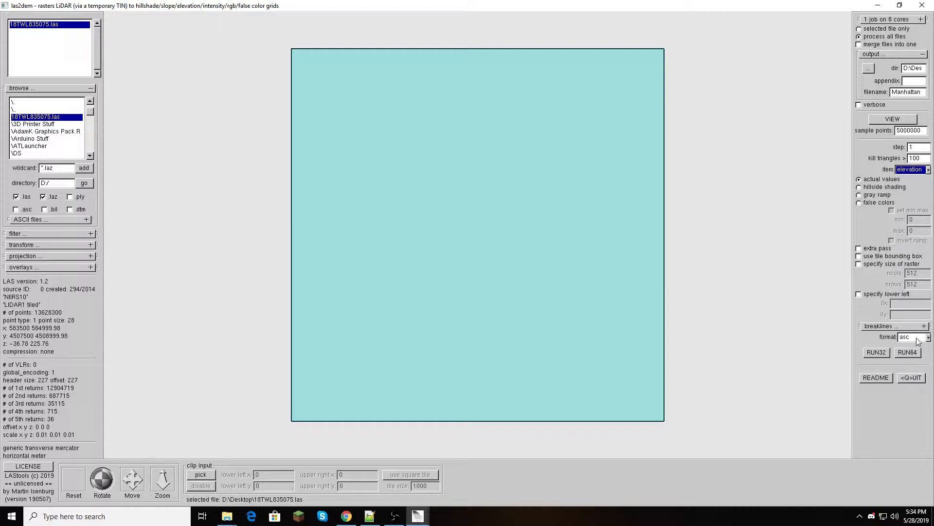
Keep asc as the output format and start the 64-bit elevation conversion to Manhattan.asc.
{"action": "left_click", "coordinate": [912, 337]}
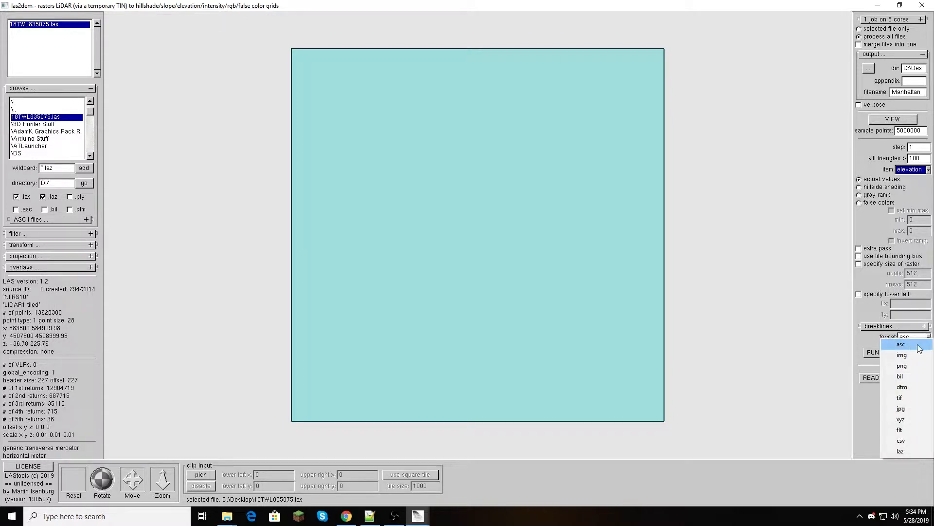
{"action": "left_click", "coordinate": [901, 344]}
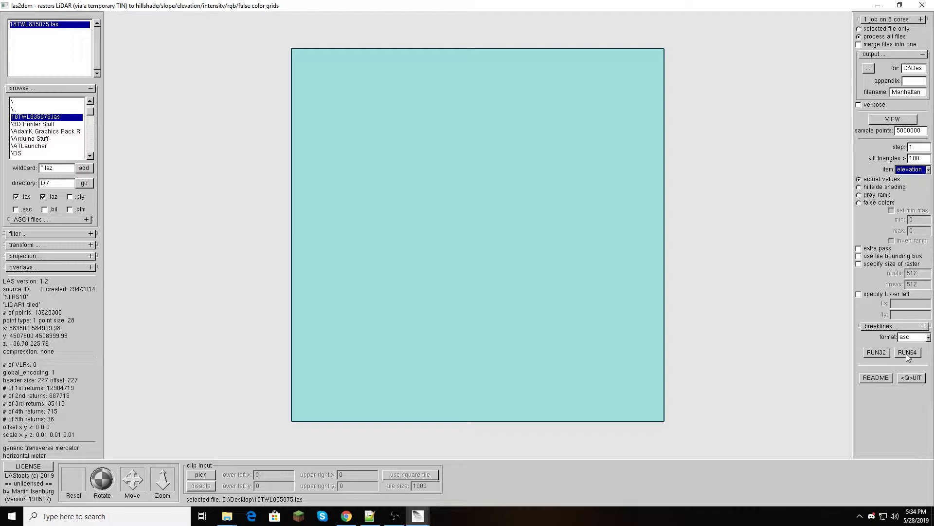
{"action": "left_click", "coordinate": [907, 352]}
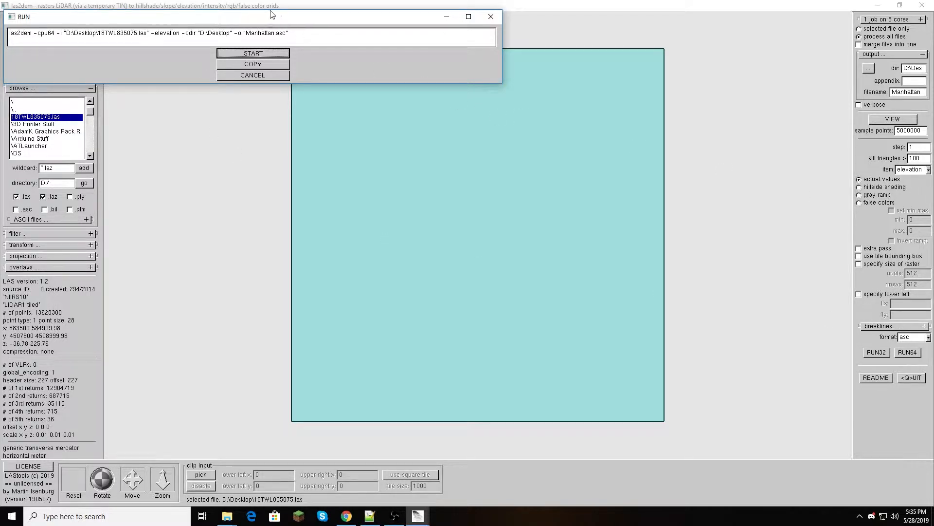
{"action": "mouse_move", "coordinate": [497, 466]}
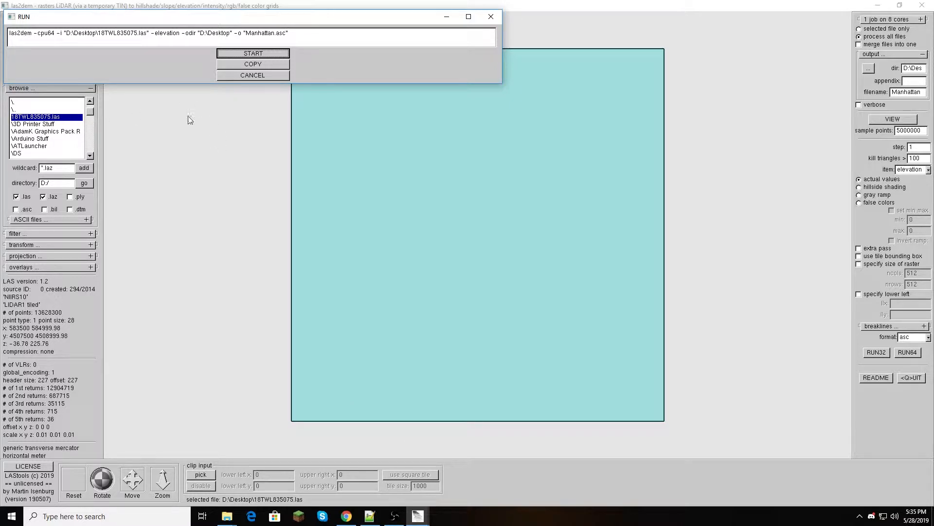
{"action": "left_click", "coordinate": [252, 53]}
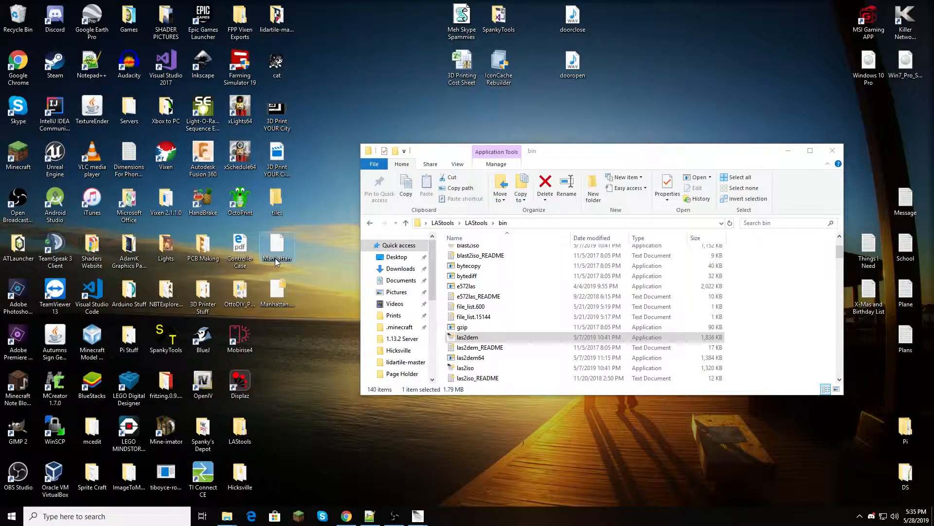
Check the new Manhattan file's context options on the desktop and close the las2dem window.
{"action": "right_click", "coordinate": [275, 245]}
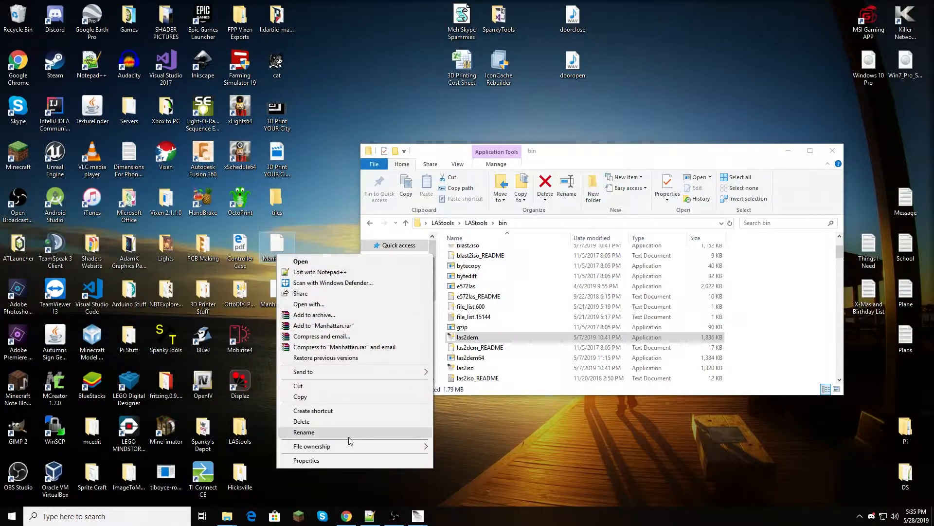
{"action": "left_click", "coordinate": [306, 460]}
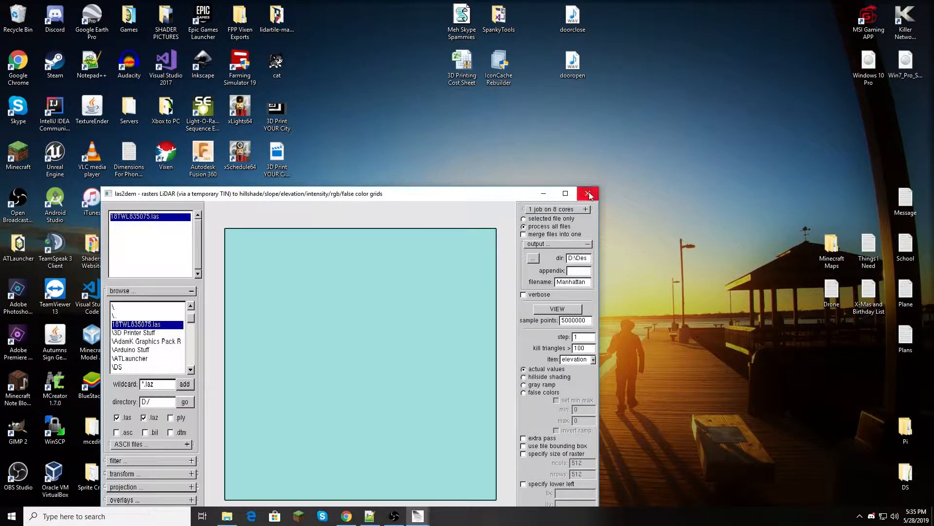
{"action": "left_click", "coordinate": [588, 193]}
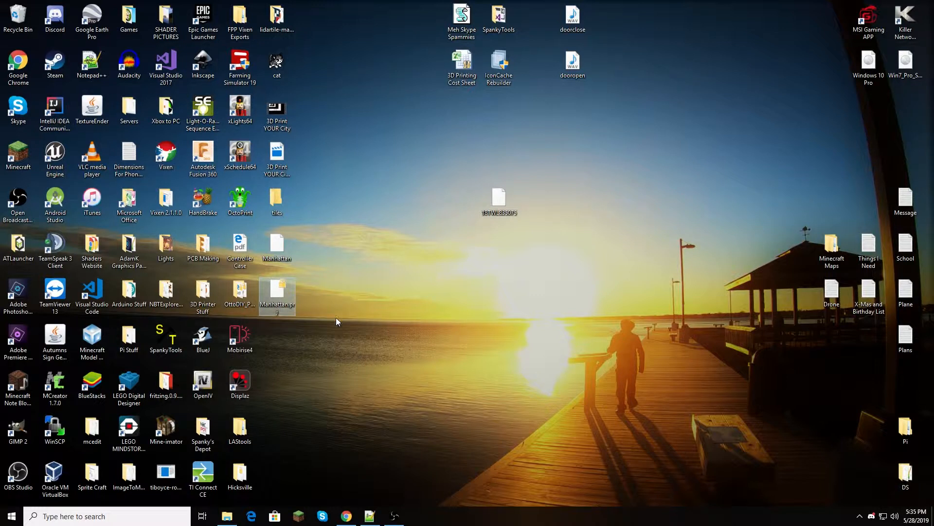
{"action": "mouse_move", "coordinate": [414, 200]}
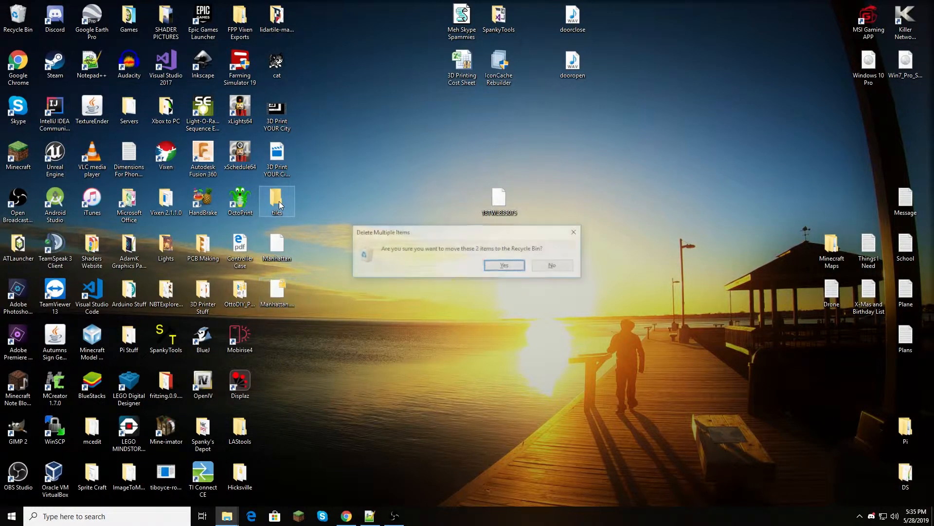
Send the leftover tiles folder and extra Manhattan file to the Recycle Bin.
{"action": "left_click", "coordinate": [503, 265]}
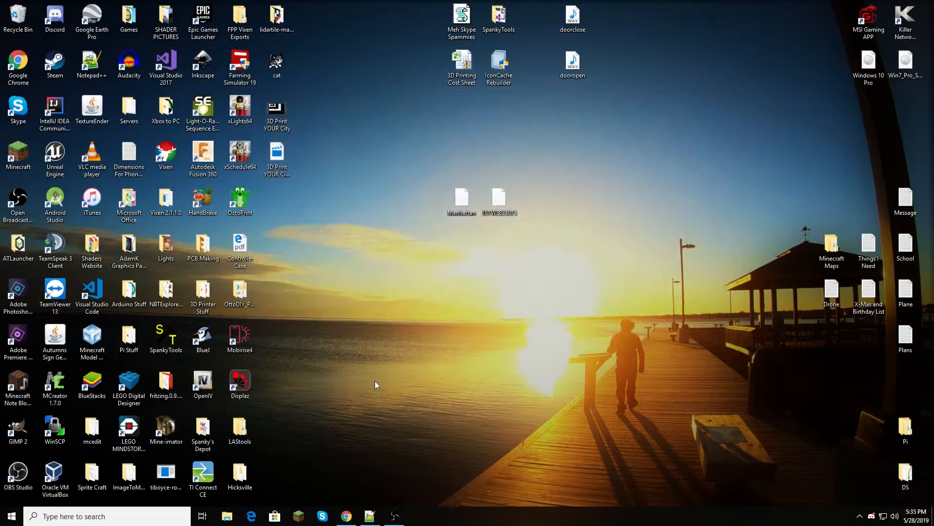
{"action": "left_click", "coordinate": [345, 516]}
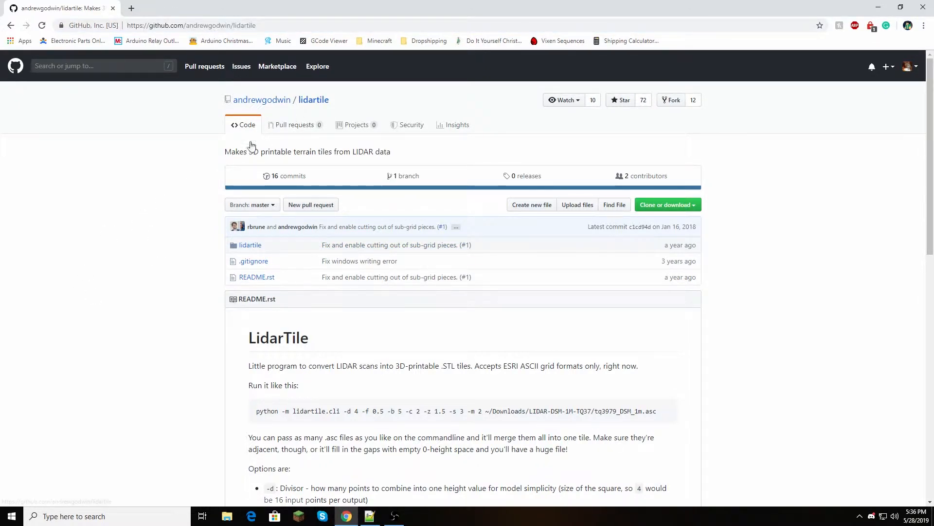
Download the lidartile repository from GitHub as a ZIP archive.
{"action": "scroll", "scroll_direction": "down", "scroll_amount": 3}
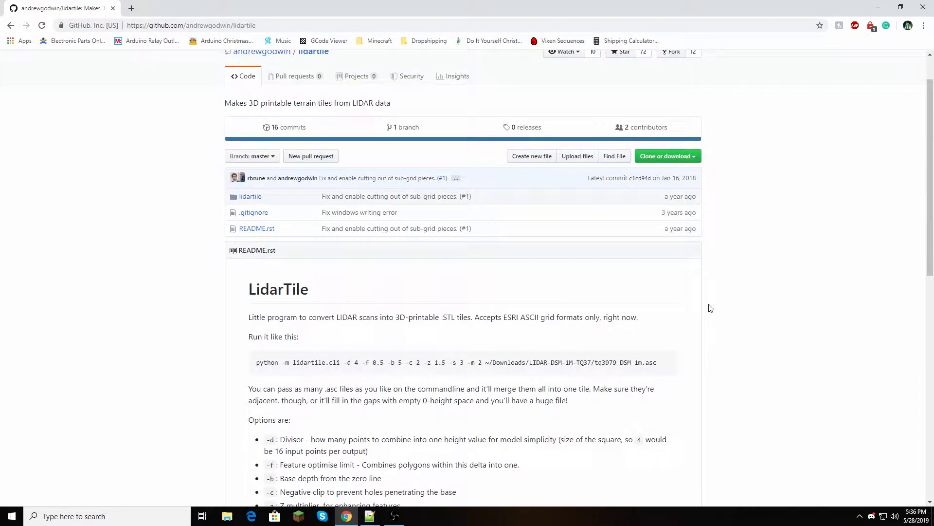
{"action": "mouse_move", "coordinate": [143, 250]}
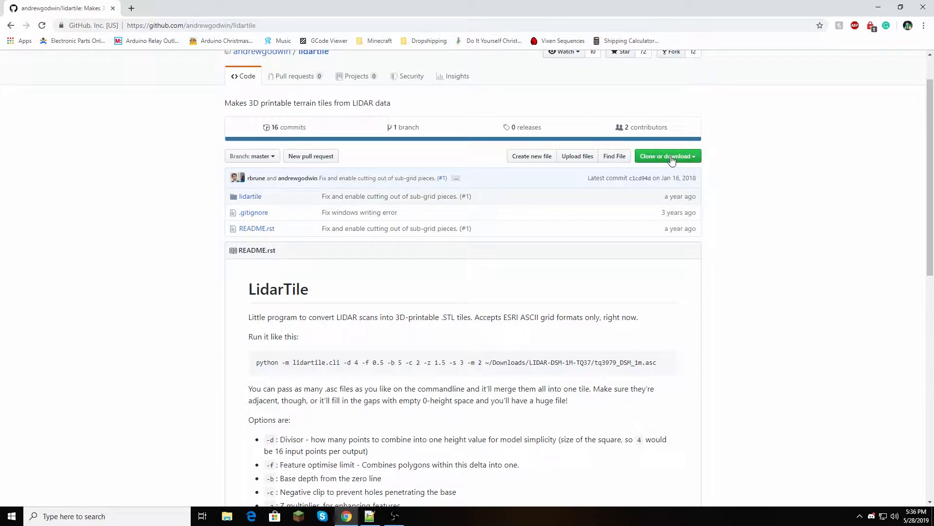
{"action": "left_click", "coordinate": [665, 155]}
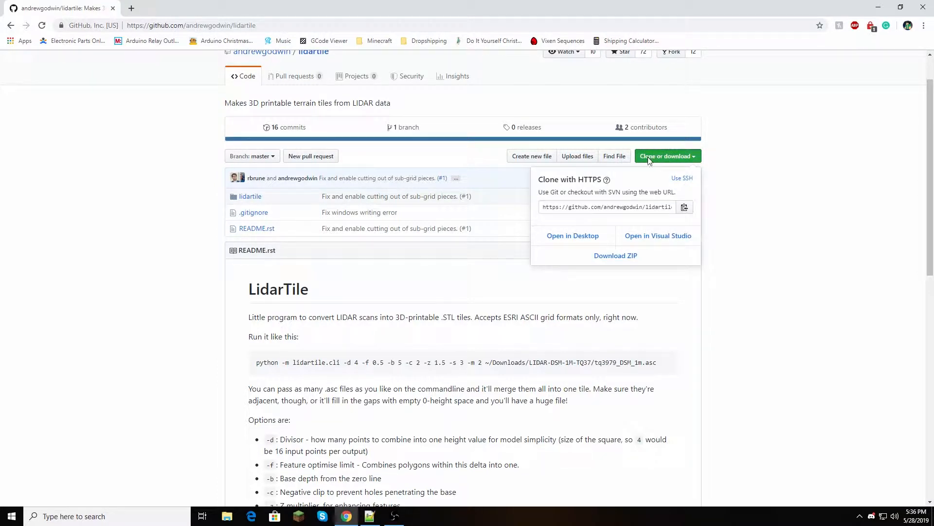
{"action": "mouse_move", "coordinate": [615, 255]}
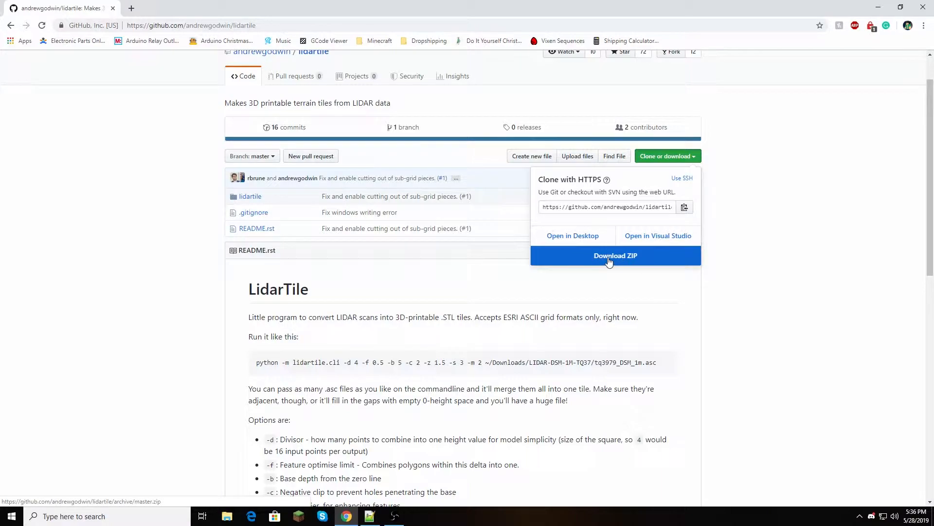
{"action": "left_click", "coordinate": [615, 255]}
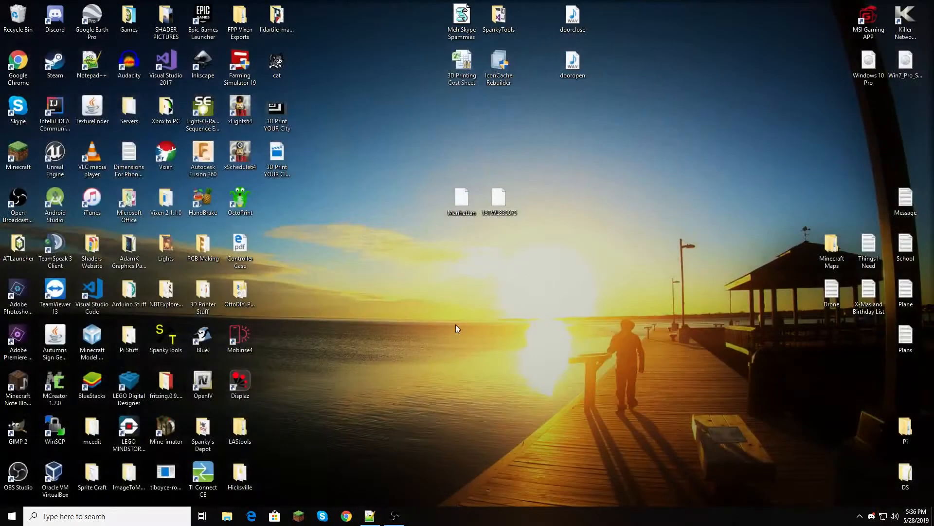
Open the lidartile-master folder from the desktop.
{"action": "left_click", "coordinate": [276, 14]}
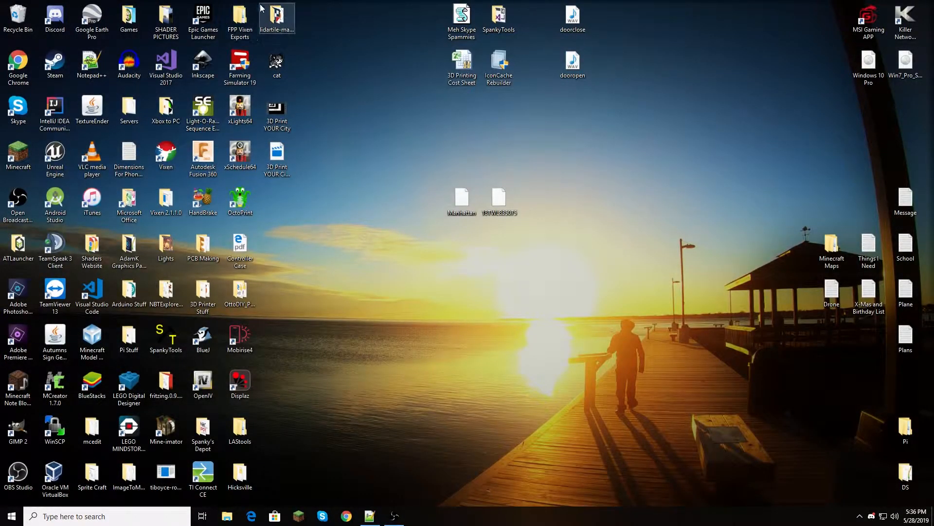
{"action": "double_click", "coordinate": [277, 15]}
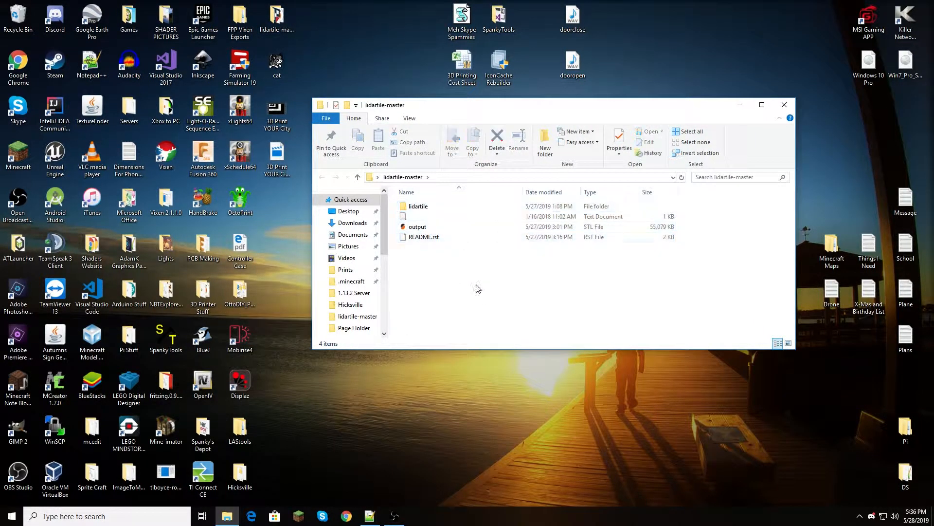
Delete the old output STL file, sending it to the Recycle Bin.
{"action": "left_click", "coordinate": [417, 227]}
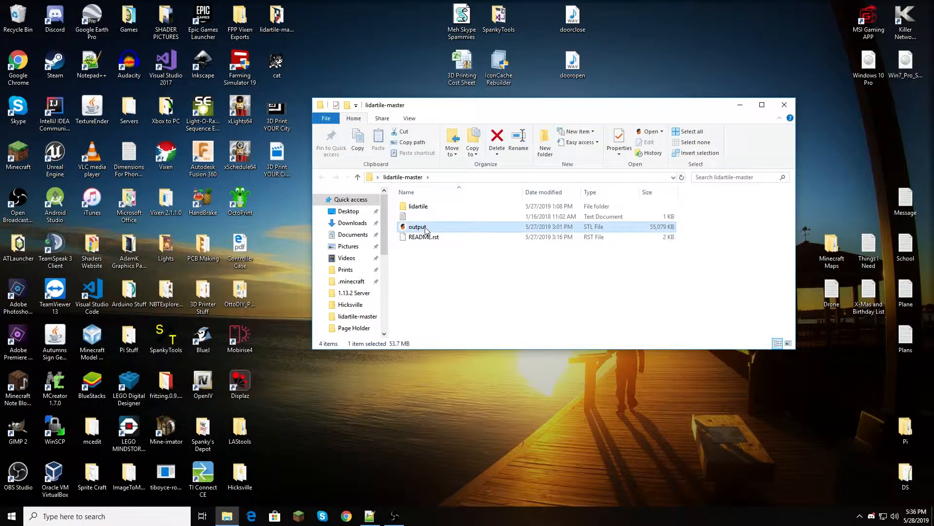
{"action": "left_click", "coordinate": [497, 137]}
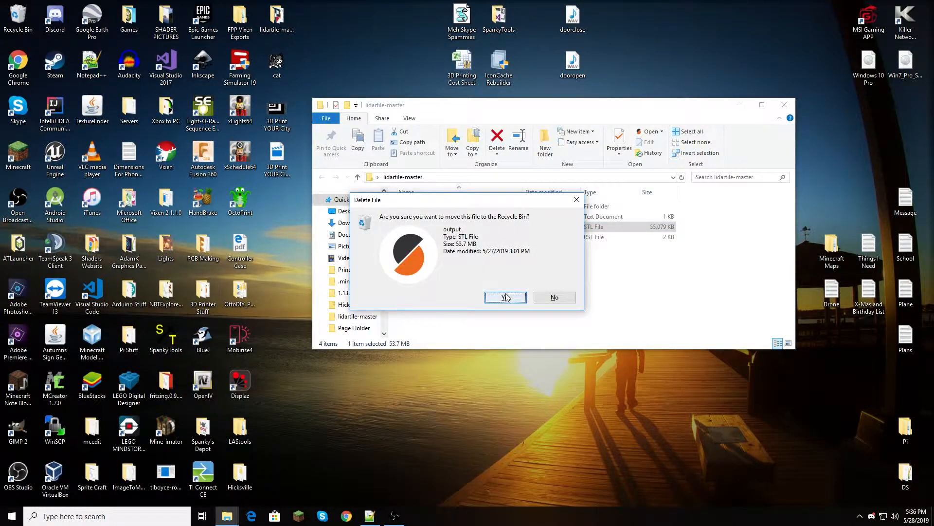
{"action": "left_click", "coordinate": [505, 298]}
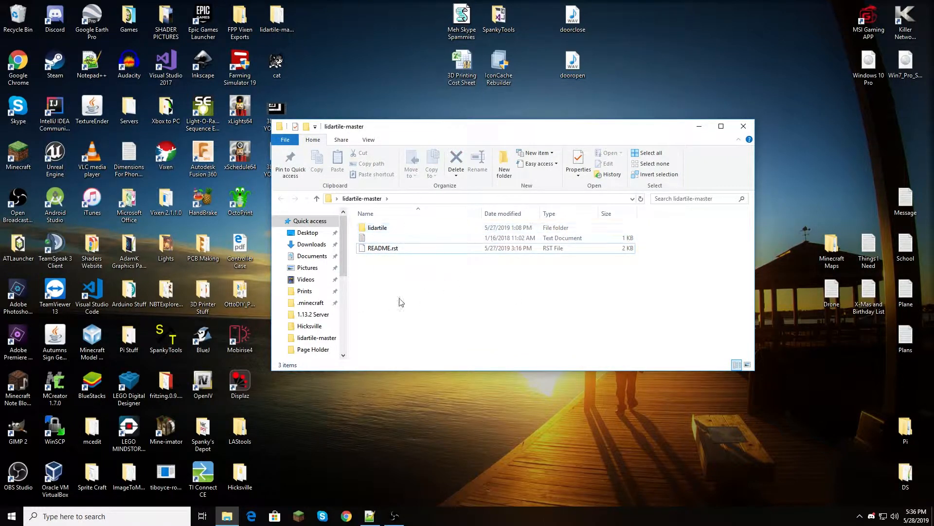
{"action": "left_click", "coordinate": [742, 126]}
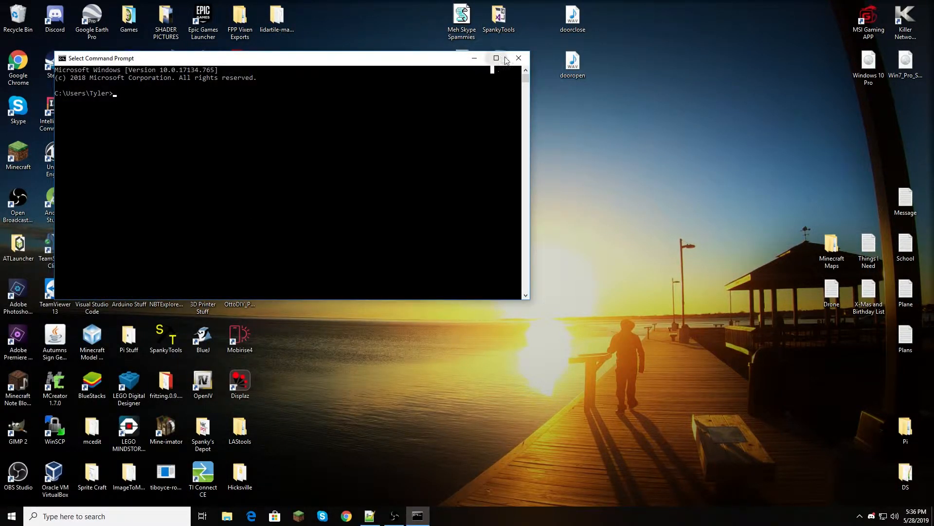
Maximize Command Prompt and cd into D:\Desktop\lidartile-master.
{"action": "left_click", "coordinate": [495, 57]}
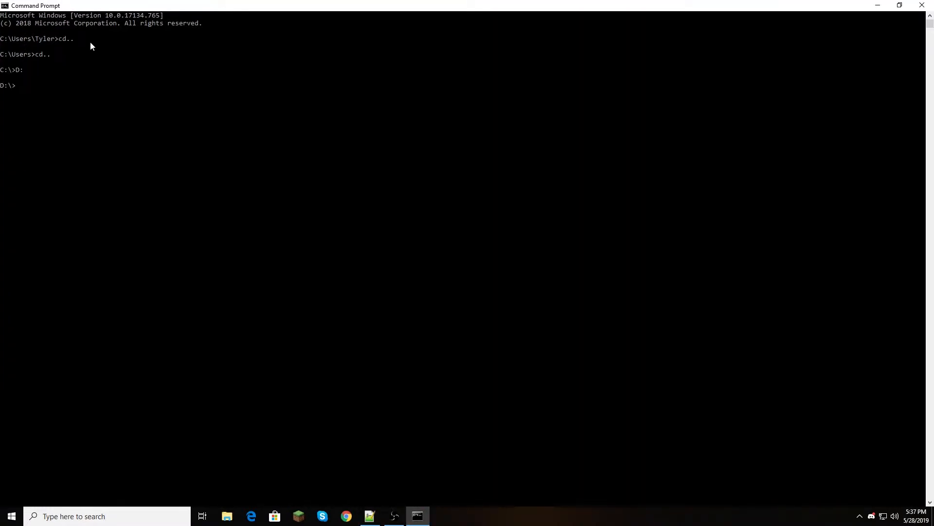
{"action": "type", "text": "cd Desktop"}
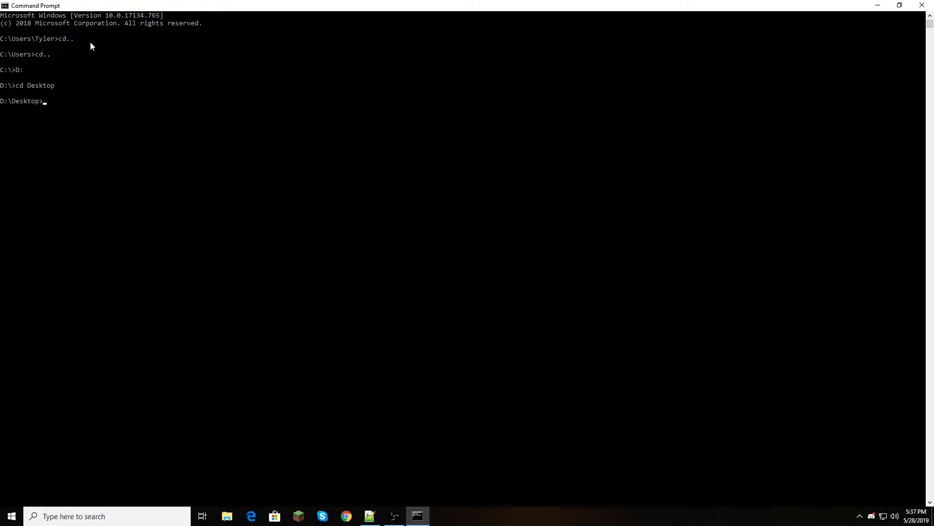
{"action": "type", "text": "cd"}
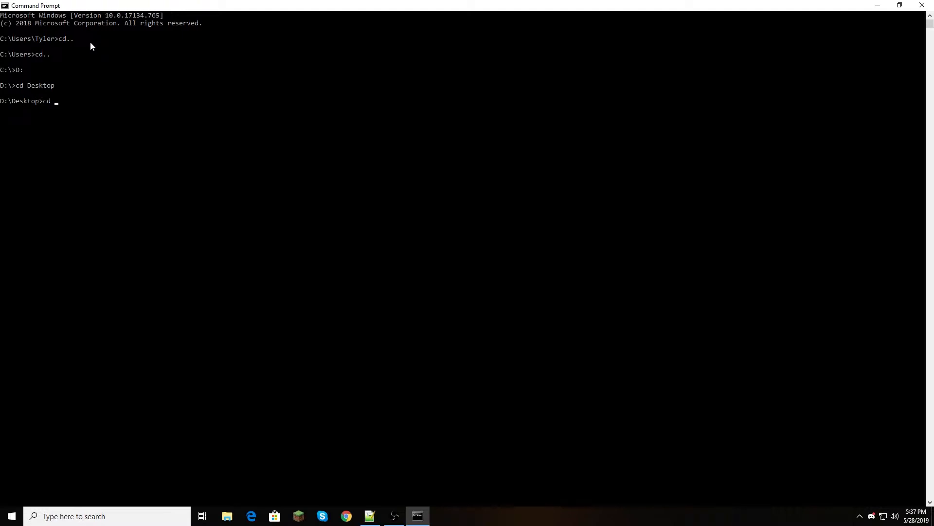
{"action": "type", "text": "lidar"}
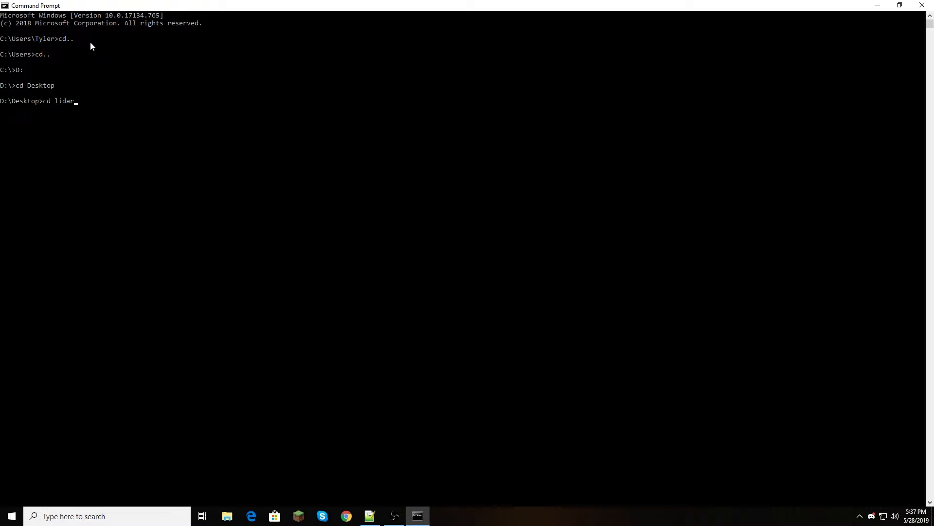
{"action": "type", "text": "tile-master"}
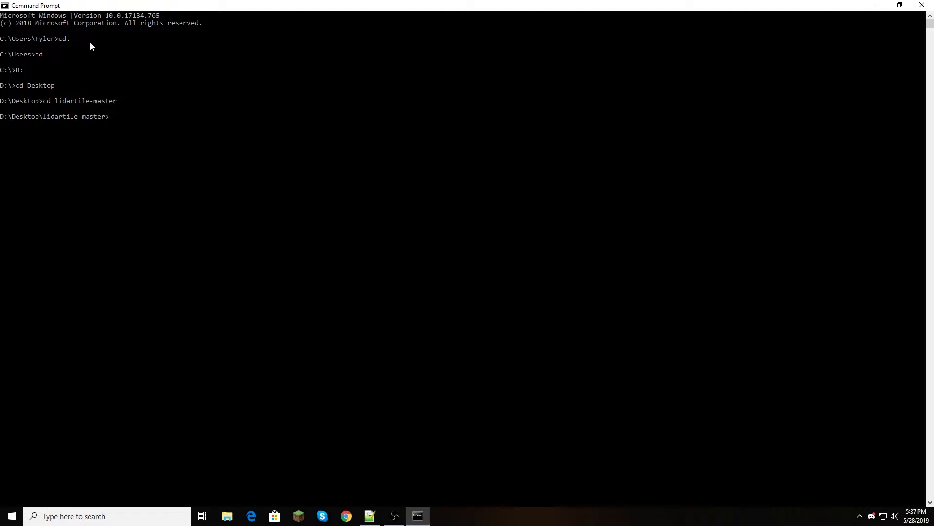
Restore the Command Prompt window size and move it slightly up and left.
{"action": "left_click", "coordinate": [899, 5]}
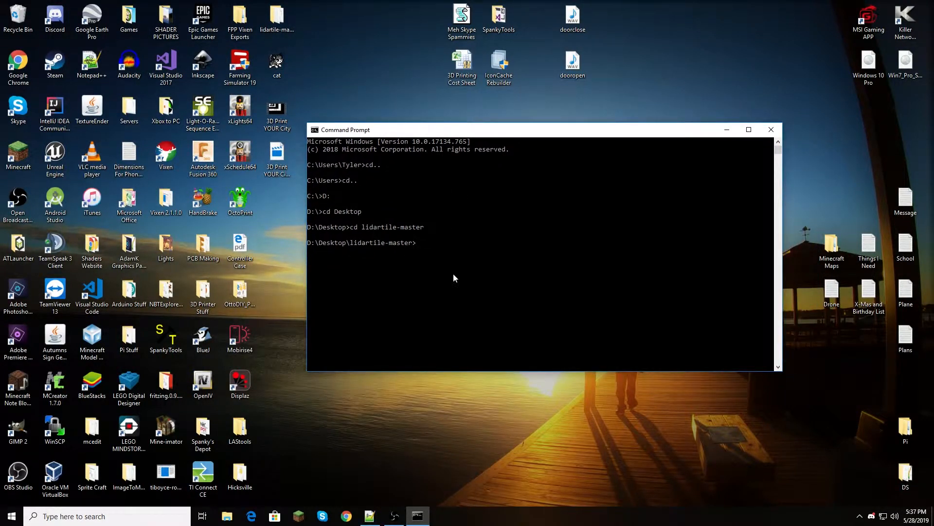
{"action": "left_click_drag", "start_coordinate": [345, 129], "coordinate": [334, 94]}
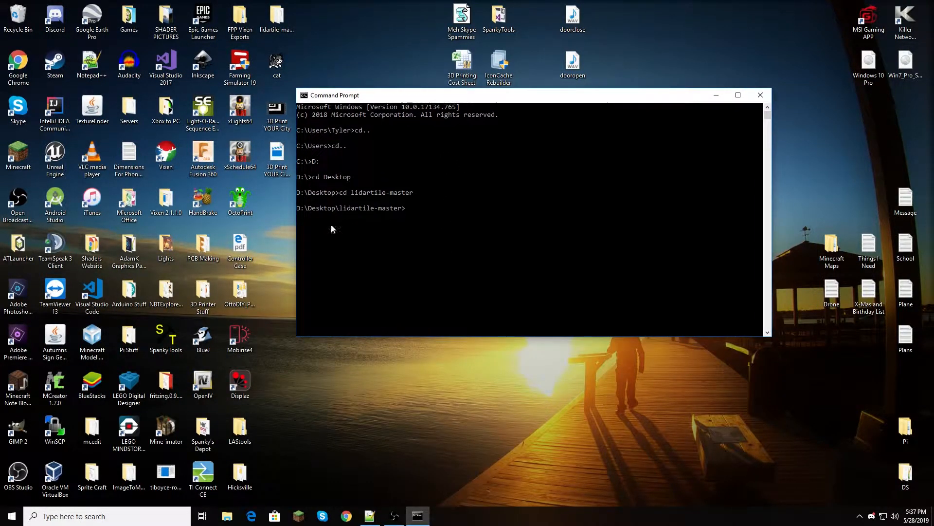
{"action": "mouse_move", "coordinate": [424, 210]}
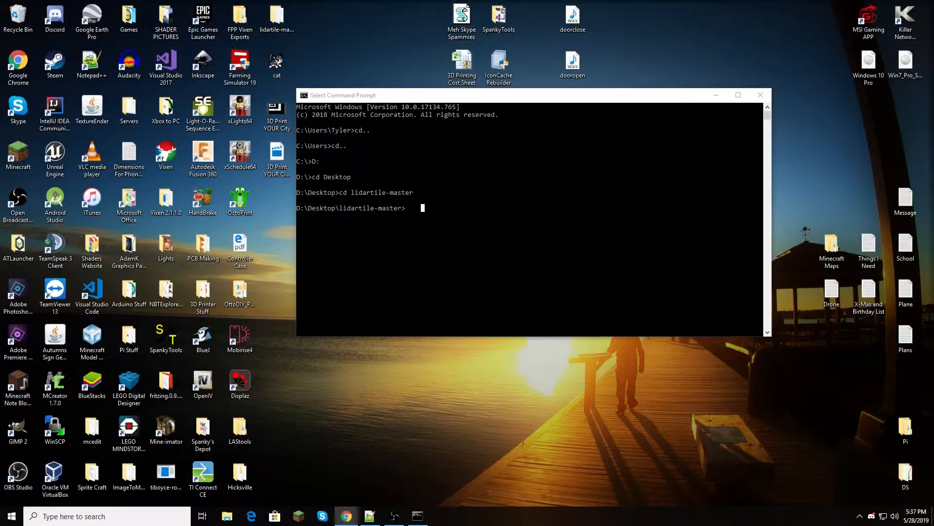
Enter the lidartile.cli command with -d 2 -b 5 -c 10 -z 1.5 -m 2 -l 0.075 on D:/Desktop/Manhattan.asc.
{"action": "type", "text": "python -m lidartile.cli -d 2 -b 5 -c 10 -z 1.5 -m 2 -l 0.075"}
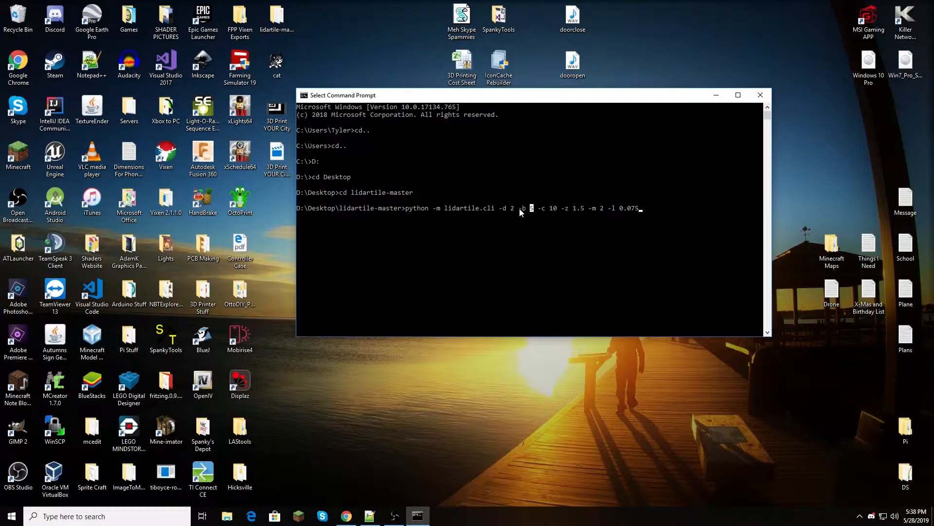
{"action": "mouse_move", "coordinate": [538, 213]}
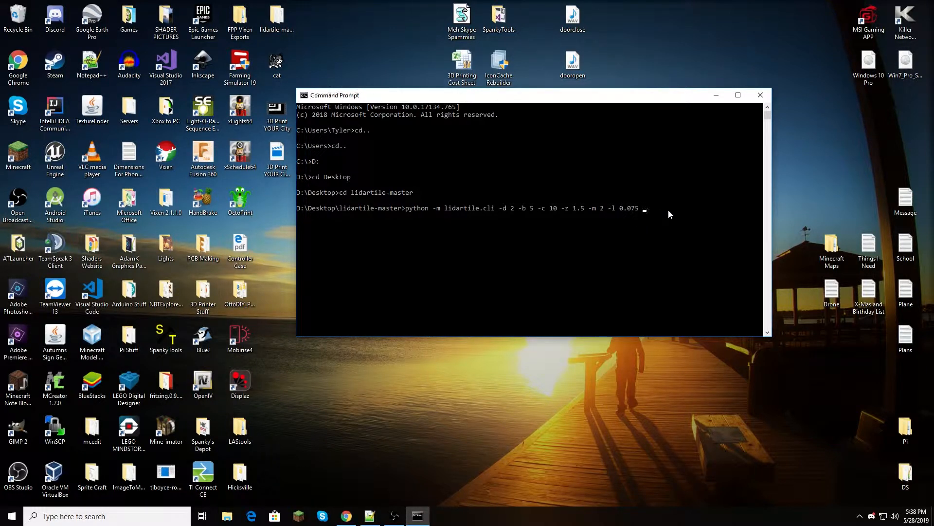
{"action": "mouse_move", "coordinate": [701, 214]}
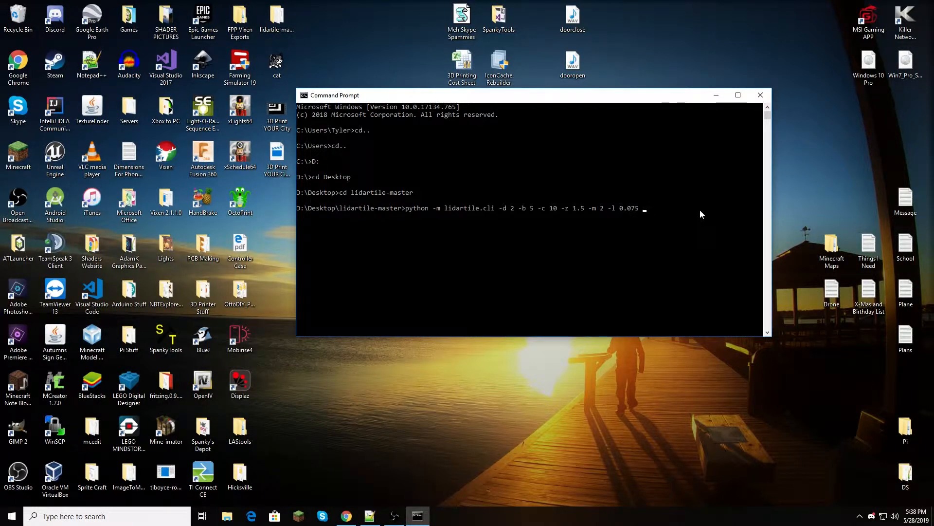
{"action": "type", "text": "D:/Desktop/"}
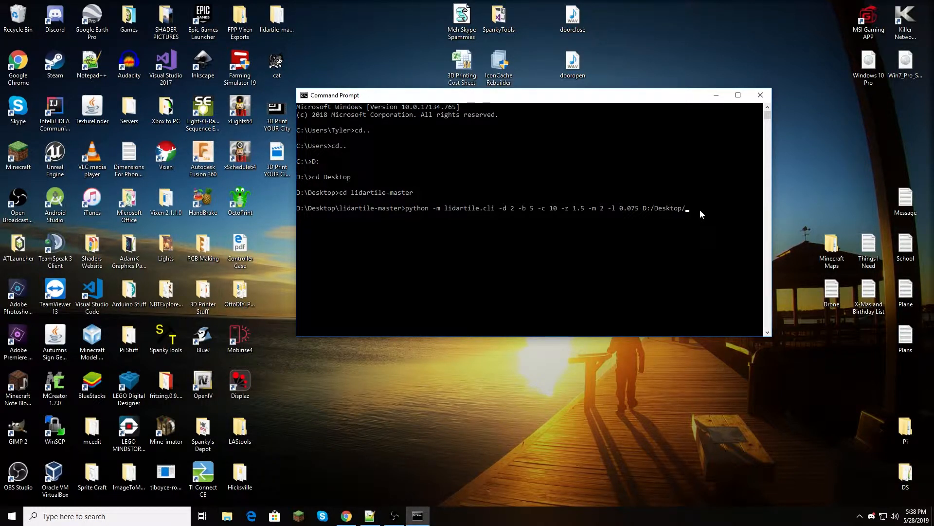
{"action": "type", "text": "Manhattan."}
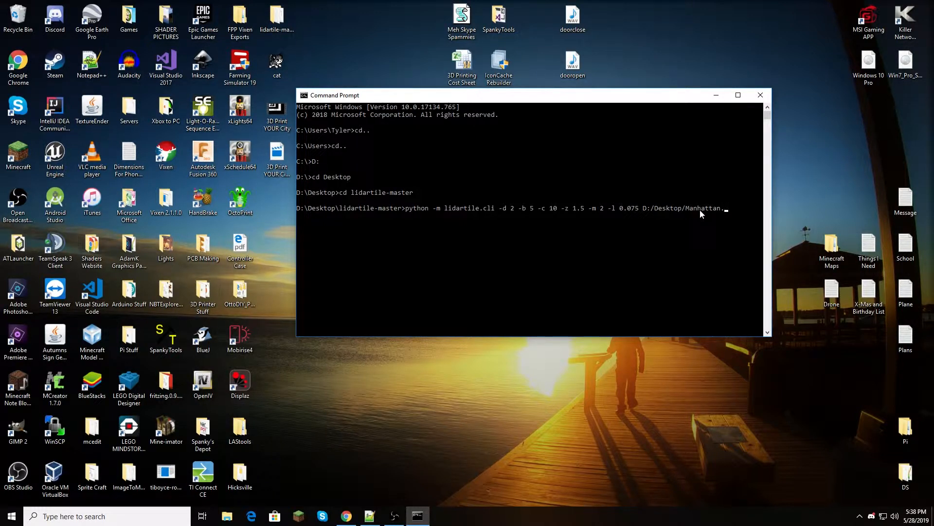
{"action": "type", "text": "asc"}
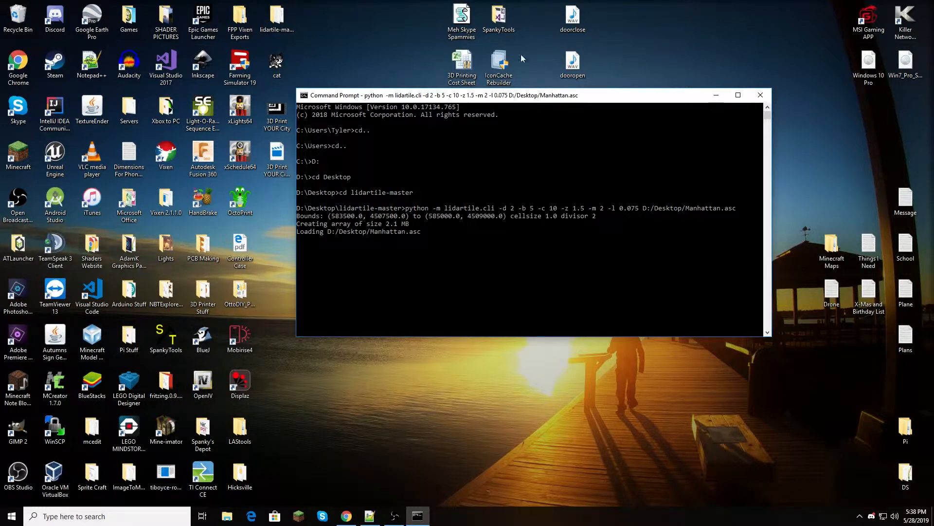
Maximize Command Prompt and wait for lidartile to save output.stl and return the prompt.
{"action": "left_click", "coordinate": [737, 94]}
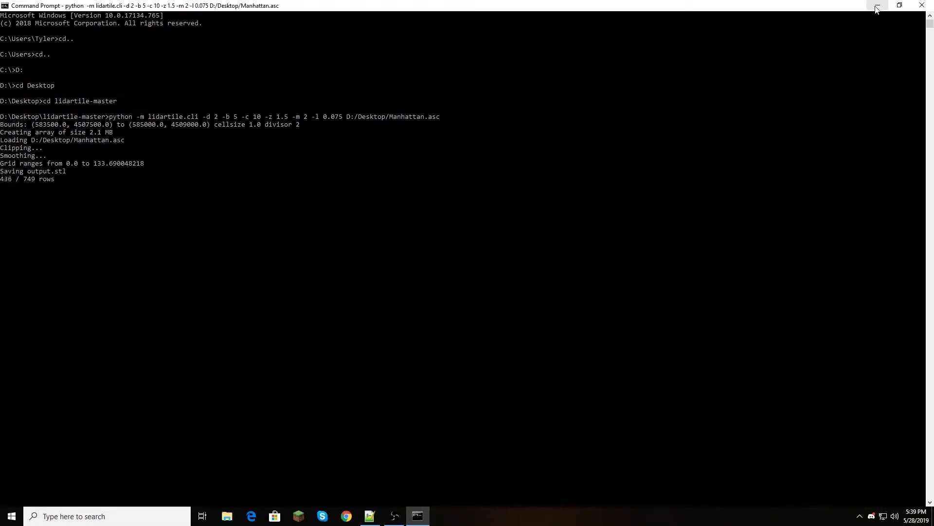
{"action": "mouse_move", "coordinate": [876, 7]}
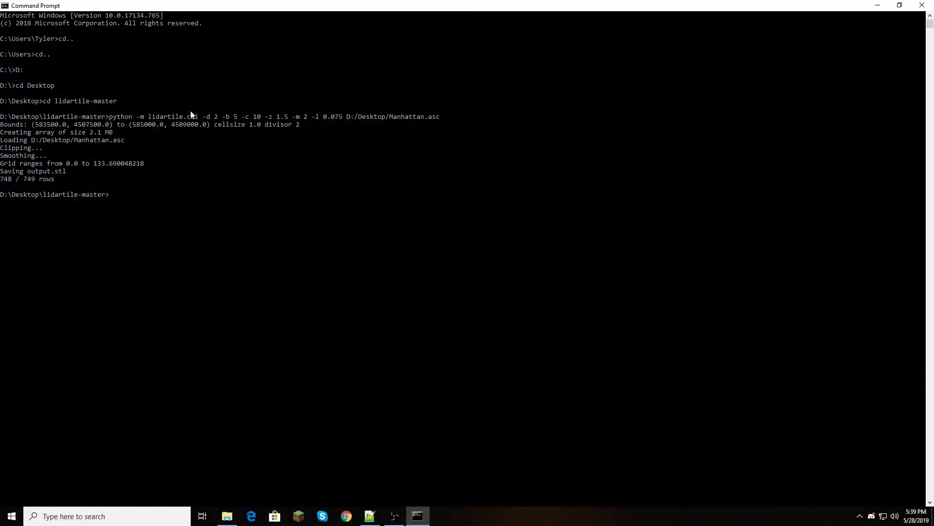
{"action": "mouse_move", "coordinate": [65, 179]}
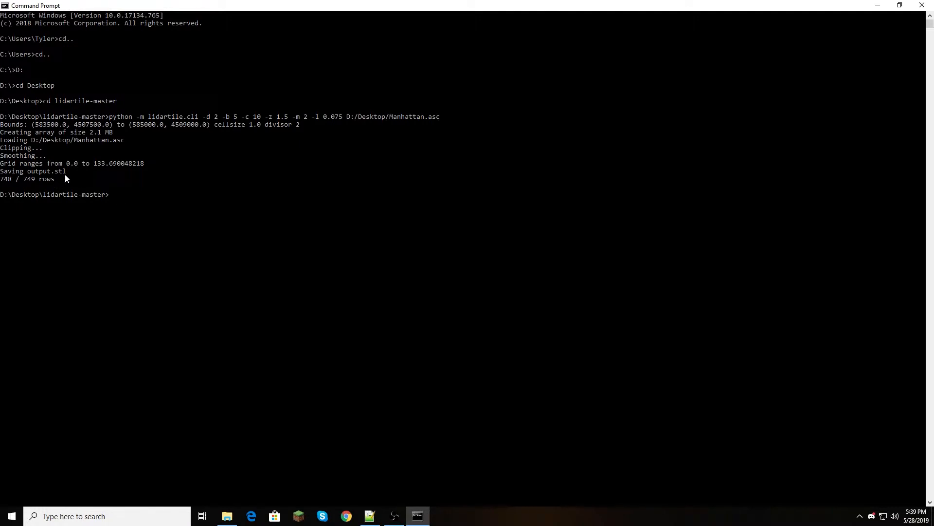
{"action": "left_click", "coordinate": [59, 195]}
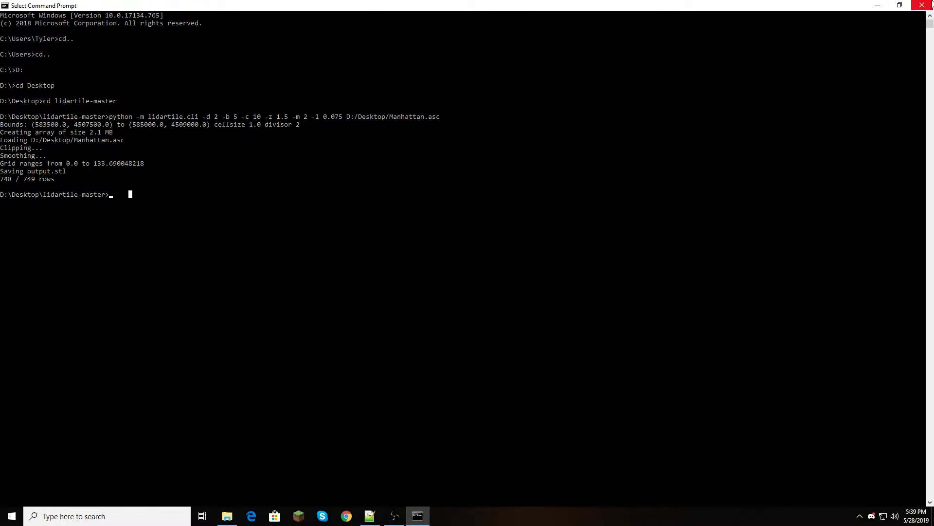
Bring the lidartile-master folder forward in File Explorer showing the new 53.7 MB output.stl.
{"action": "left_click", "coordinate": [227, 516]}
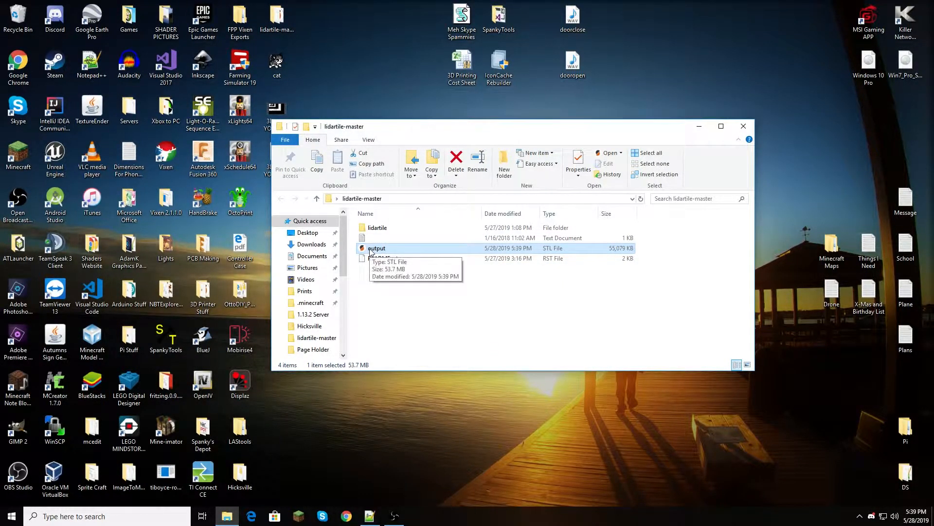
{"action": "mouse_move", "coordinate": [796, 226]}
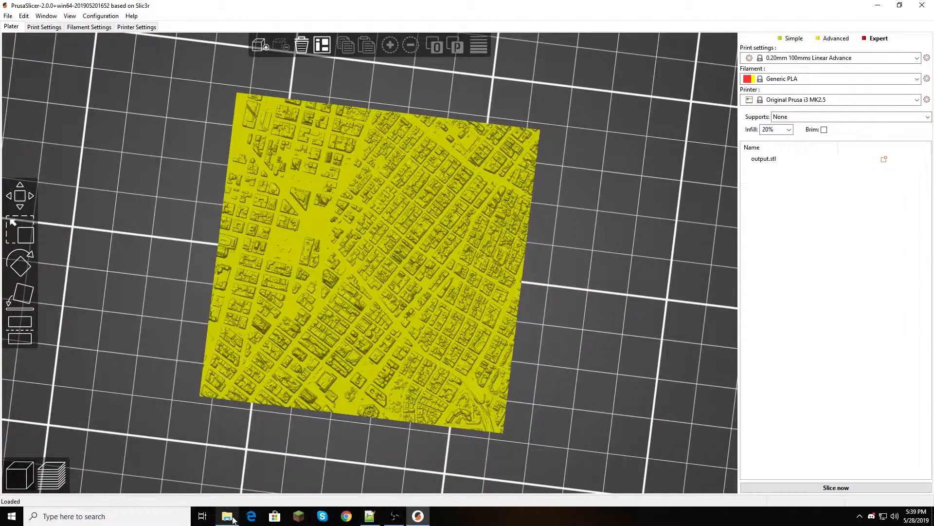
{"action": "left_click", "coordinate": [226, 516]}
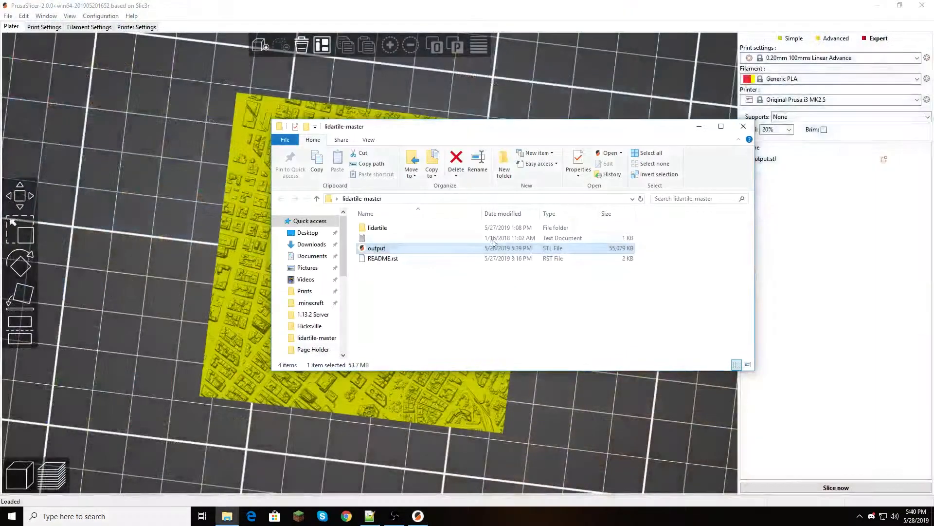
{"action": "right_click", "coordinate": [383, 258]}
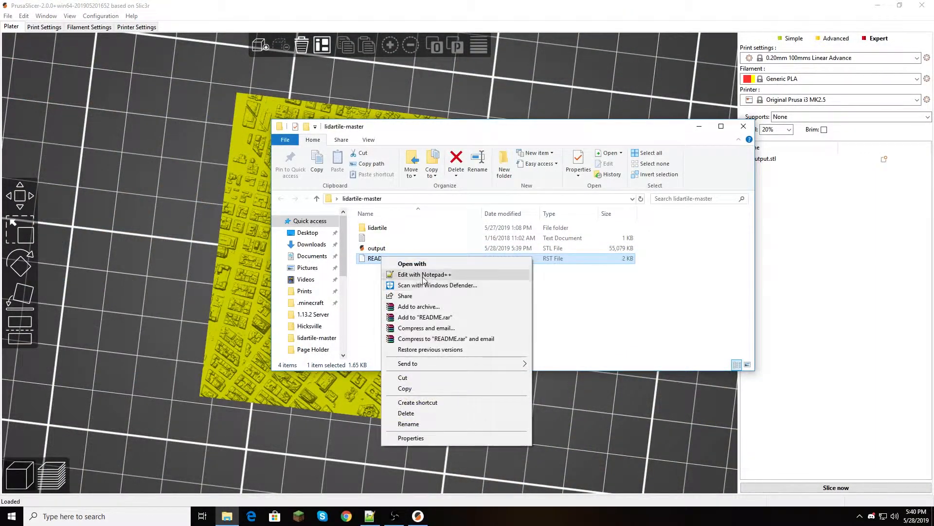
{"action": "left_click", "coordinate": [424, 274]}
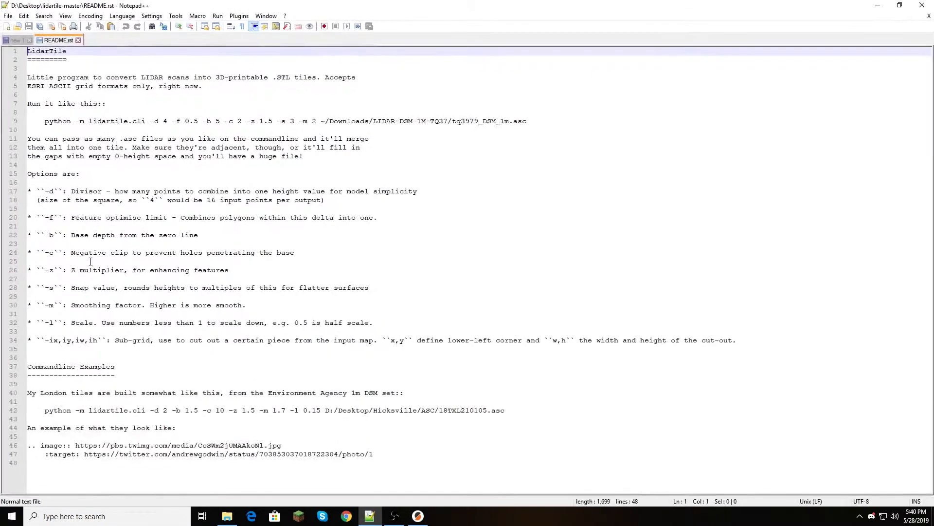
{"action": "left_click_drag", "start_coordinate": [28, 226], "coordinate": [736, 339]}
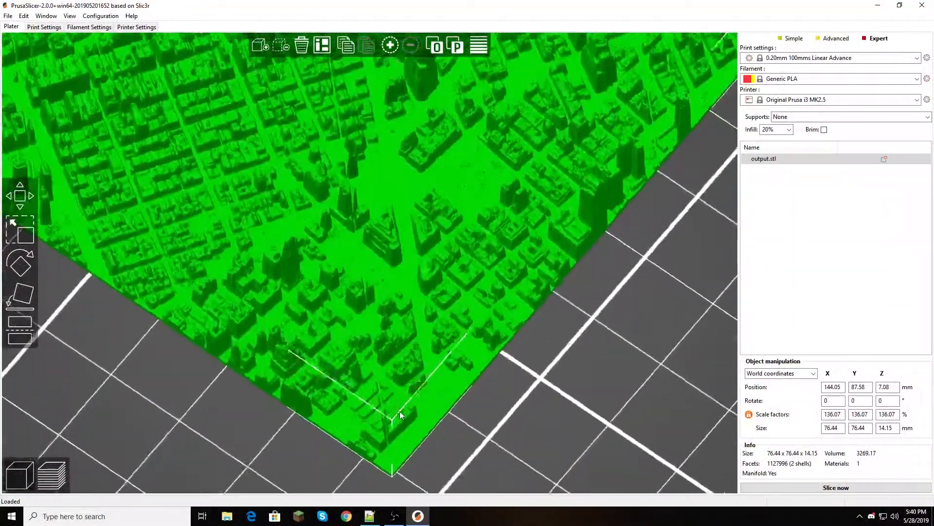
Zoom onto the city tile and rotate to view the skyscrapers from another angle.
{"action": "left_click_drag", "start_coordinate": [399, 416], "coordinate": [357, 376]}
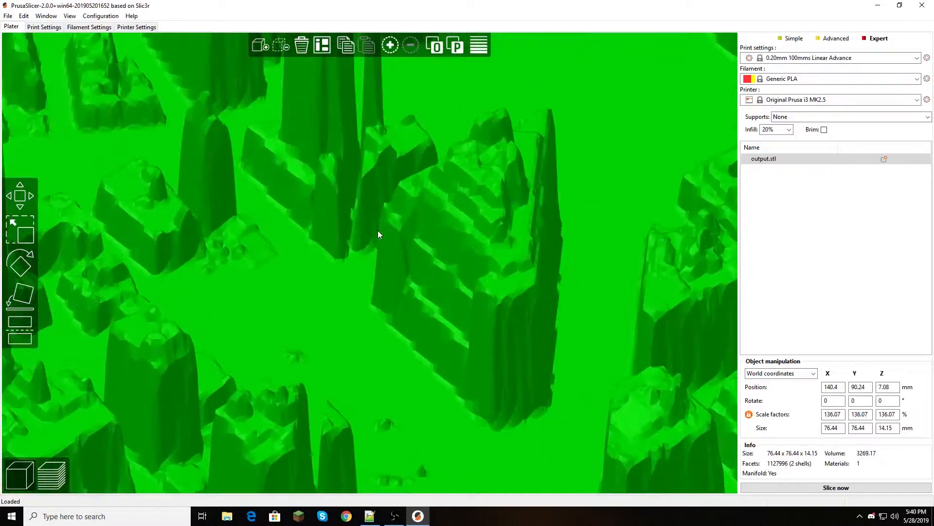
{"action": "left_click_drag", "start_coordinate": [377, 234], "coordinate": [383, 280]}
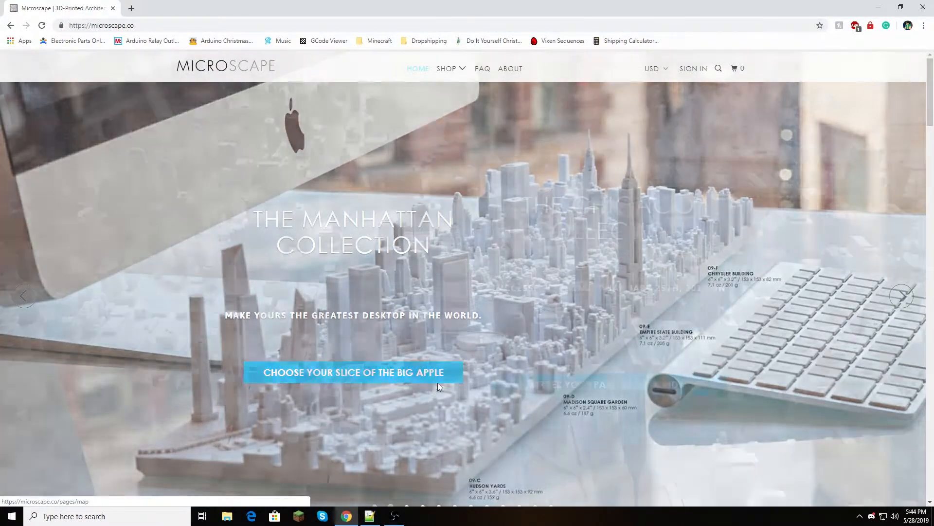
Choose 'Choose your slice of the Big Apple' on the Microscape home carousel.
{"action": "left_click", "coordinate": [904, 296]}
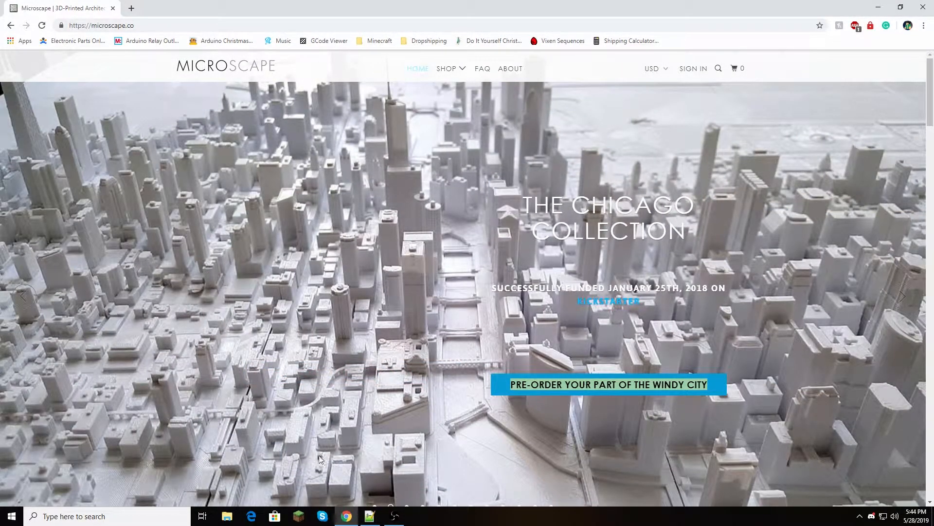
{"action": "mouse_move", "coordinate": [709, 452]}
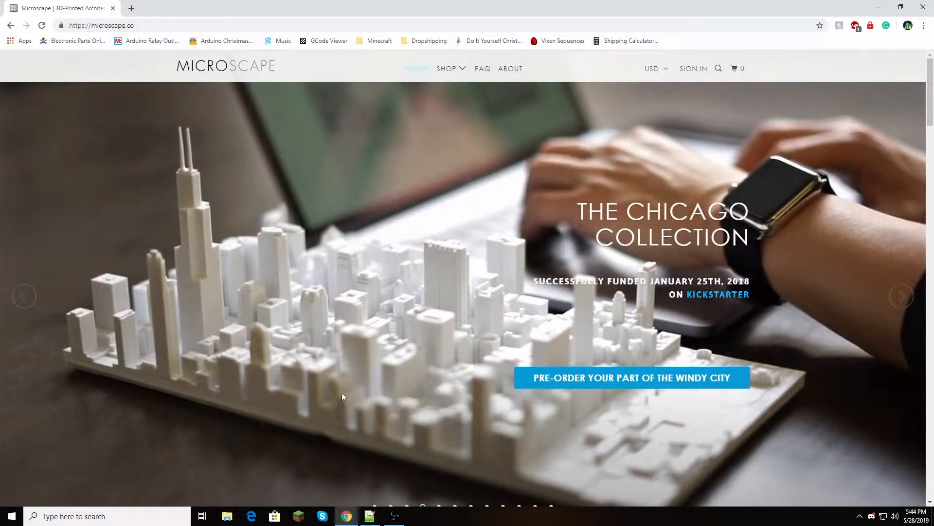
{"action": "mouse_move", "coordinate": [265, 303]}
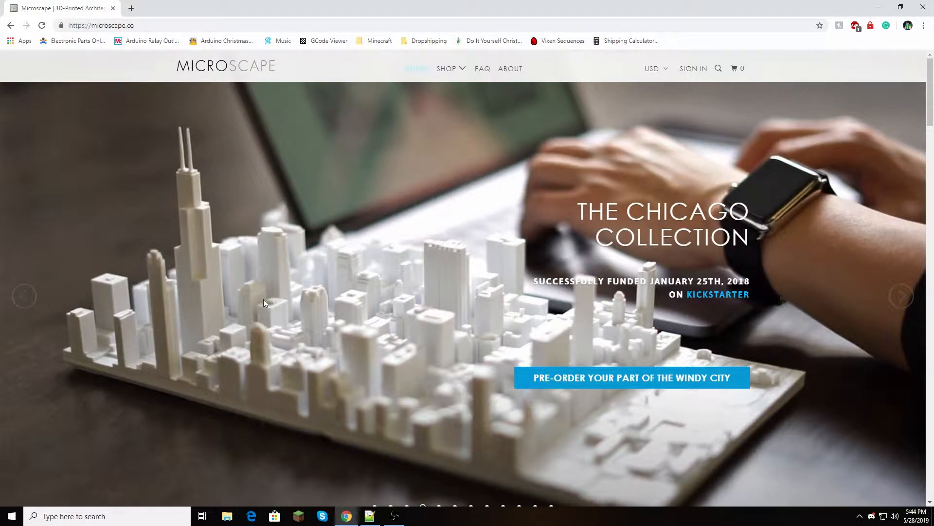
{"action": "mouse_move", "coordinate": [686, 344]}
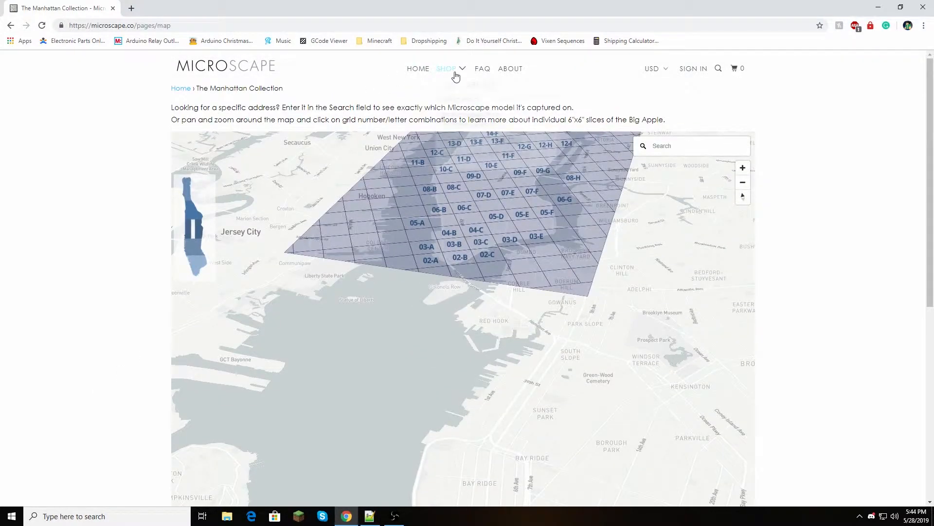
Zoom the Manhattan tile map into midtown and view details for tiles 10-D, 10-F and 11-F.
{"action": "left_click", "coordinate": [446, 68]}
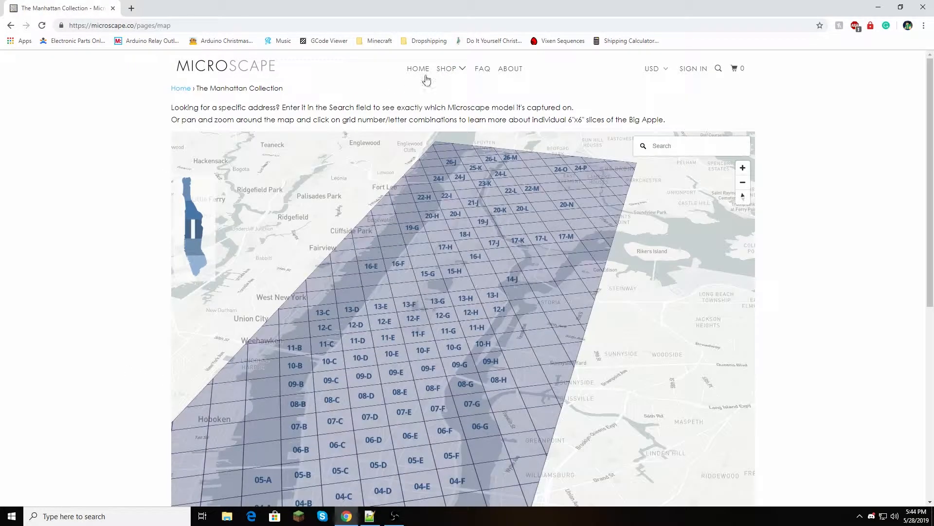
{"action": "left_click", "coordinate": [447, 68]}
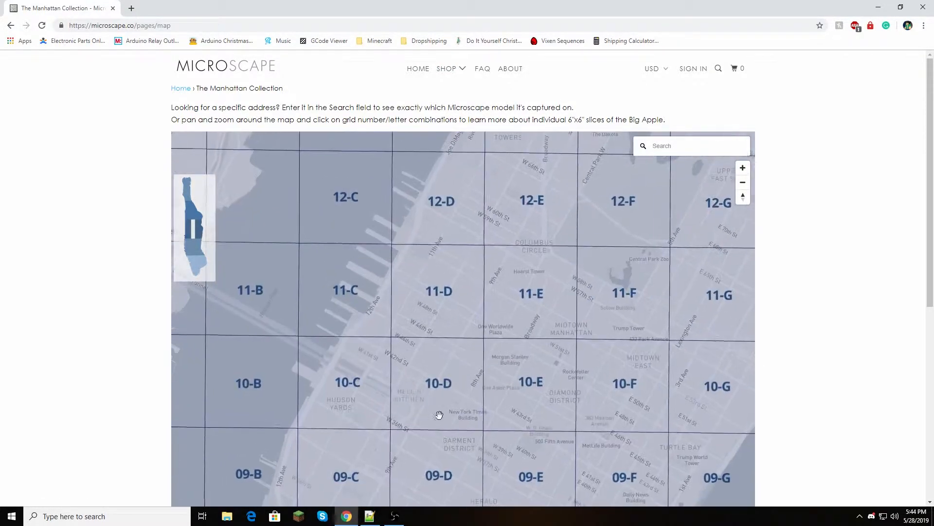
{"action": "left_click", "coordinate": [437, 382]}
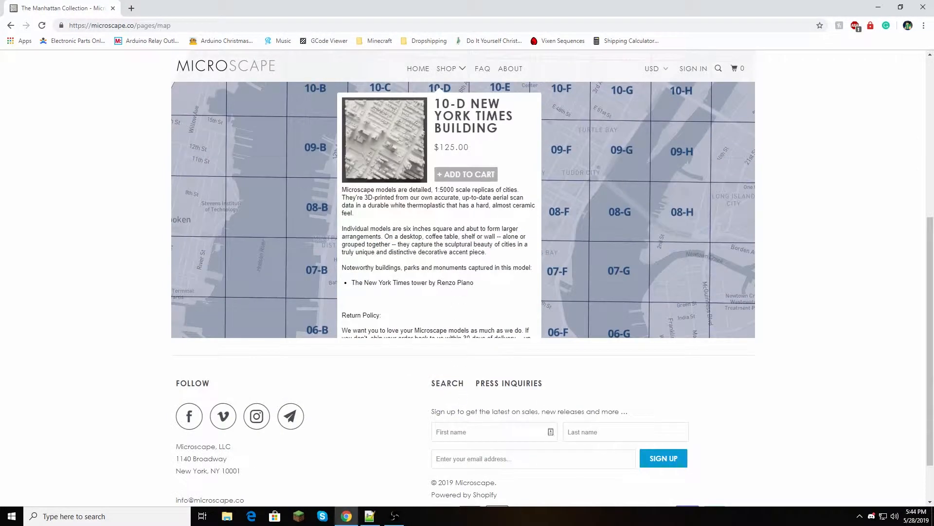
{"action": "scroll", "scroll_direction": "down", "scroll_amount": 3}
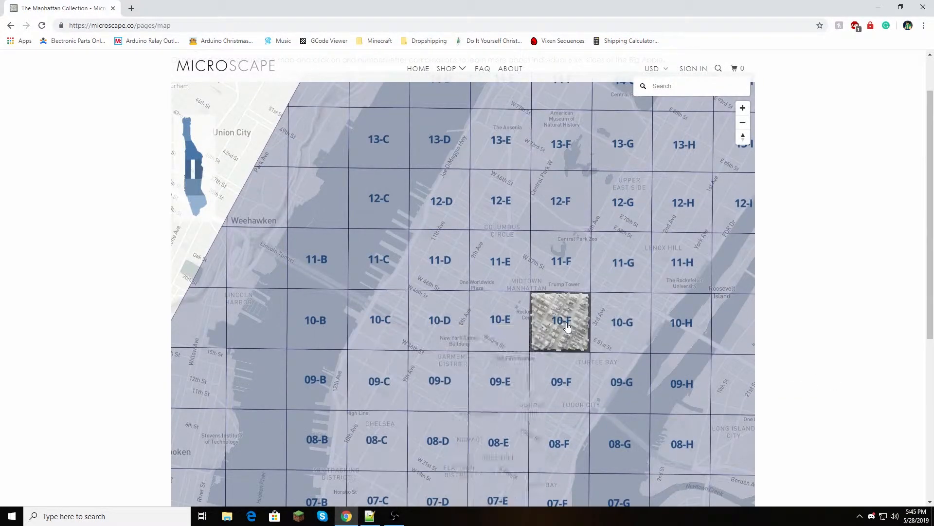
{"action": "left_click", "coordinate": [559, 320]}
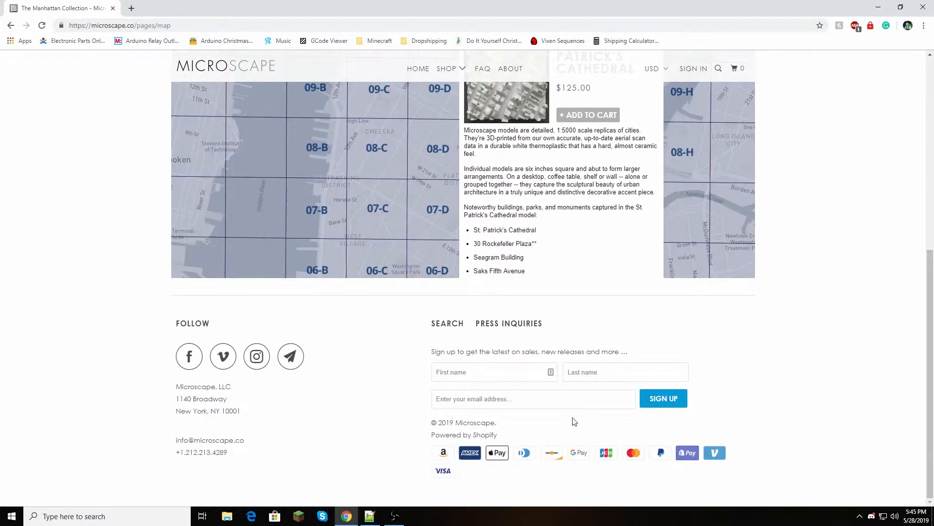
{"action": "scroll", "scroll_direction": "down", "scroll_amount": 3}
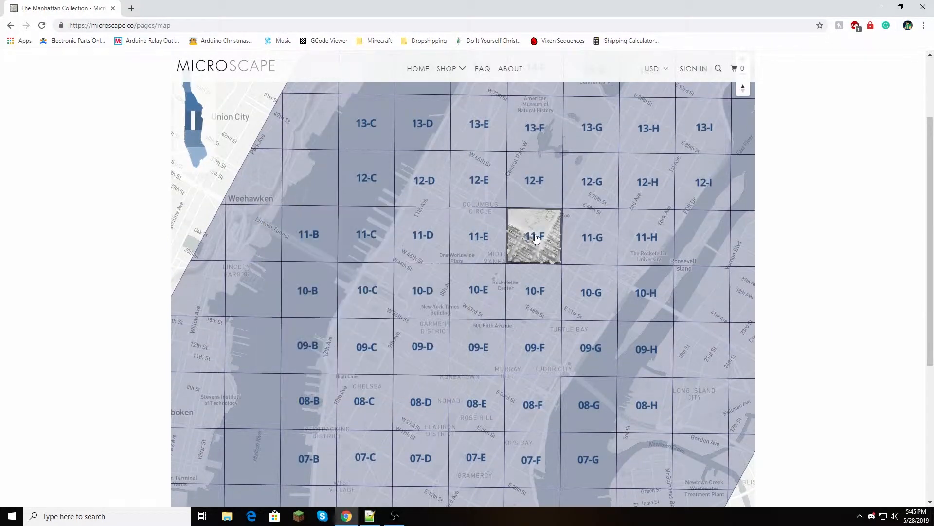
{"action": "left_click", "coordinate": [533, 234]}
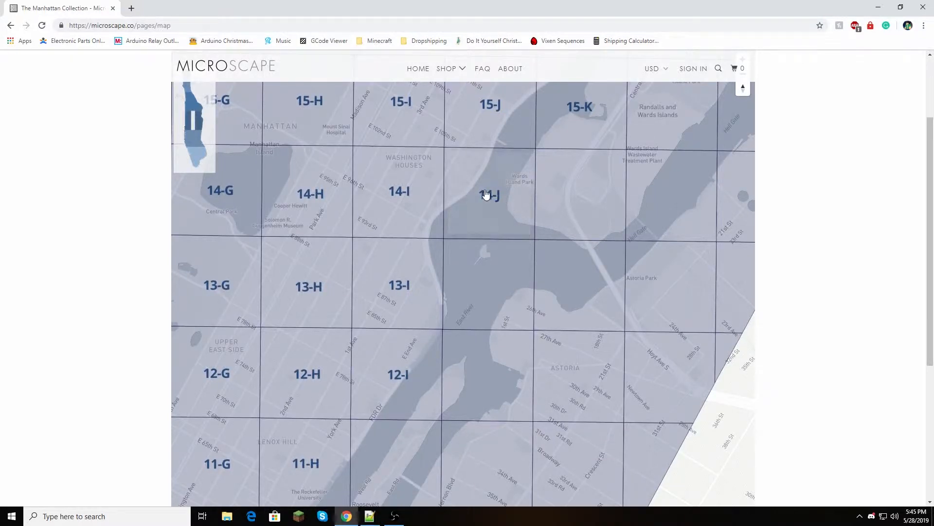
Bring up the $125.00 popup for tile 14-J and head to its product page.
{"action": "left_click", "coordinate": [489, 195]}
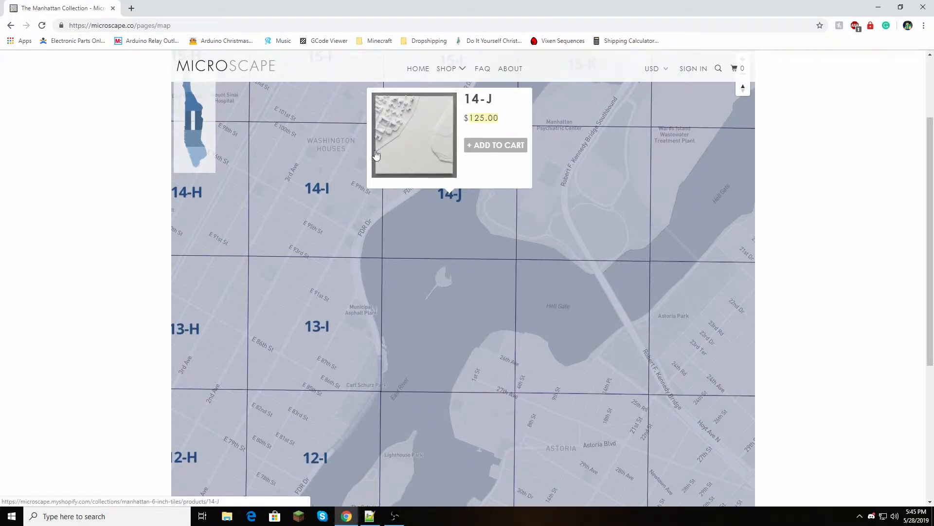
{"action": "left_click", "coordinate": [414, 135]}
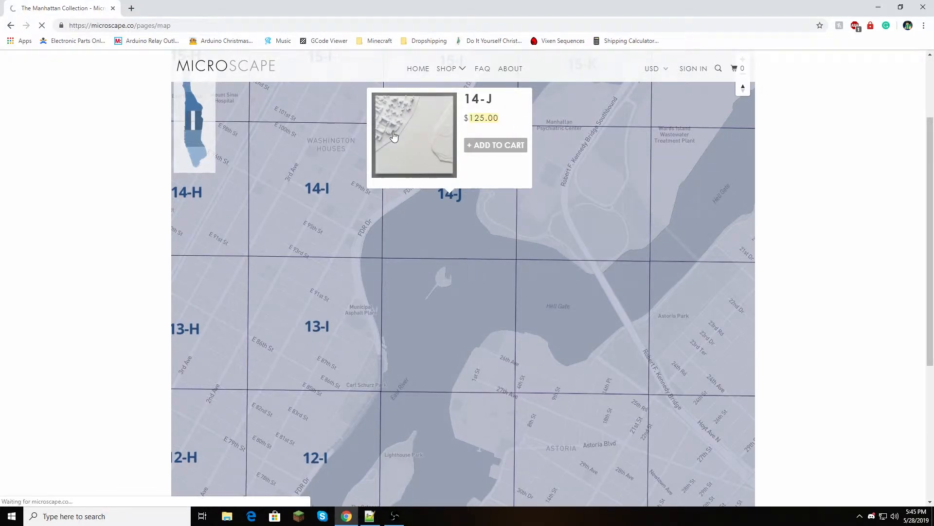
View the 14-J product page at $125.00, enlarge its photo, then scroll to Related Items.
{"action": "left_click", "coordinate": [413, 134]}
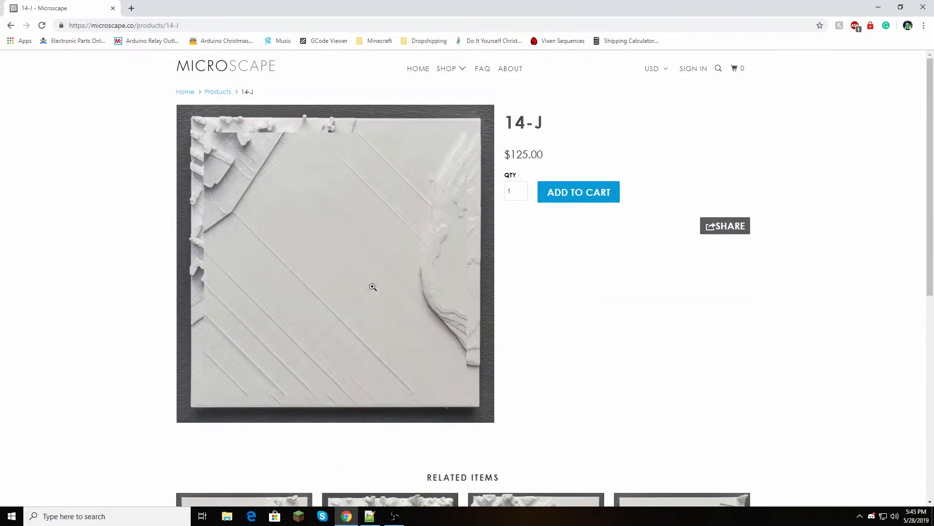
{"action": "left_click", "coordinate": [373, 287]}
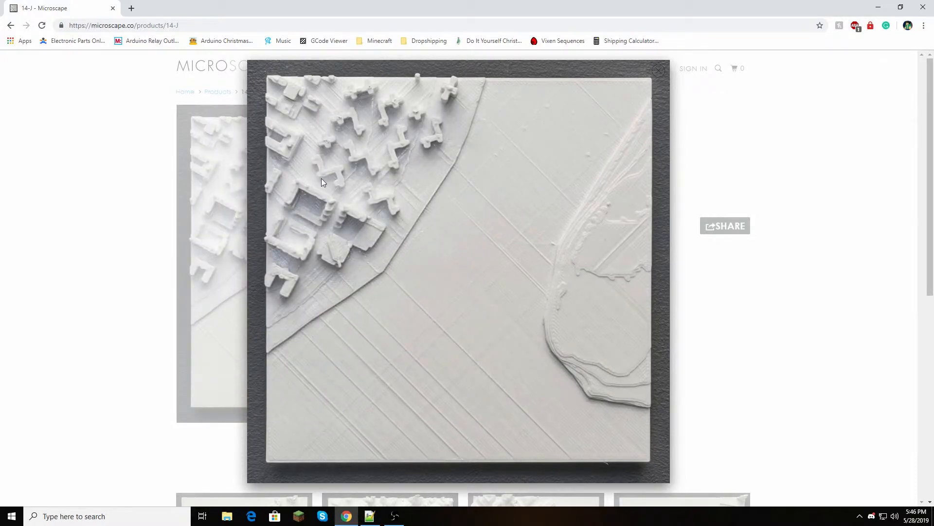
{"action": "left_click", "coordinate": [658, 71]}
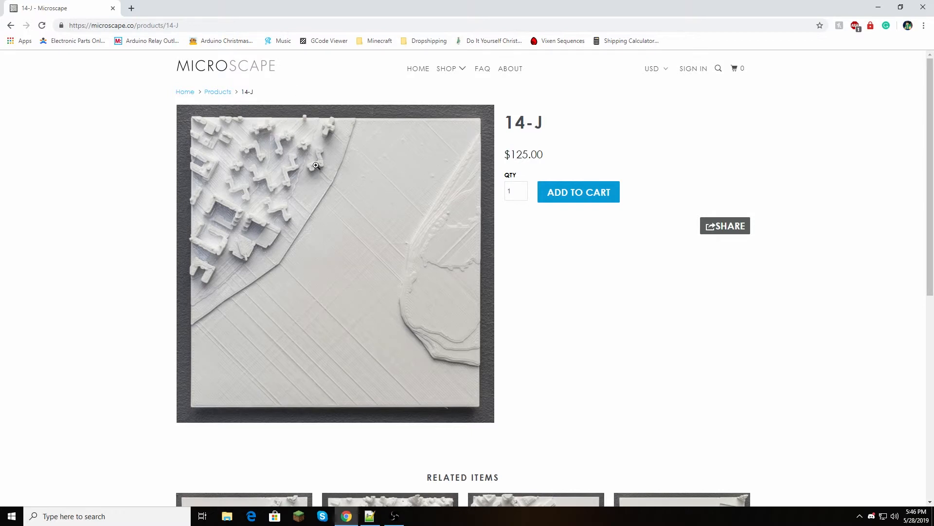
{"action": "scroll", "scroll_direction": "down", "scroll_amount": 3}
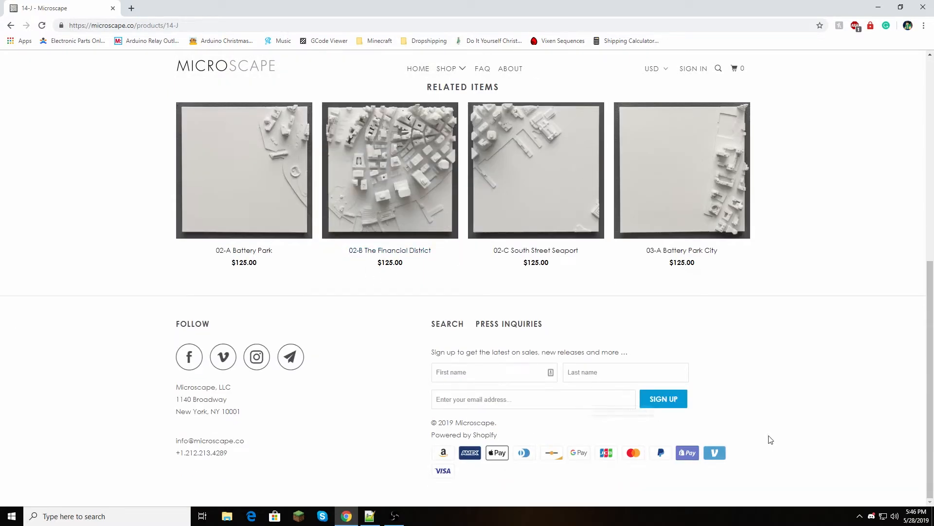